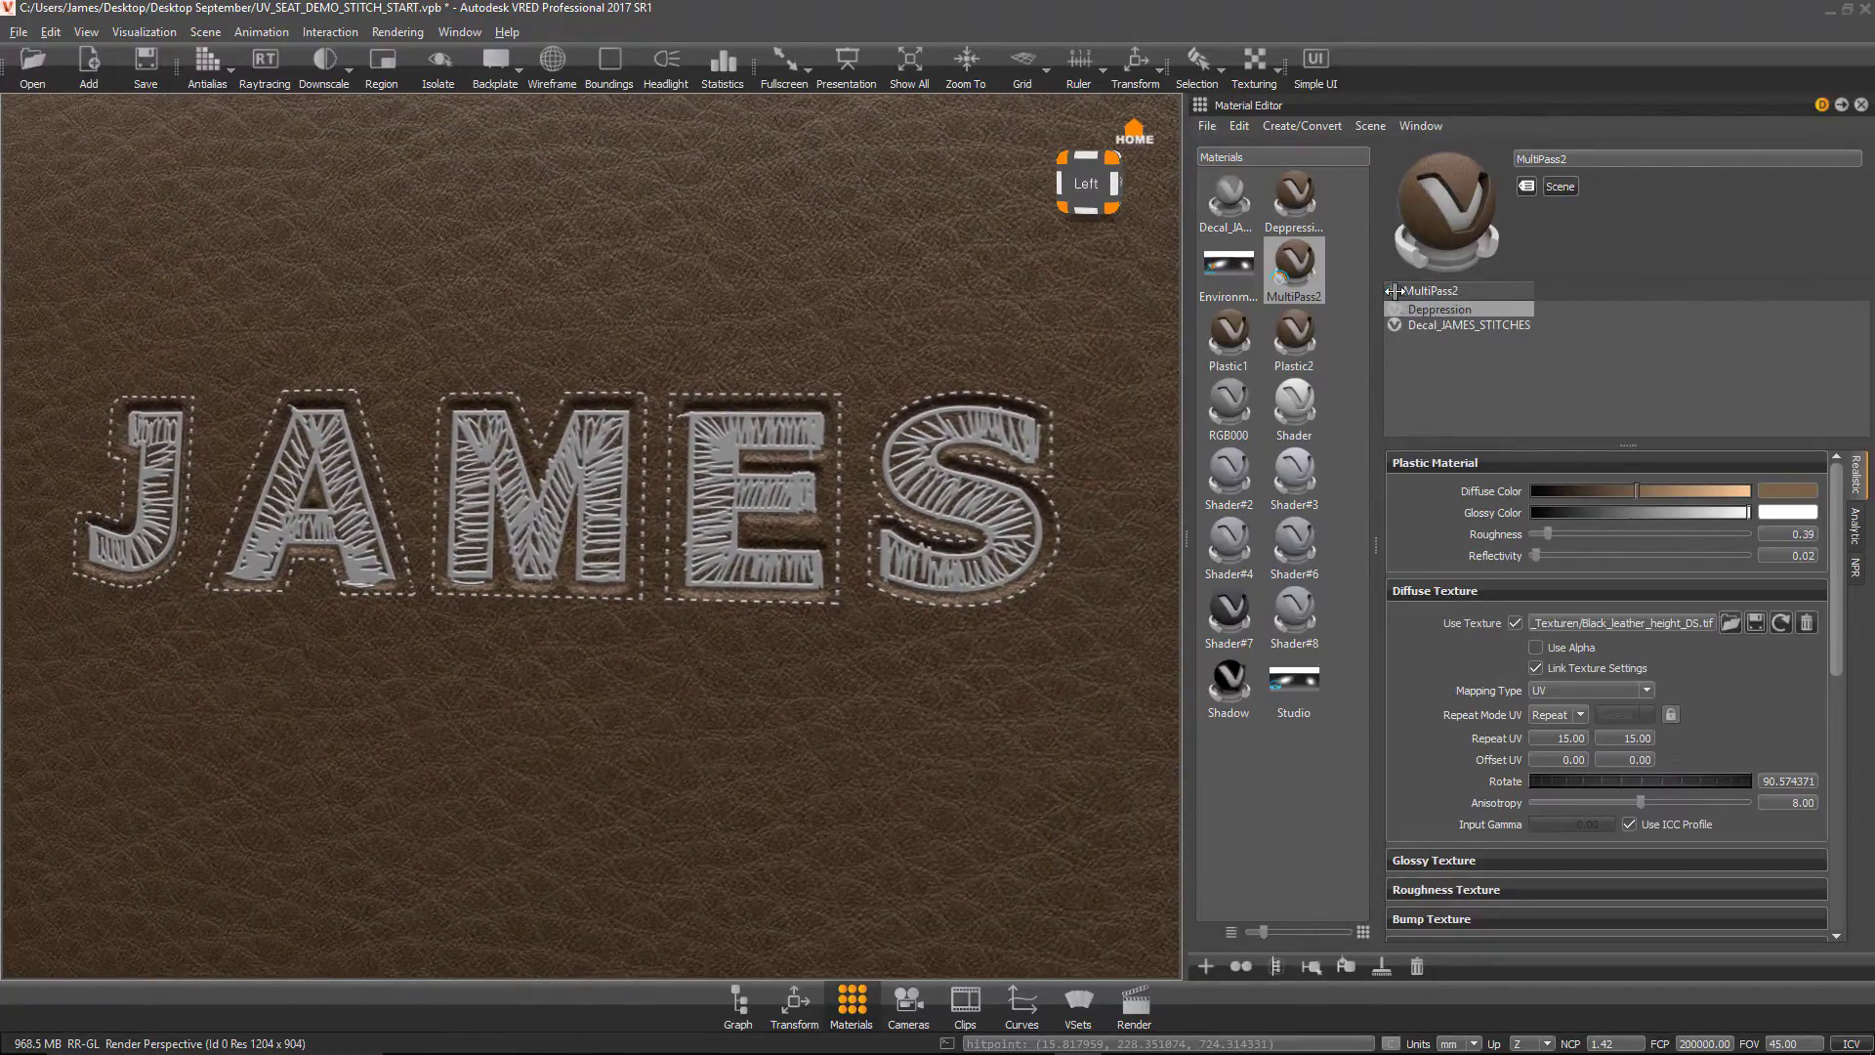
Step: Show the Deppression material so the seat displays only the plain debossed JAMES logo
click(1293, 199)
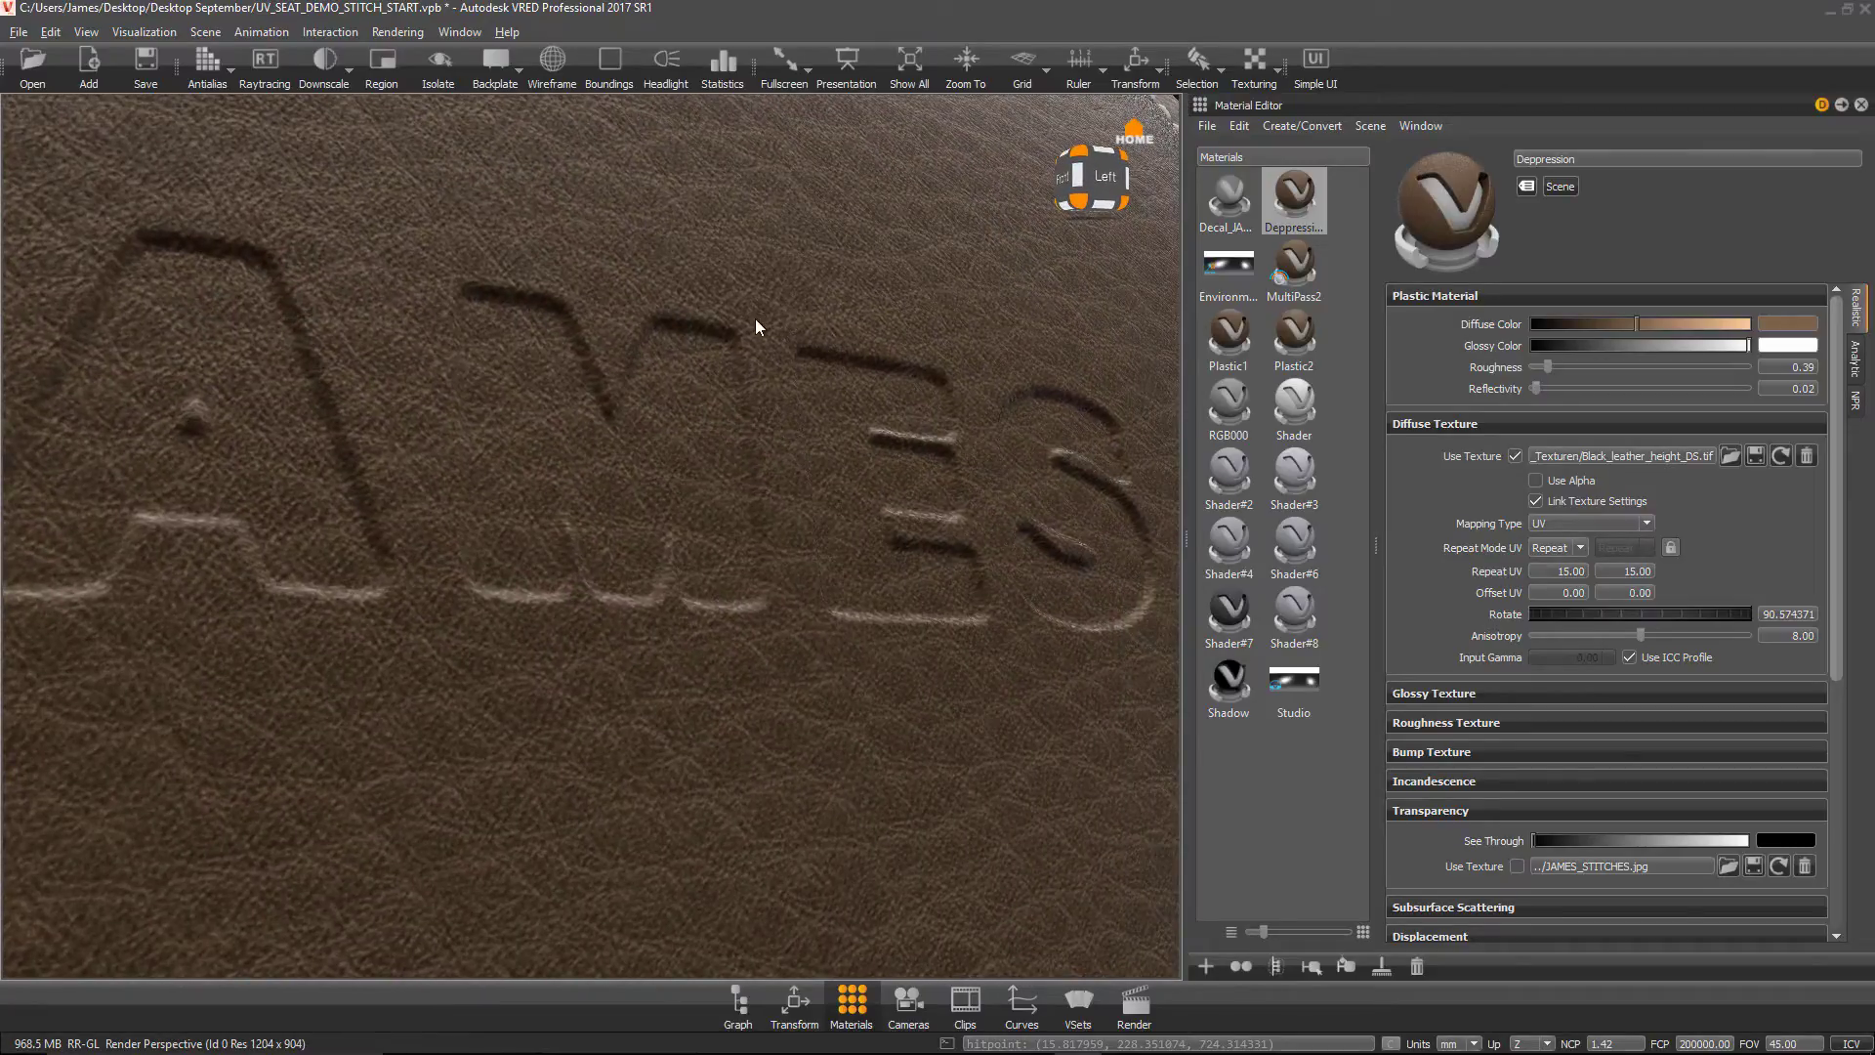
mouse_move(602, 444)
text(90)
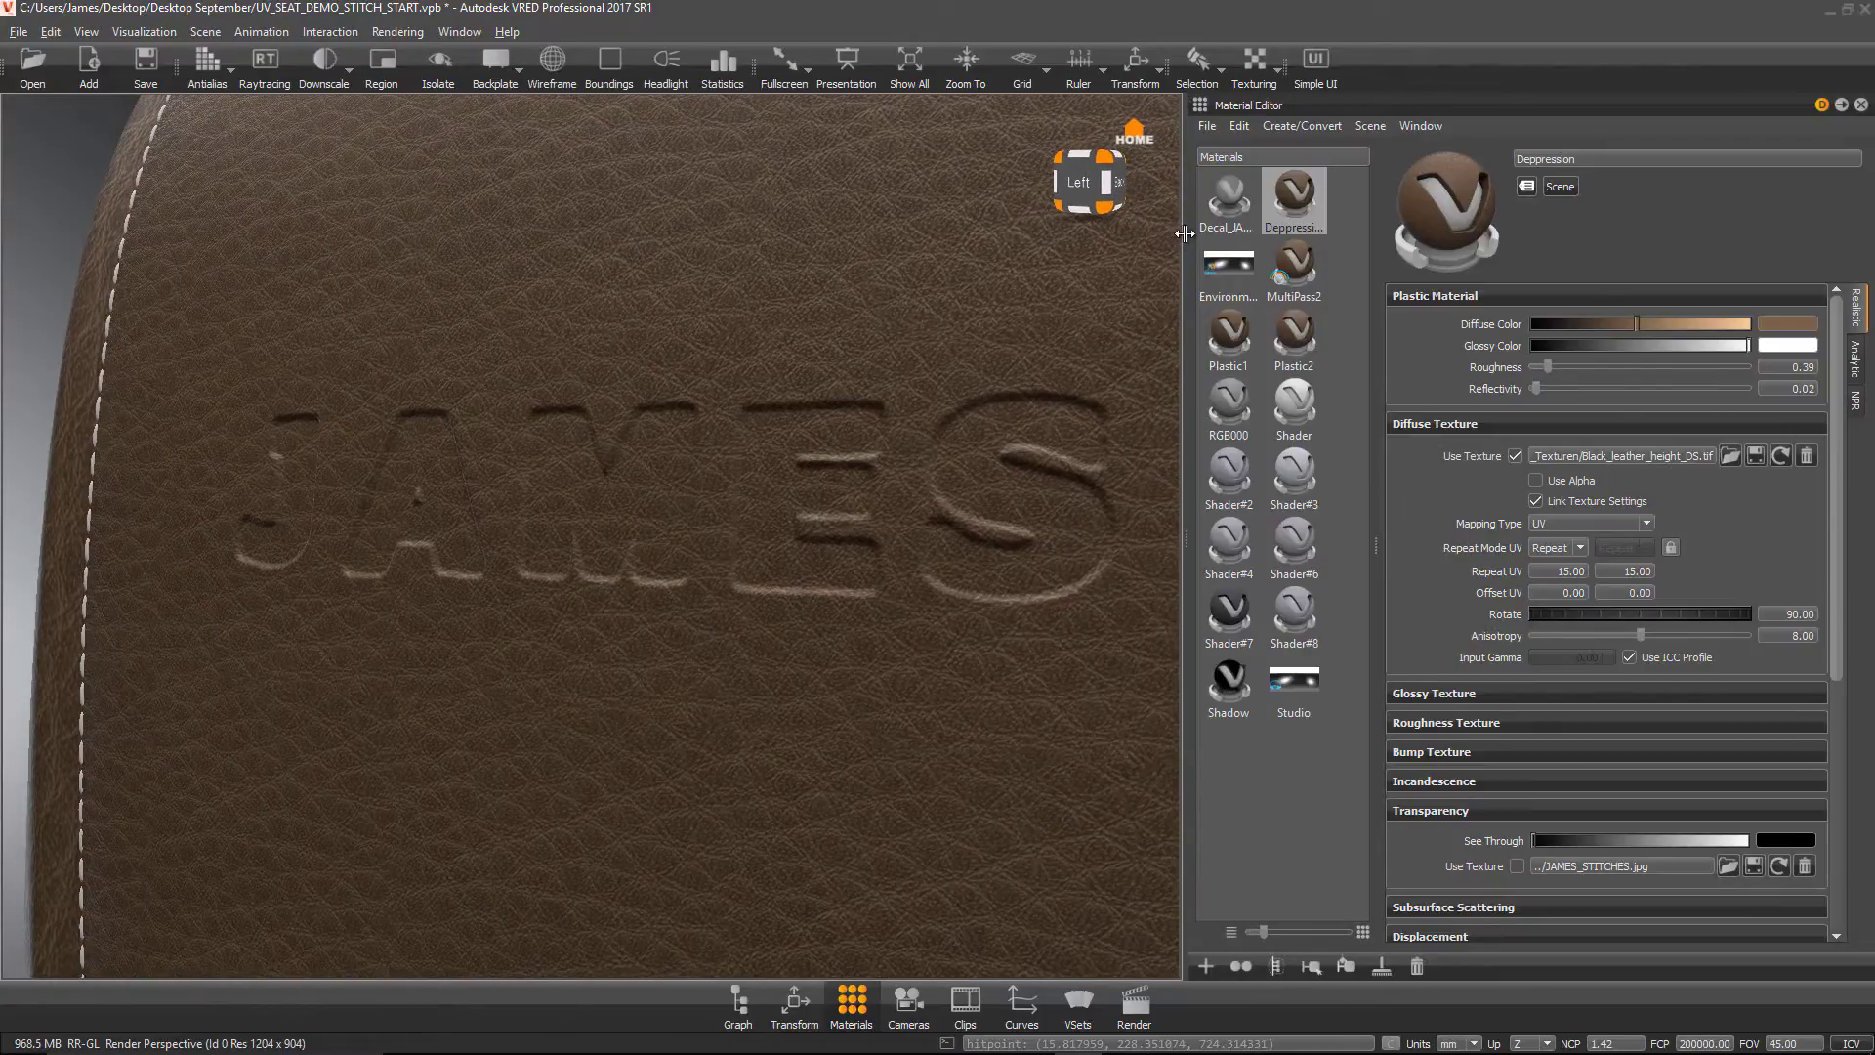
Step: Return to the MultiPass2 material so the stitched JAMES decal reappears in the deboss
click(1227, 195)
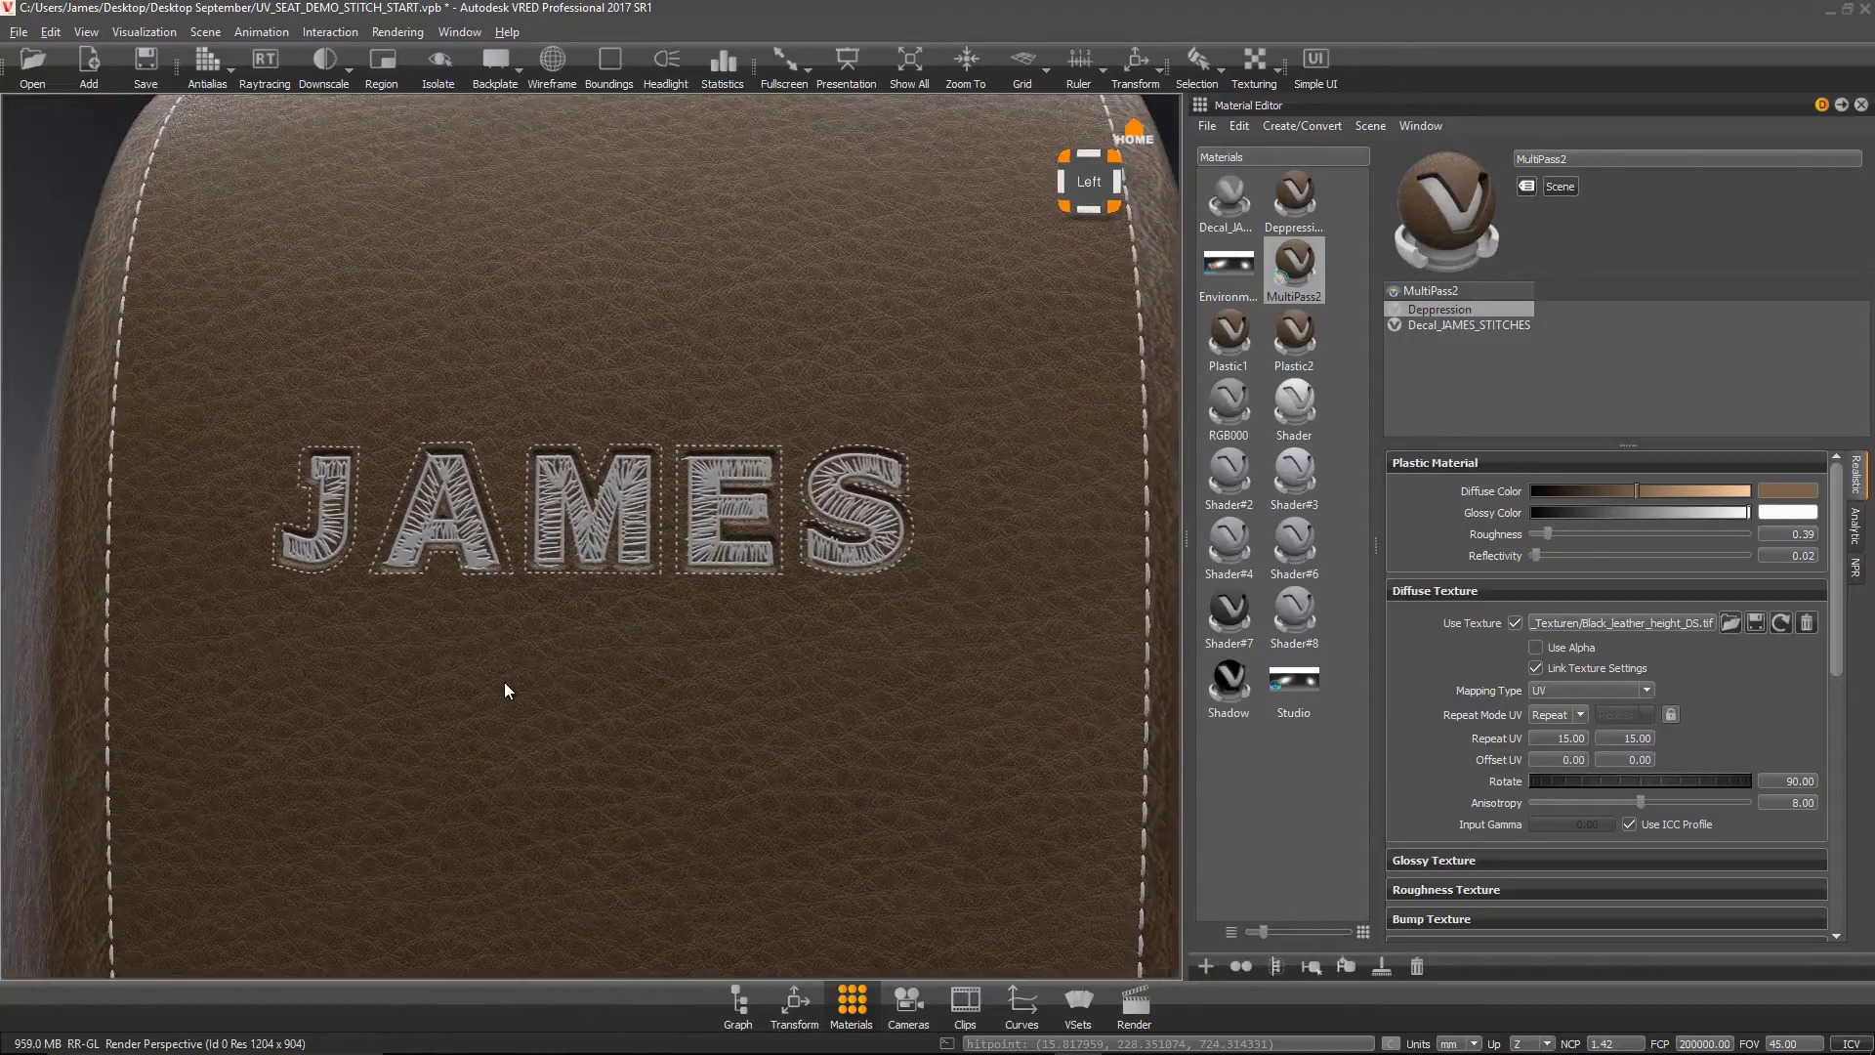
mouse_move(1293, 333)
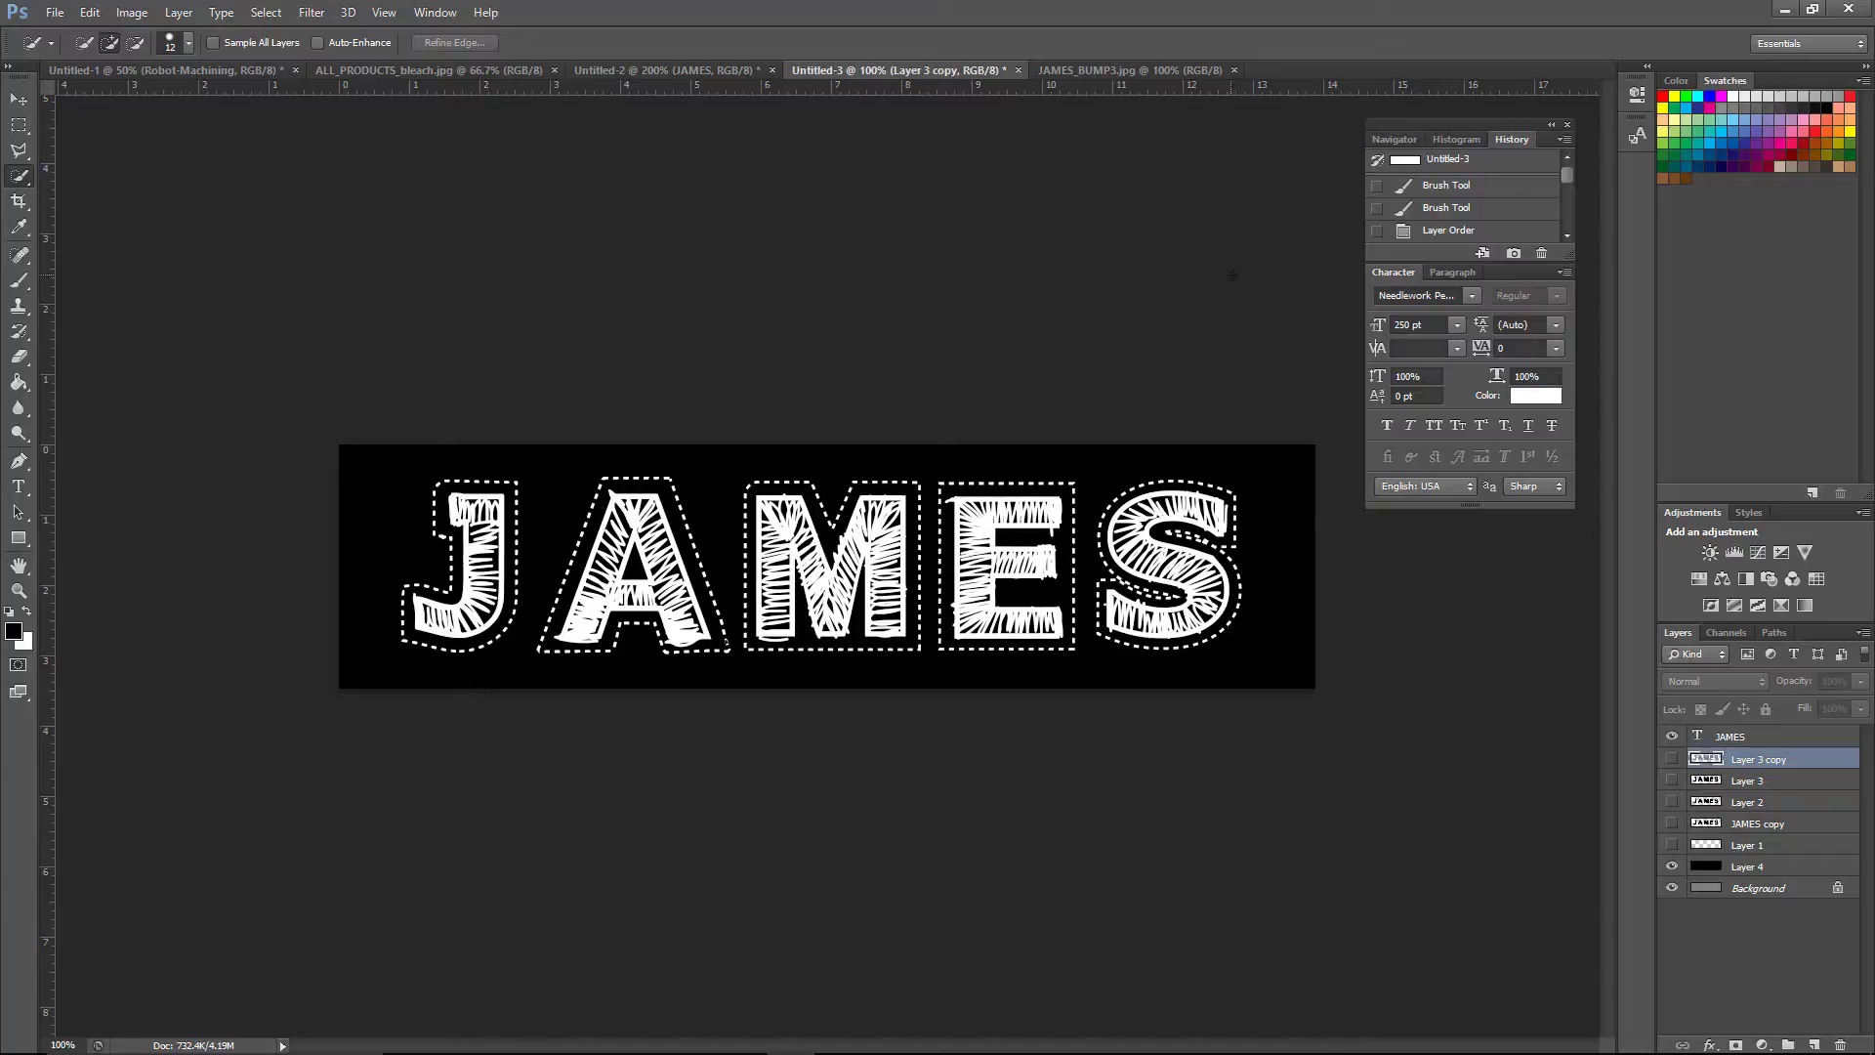
Step: Show the Gaussian-blurred grey JAMES_BUMP3.jpg document instead of the stitched artwork
click(1126, 70)
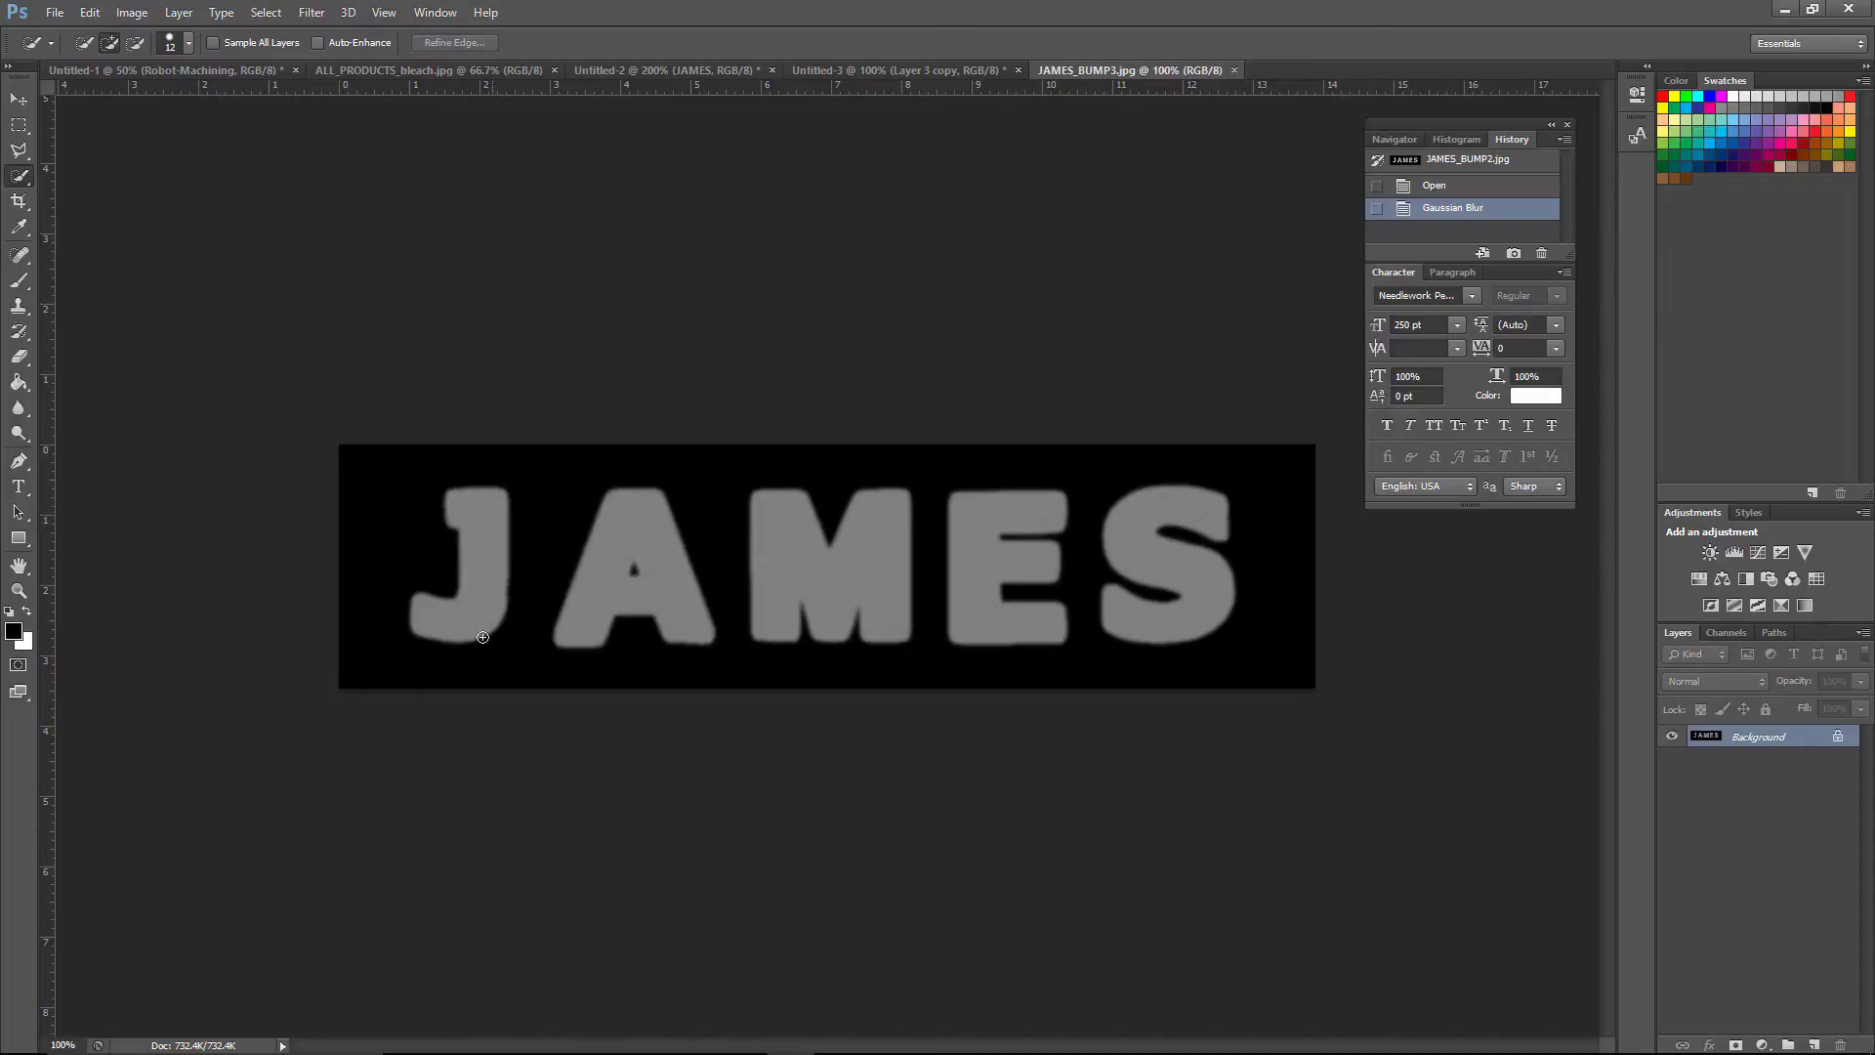
mouse_move(483, 547)
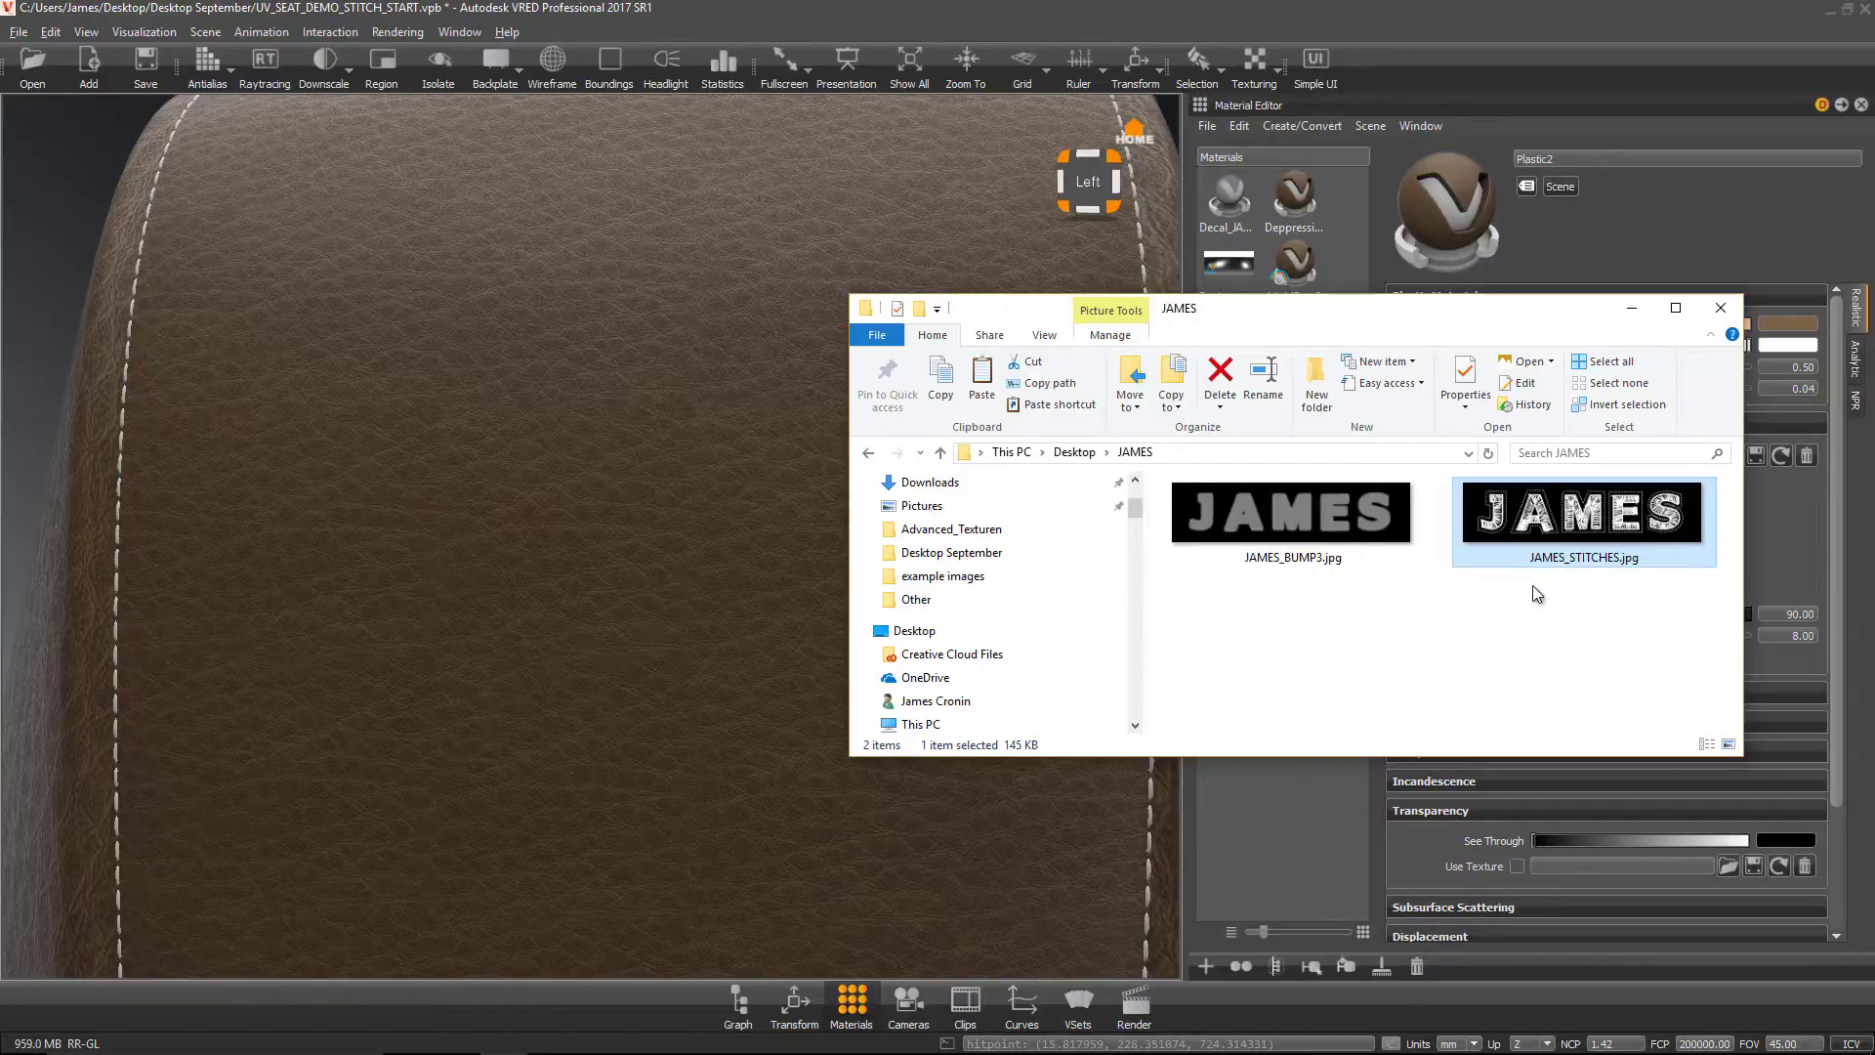
mouse_move(1581, 512)
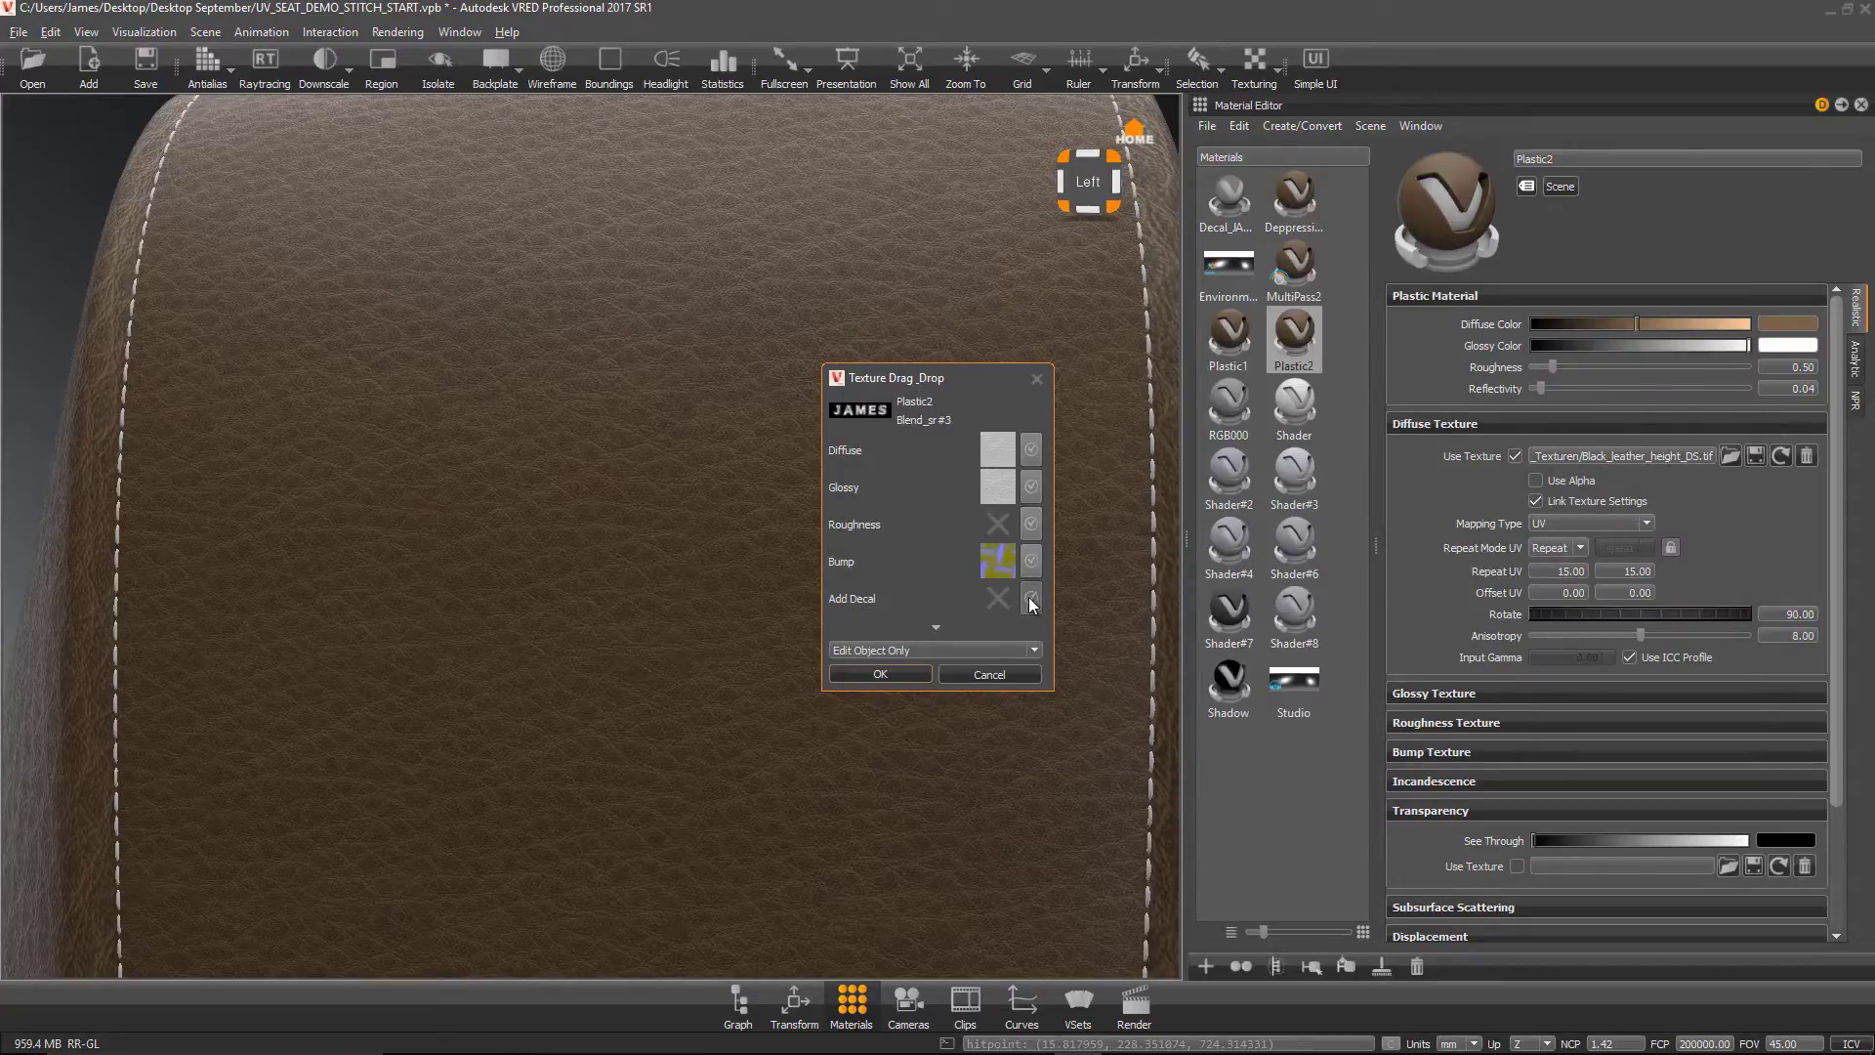
Step: Add the dropped JAMES_STITCHES image to the seat object as a decal via Texture Drag_Drop
click(1029, 598)
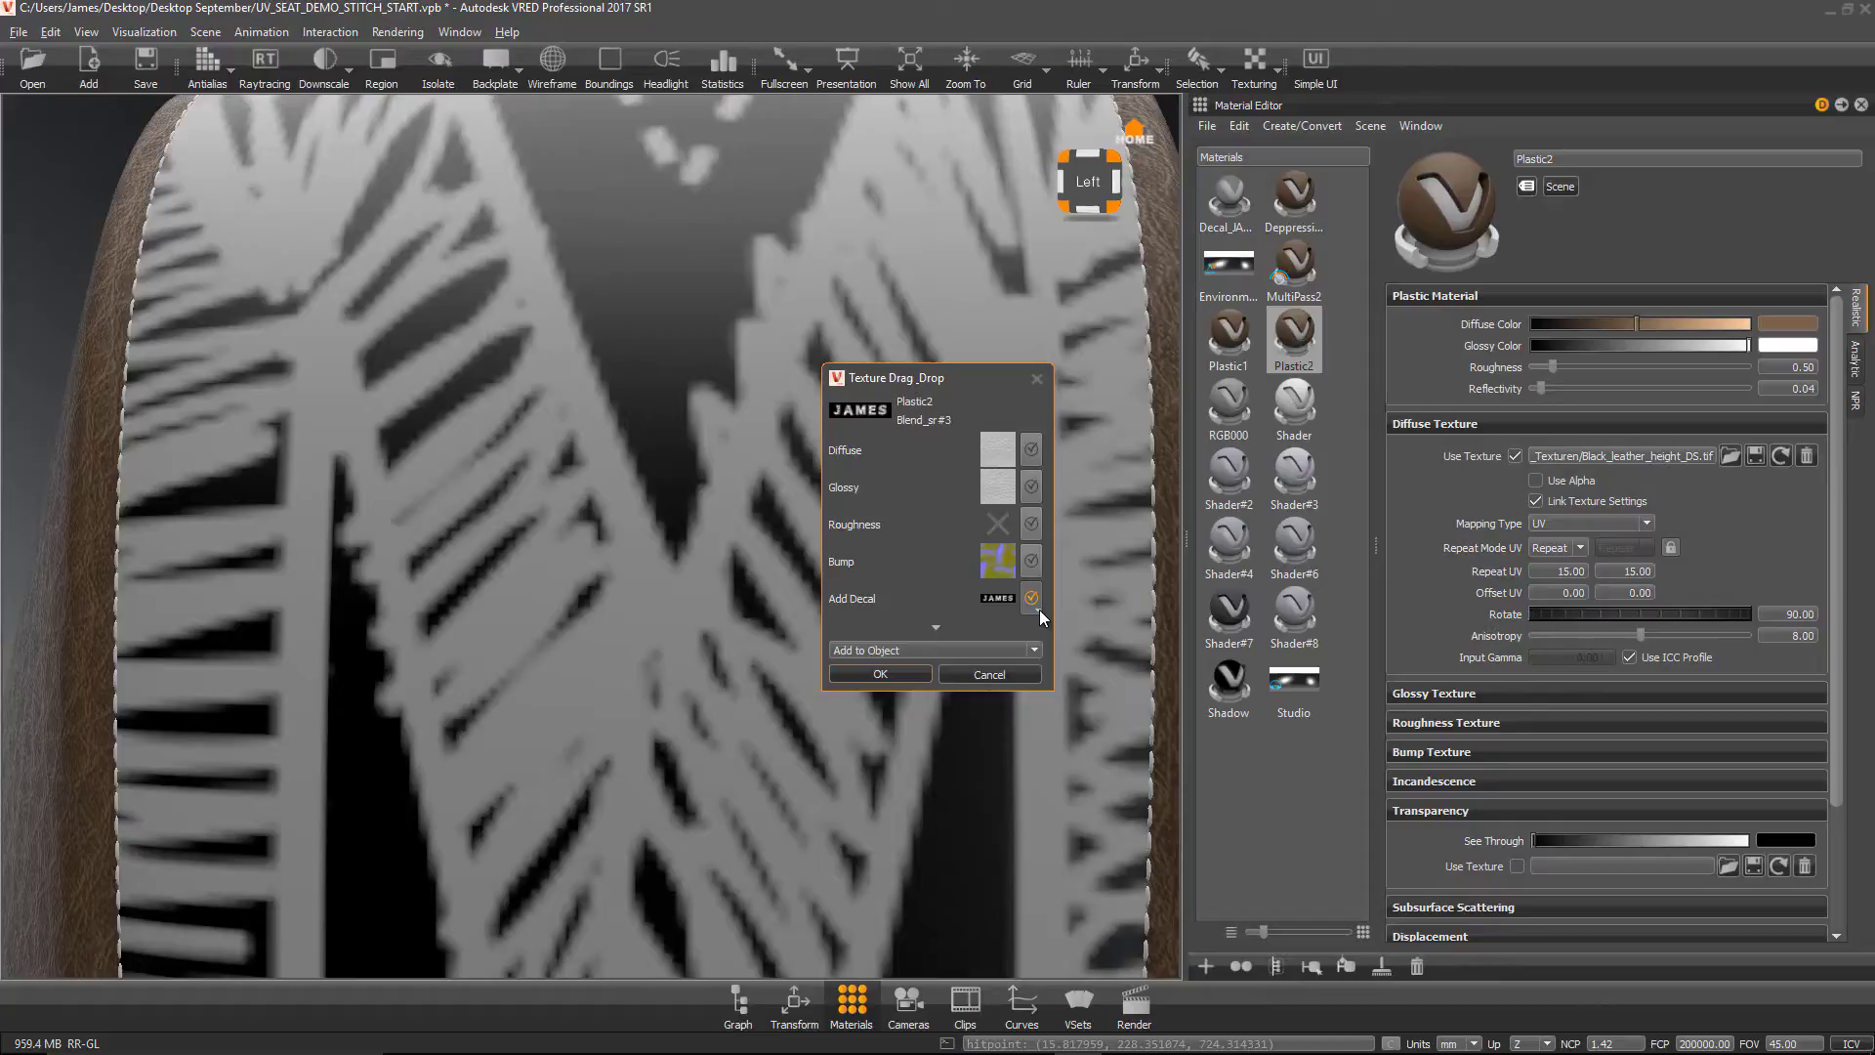
click(1030, 597)
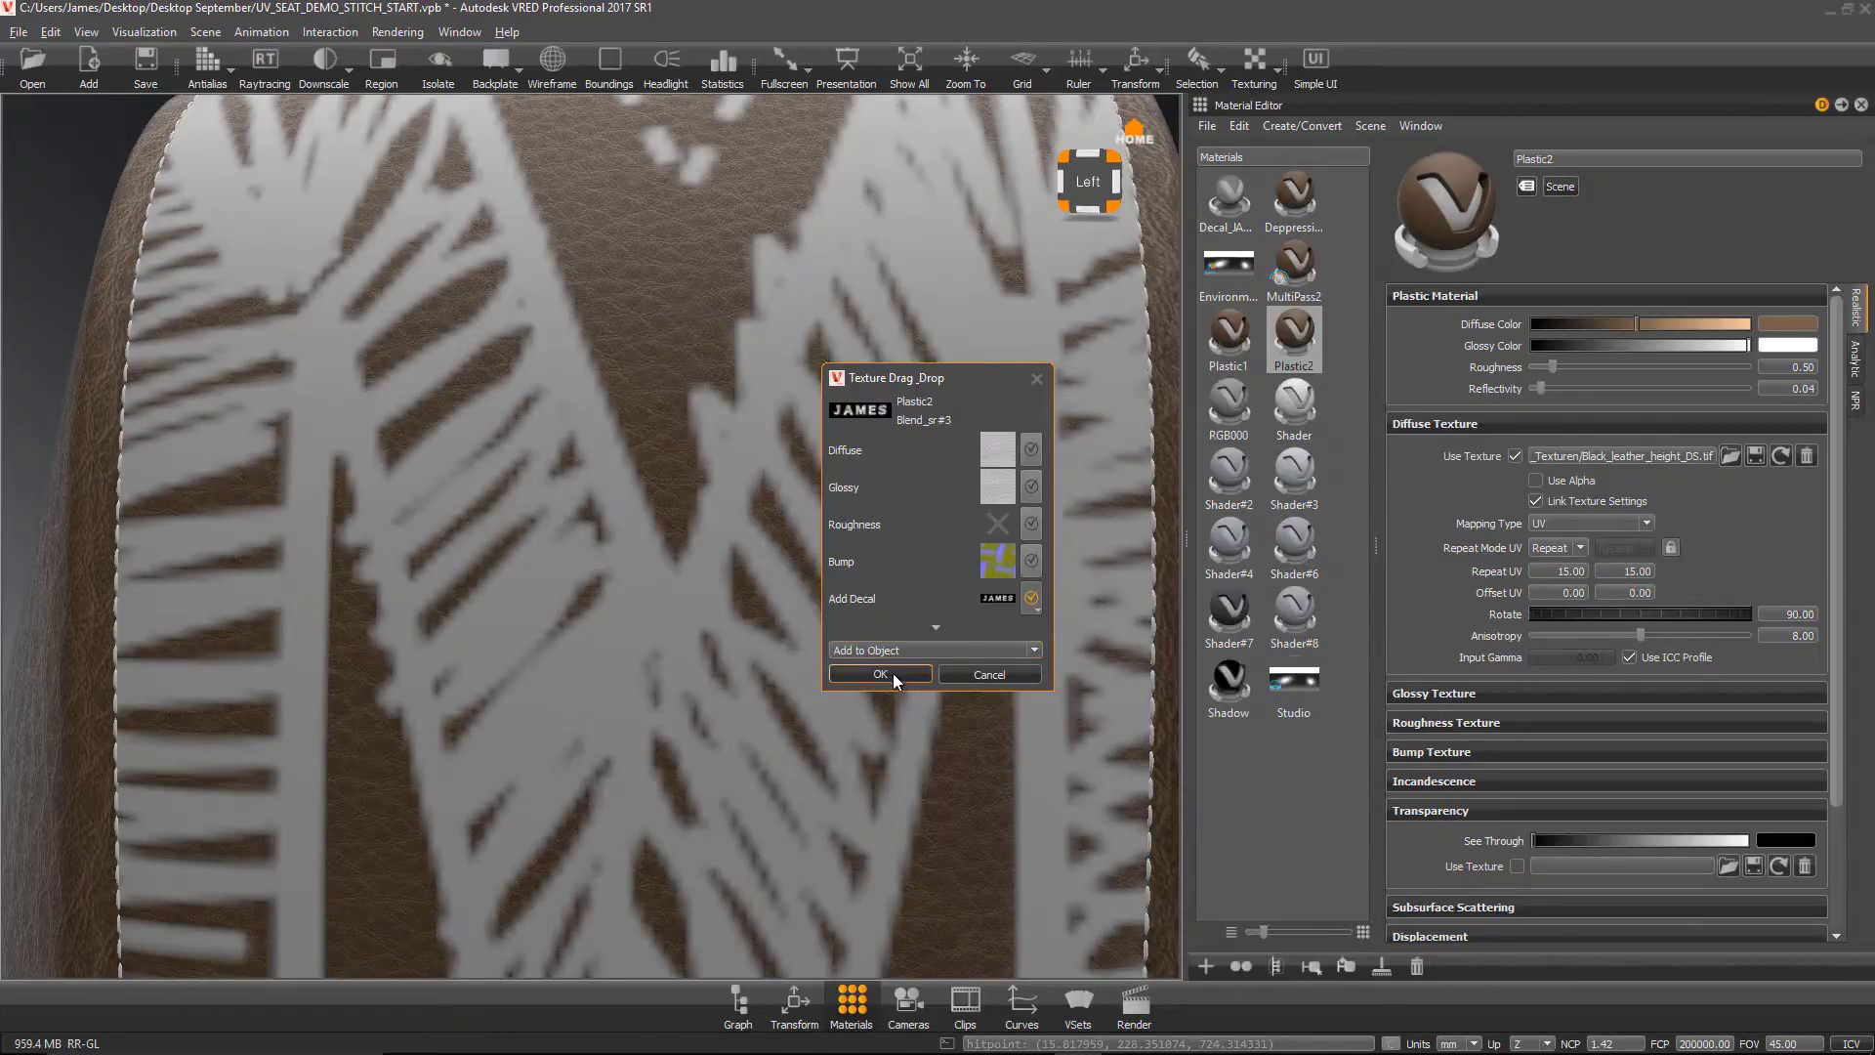
click(879, 674)
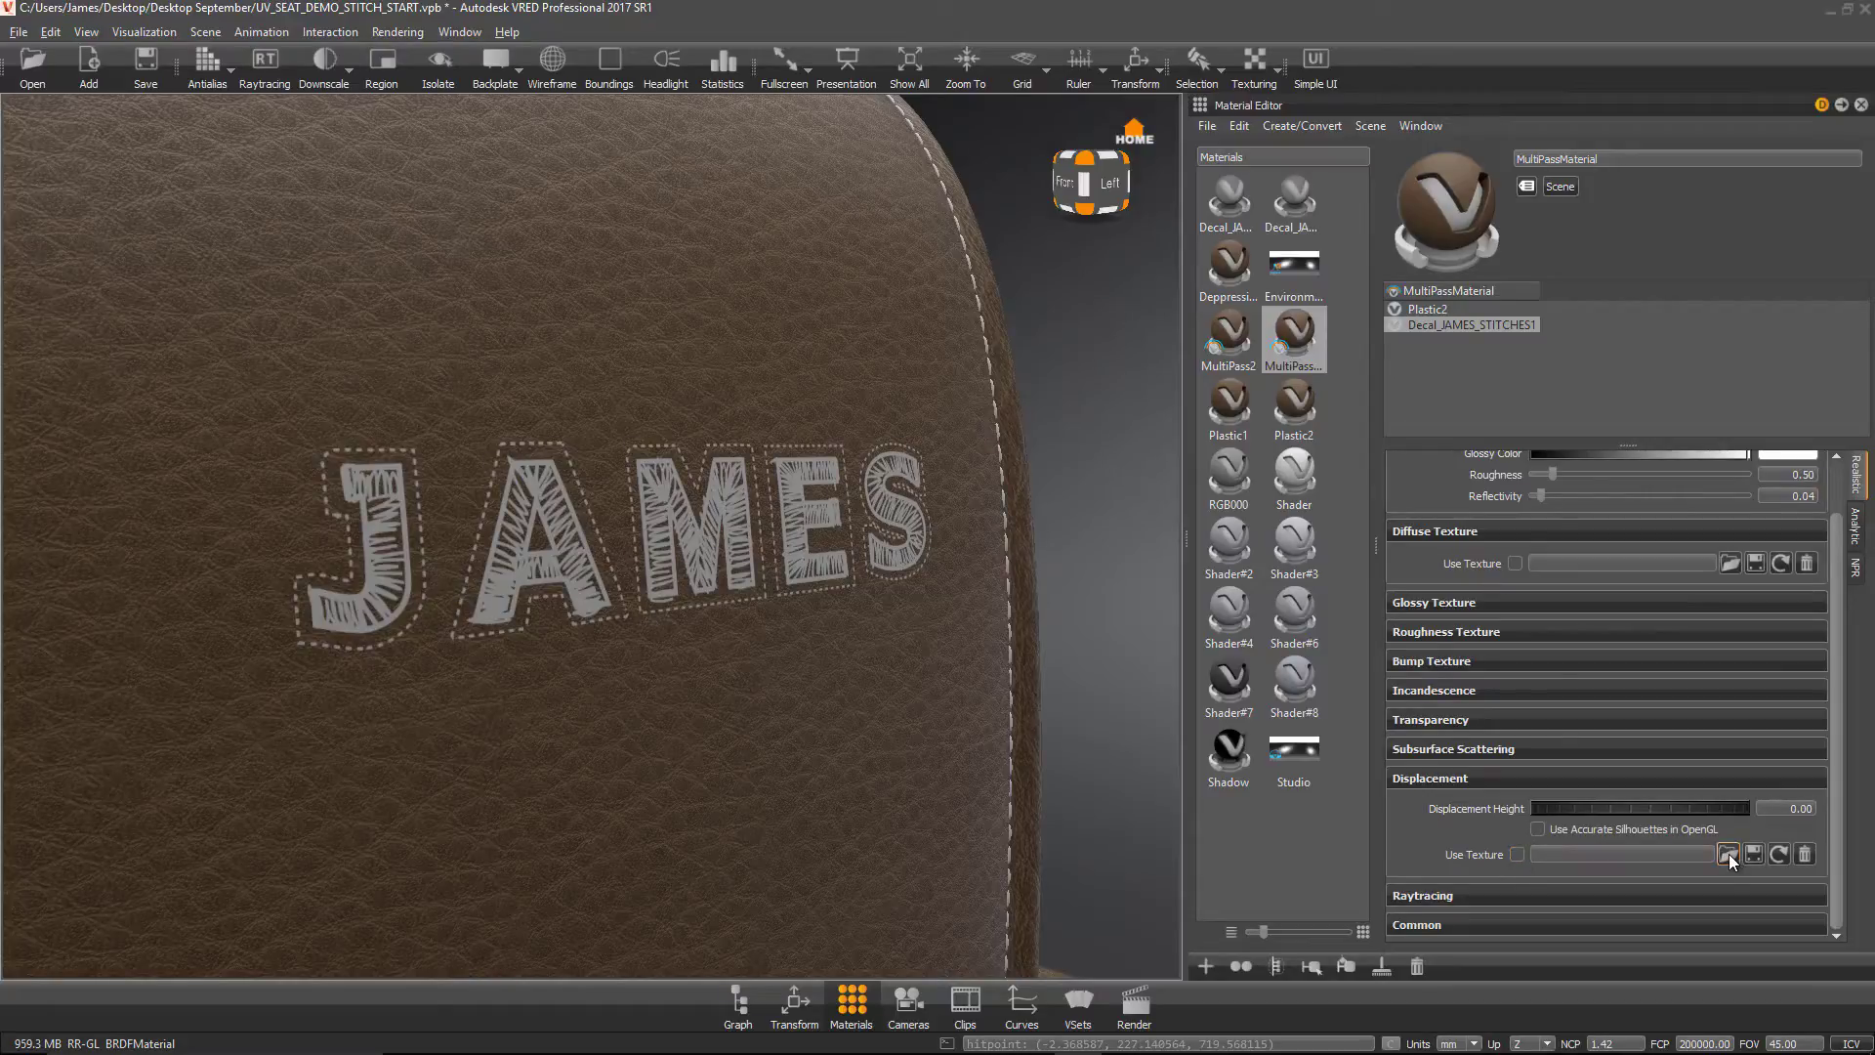
Step: Load JAMES_BUMP3.jpg as planar displacement at height -1, sinking the stitching into the leather
click(1729, 853)
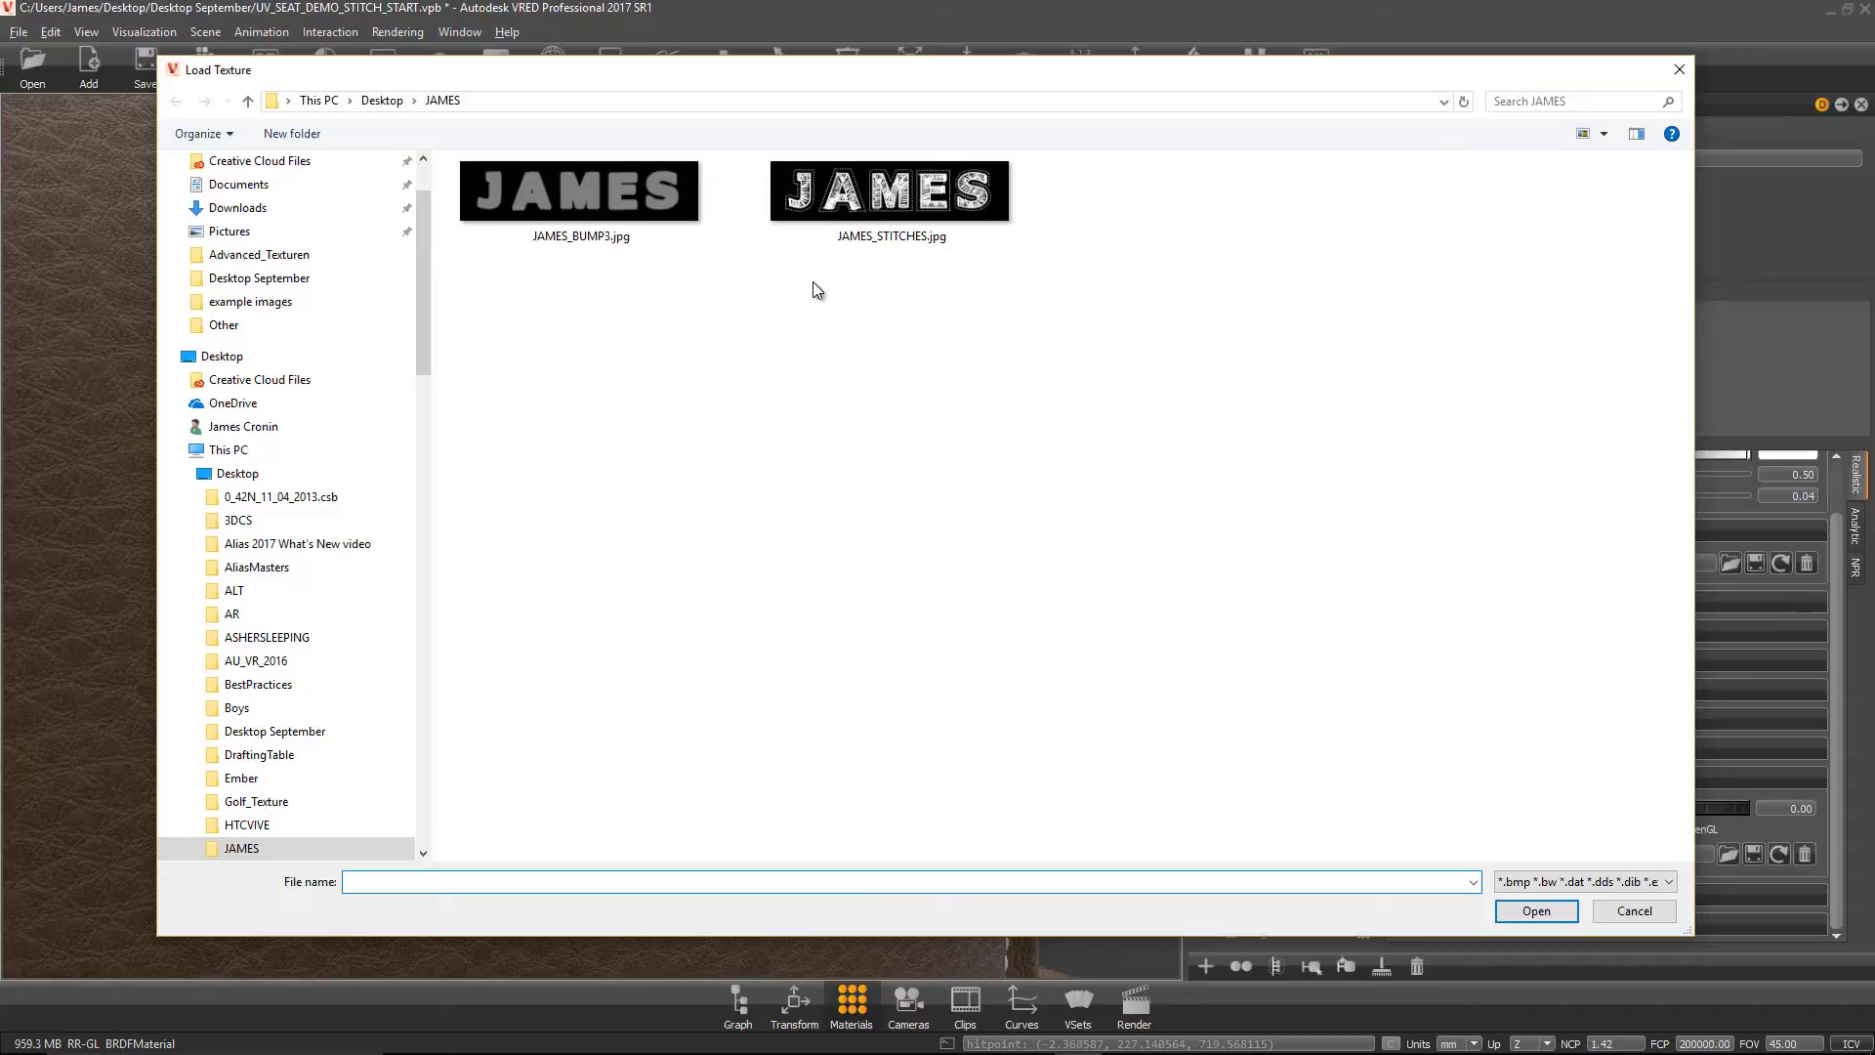
click(580, 192)
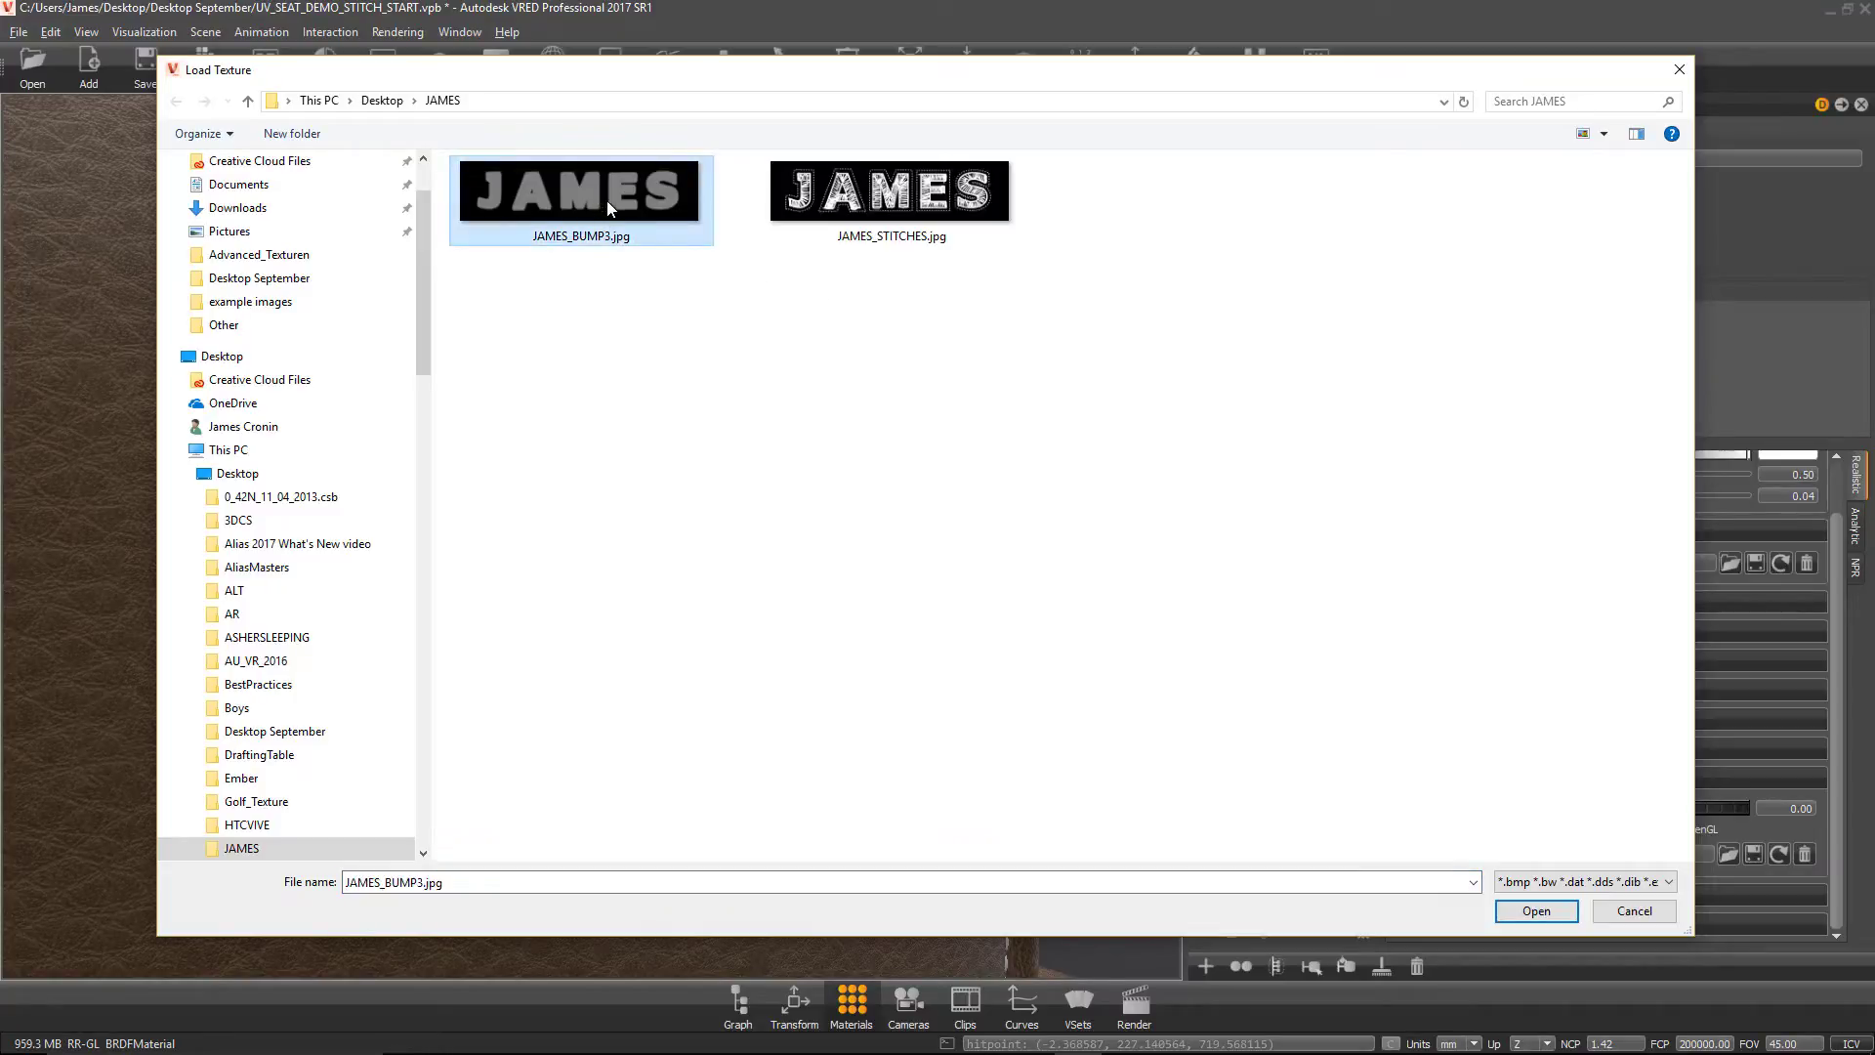
click(1536, 911)
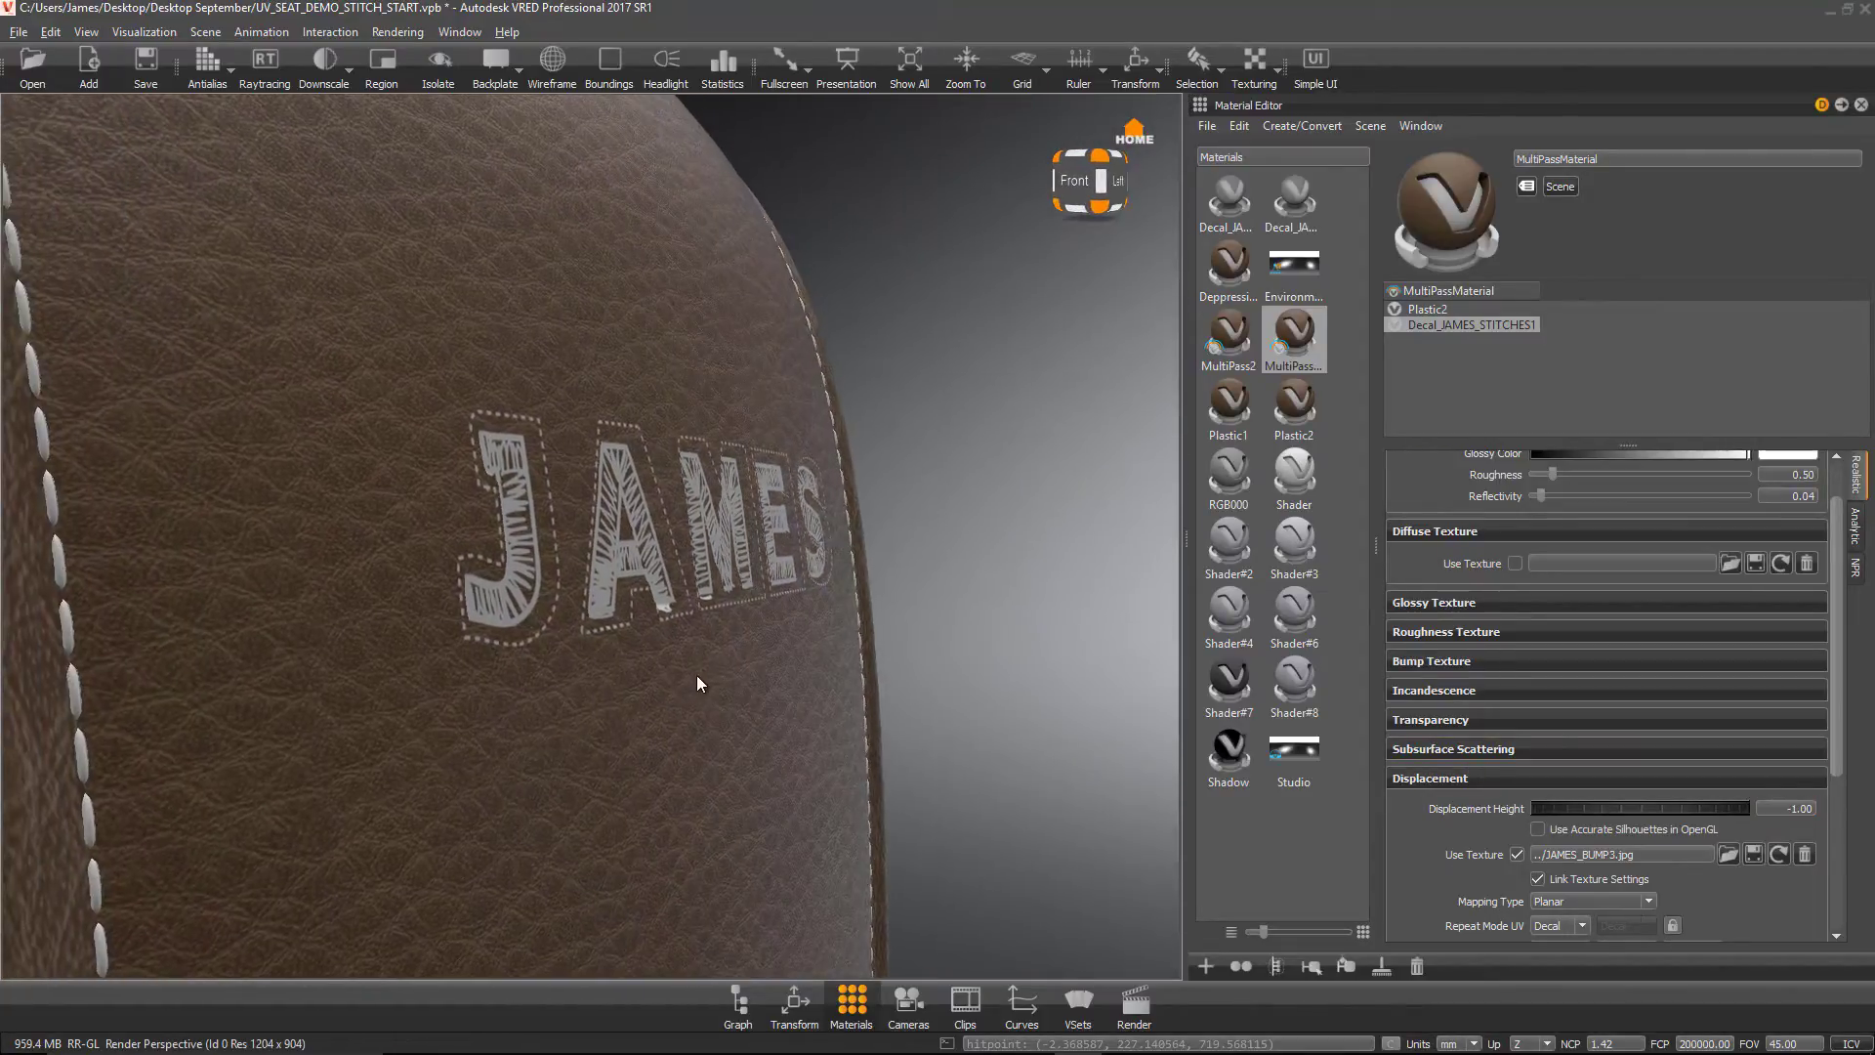
drag(699, 684, 631, 455)
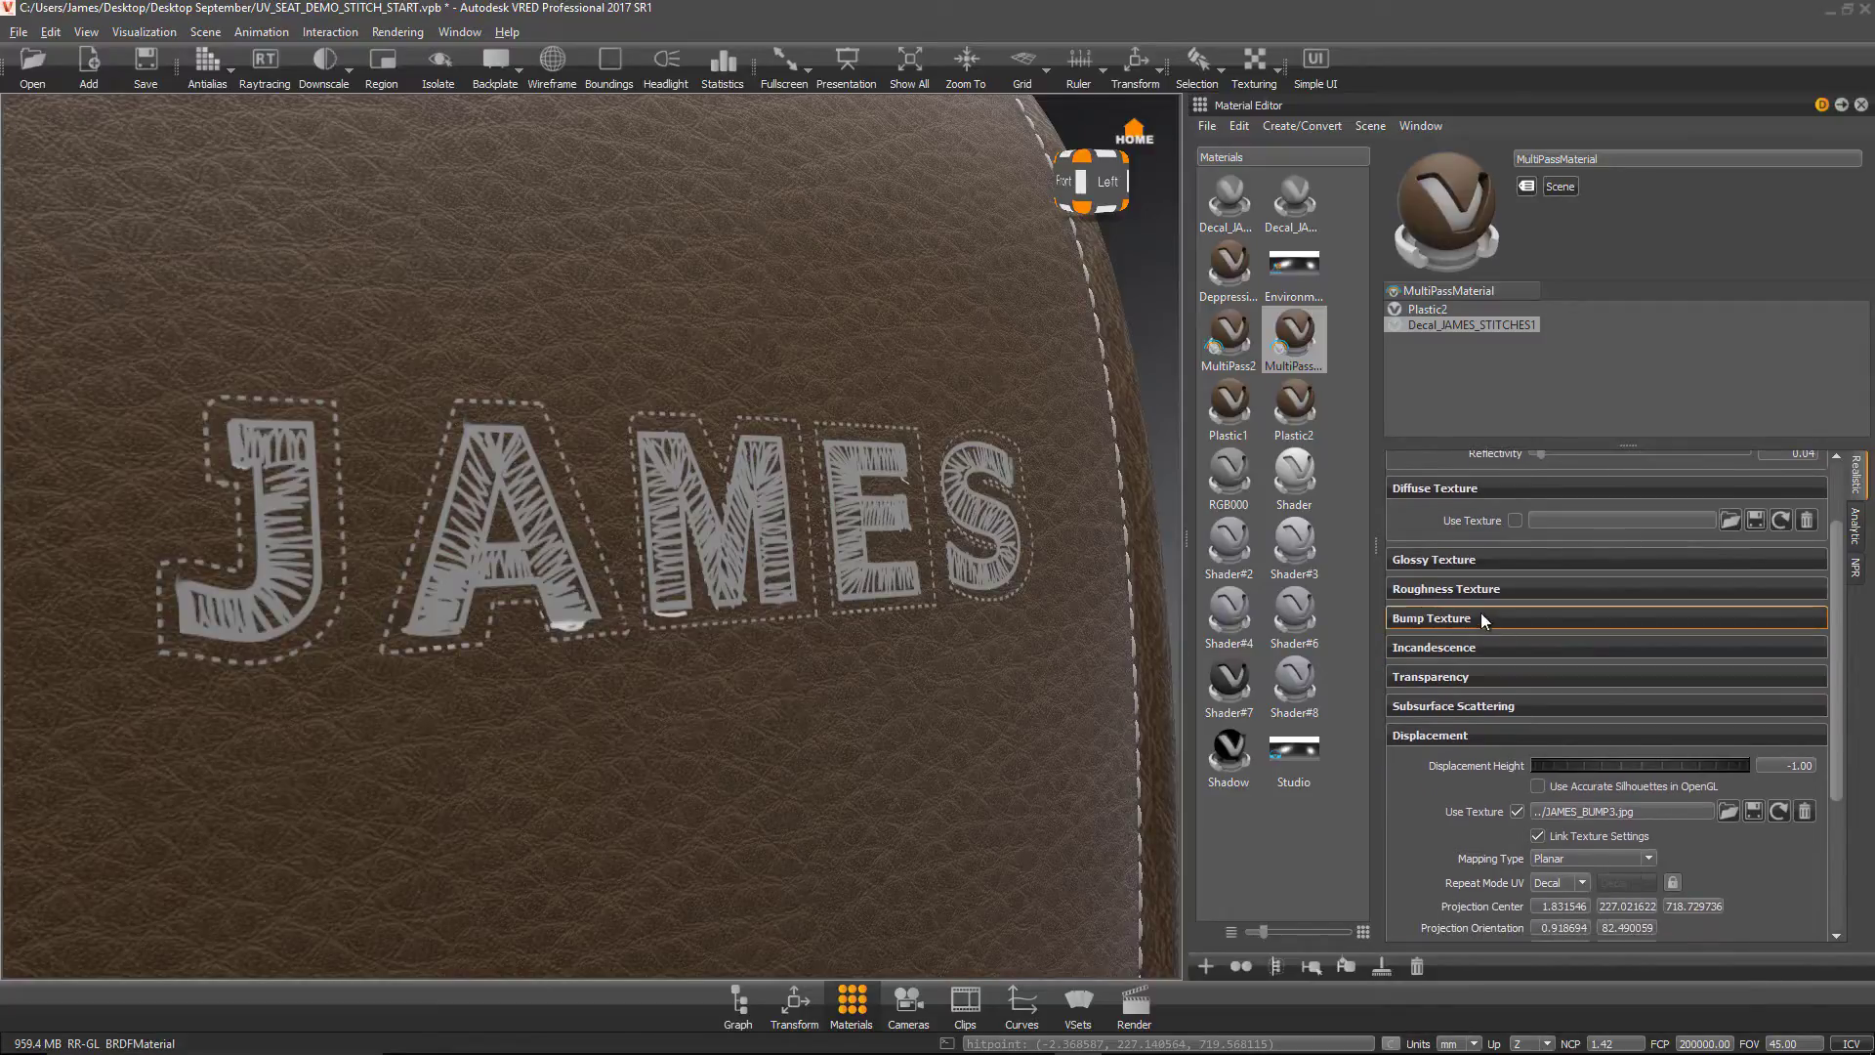
Step: Reduce the Displacement Height to about -0.74 while briefly hiding the stitch texture to check the deboss
click(1434, 676)
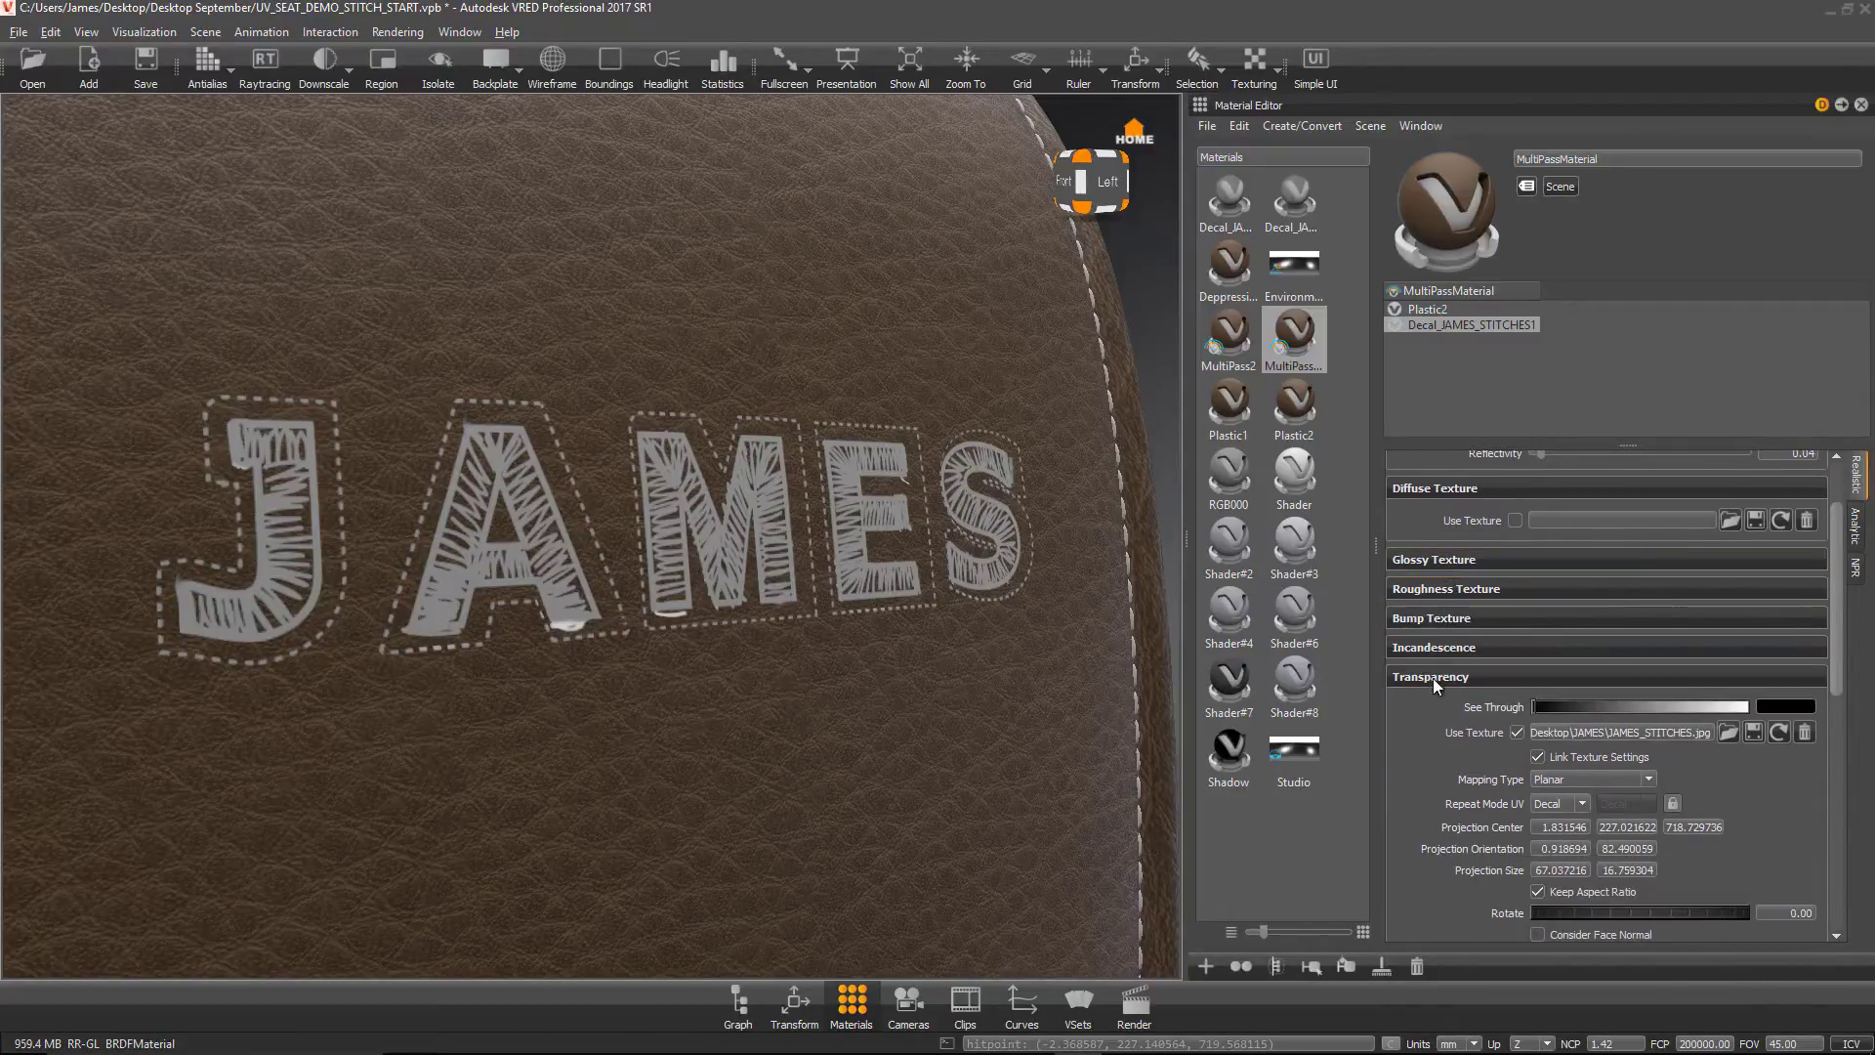
click(1537, 732)
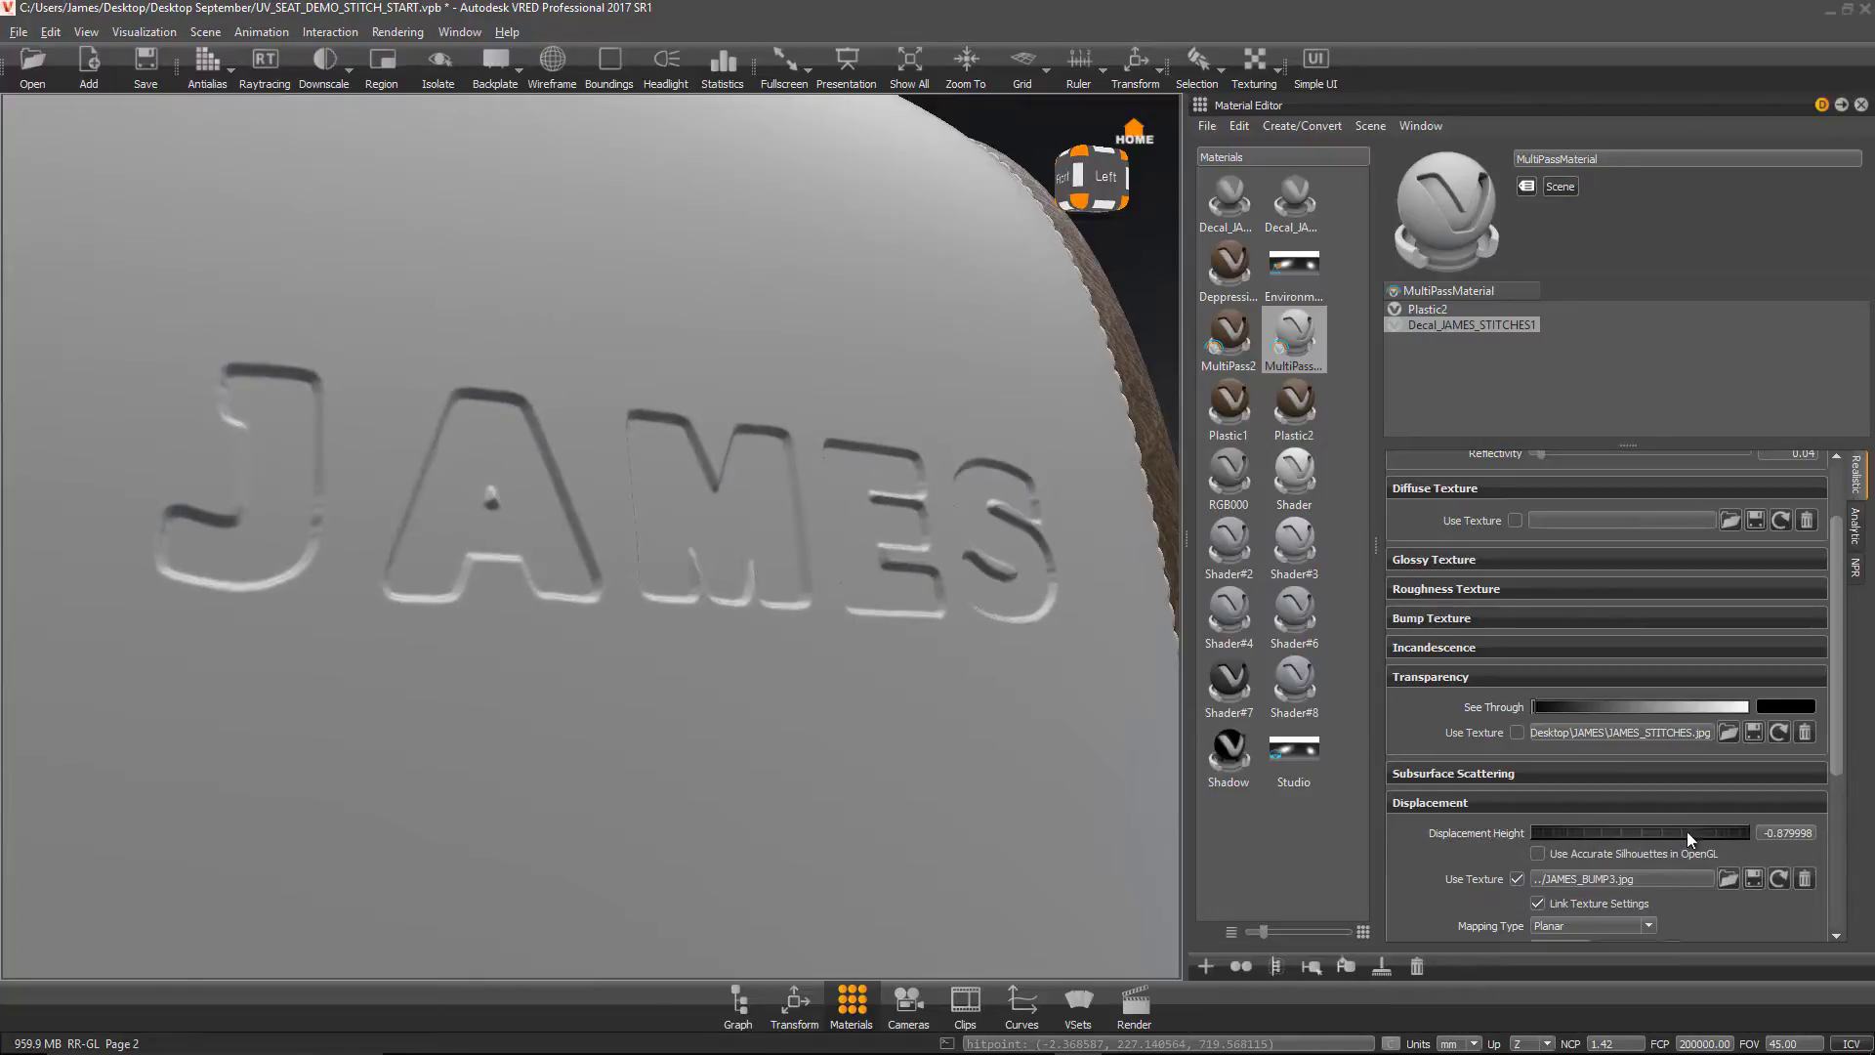
drag(1651, 833, 1686, 833)
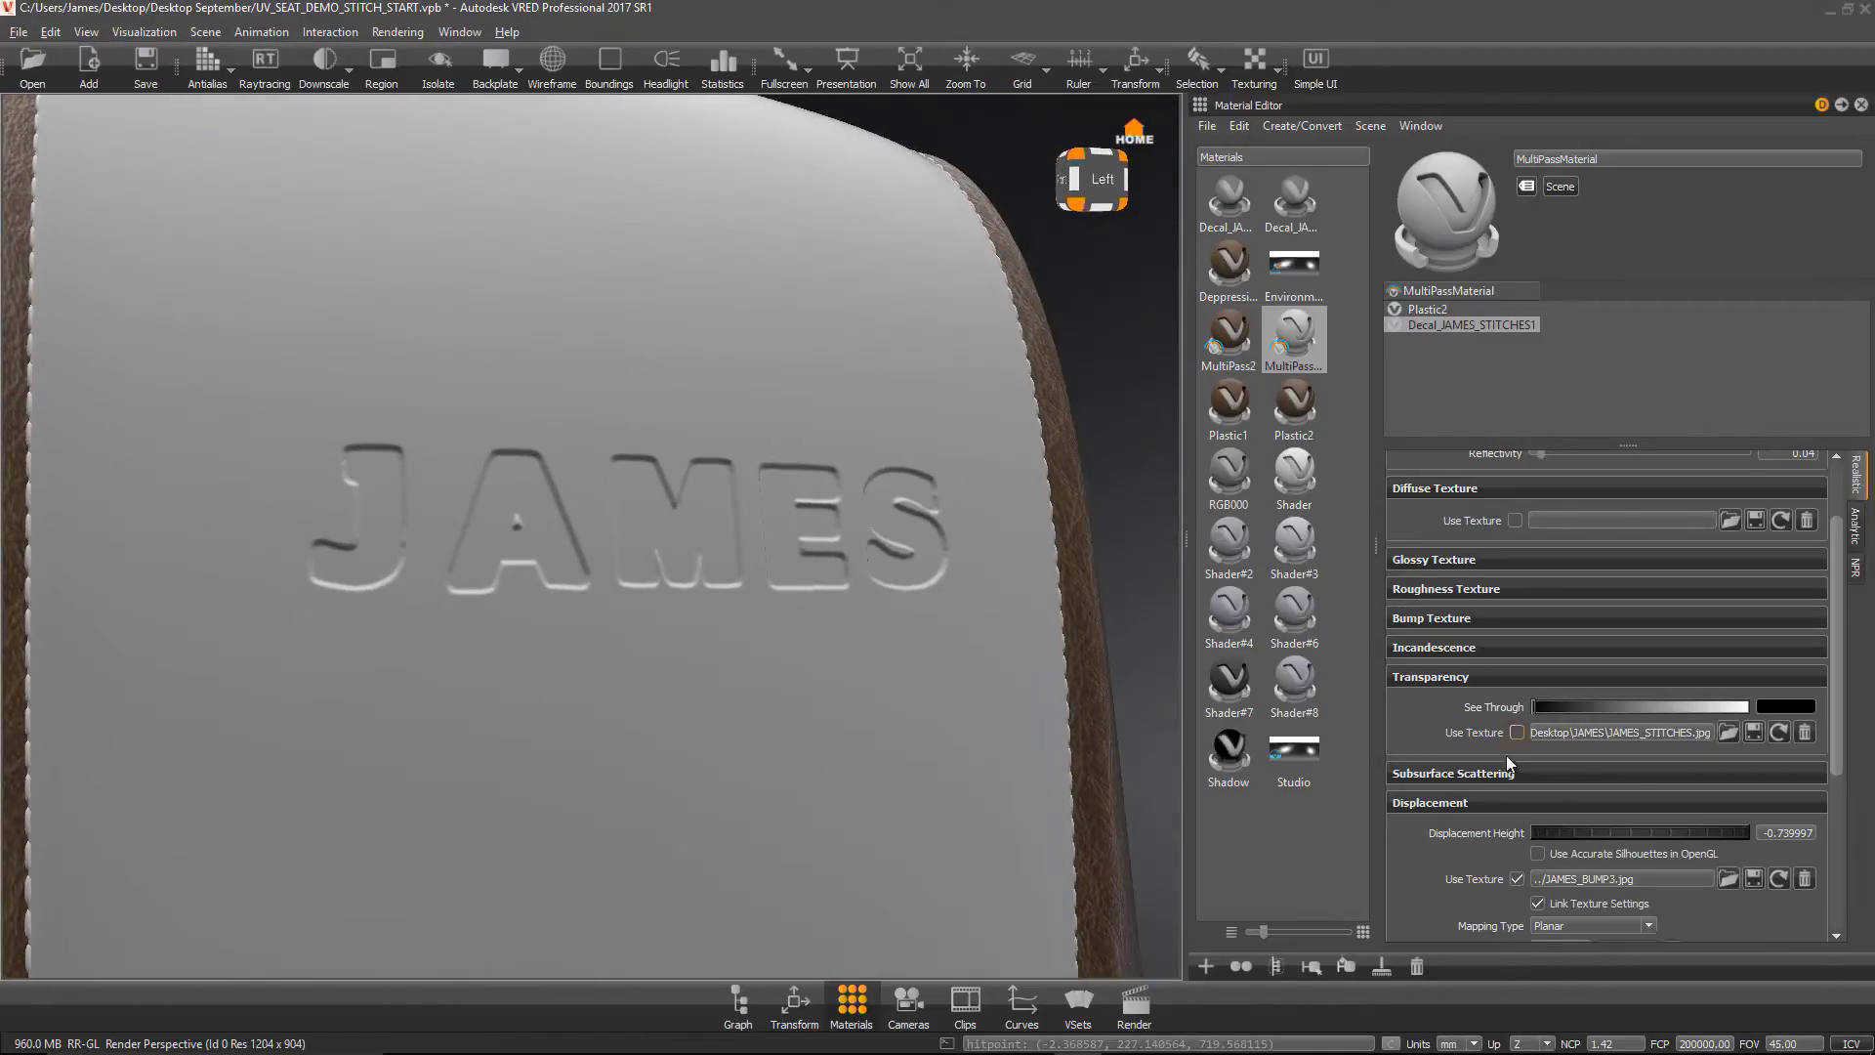
click(1518, 733)
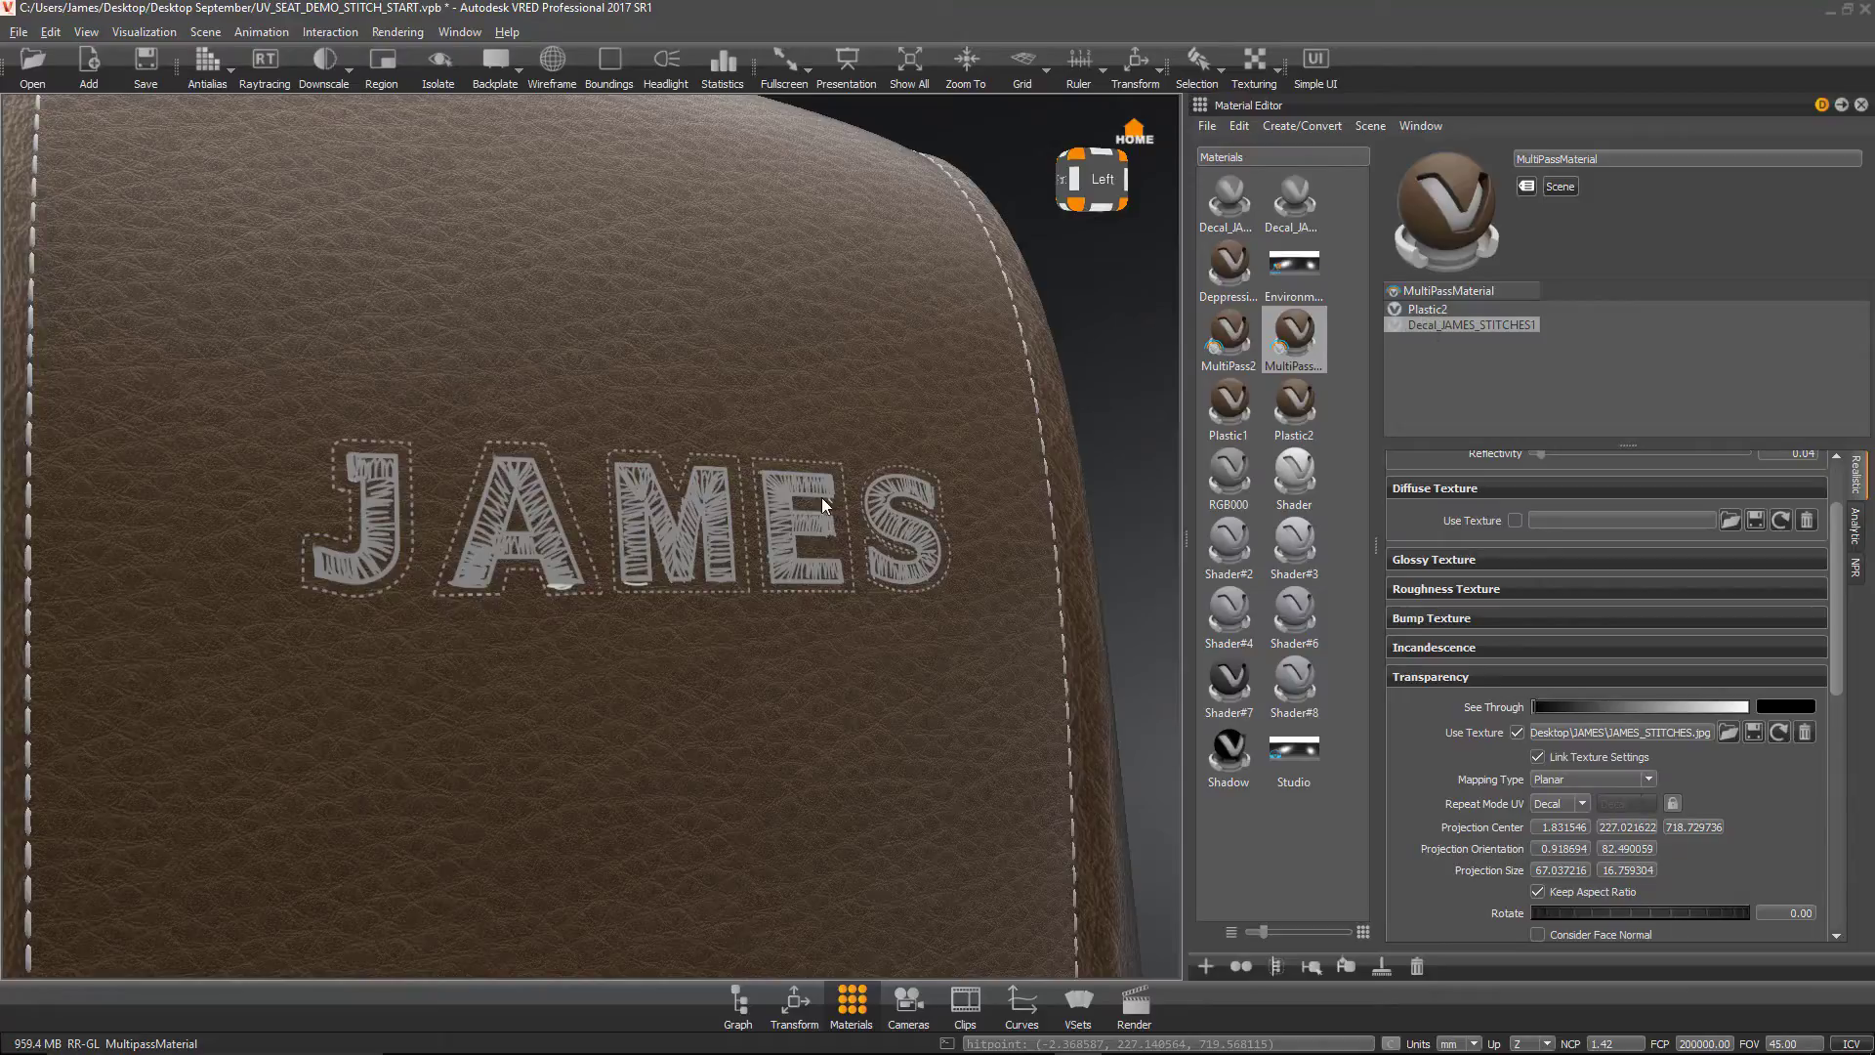
Step: Locate the stitch decal's material in the multipass tree and rename it JAMES_STITCH
click(1422, 309)
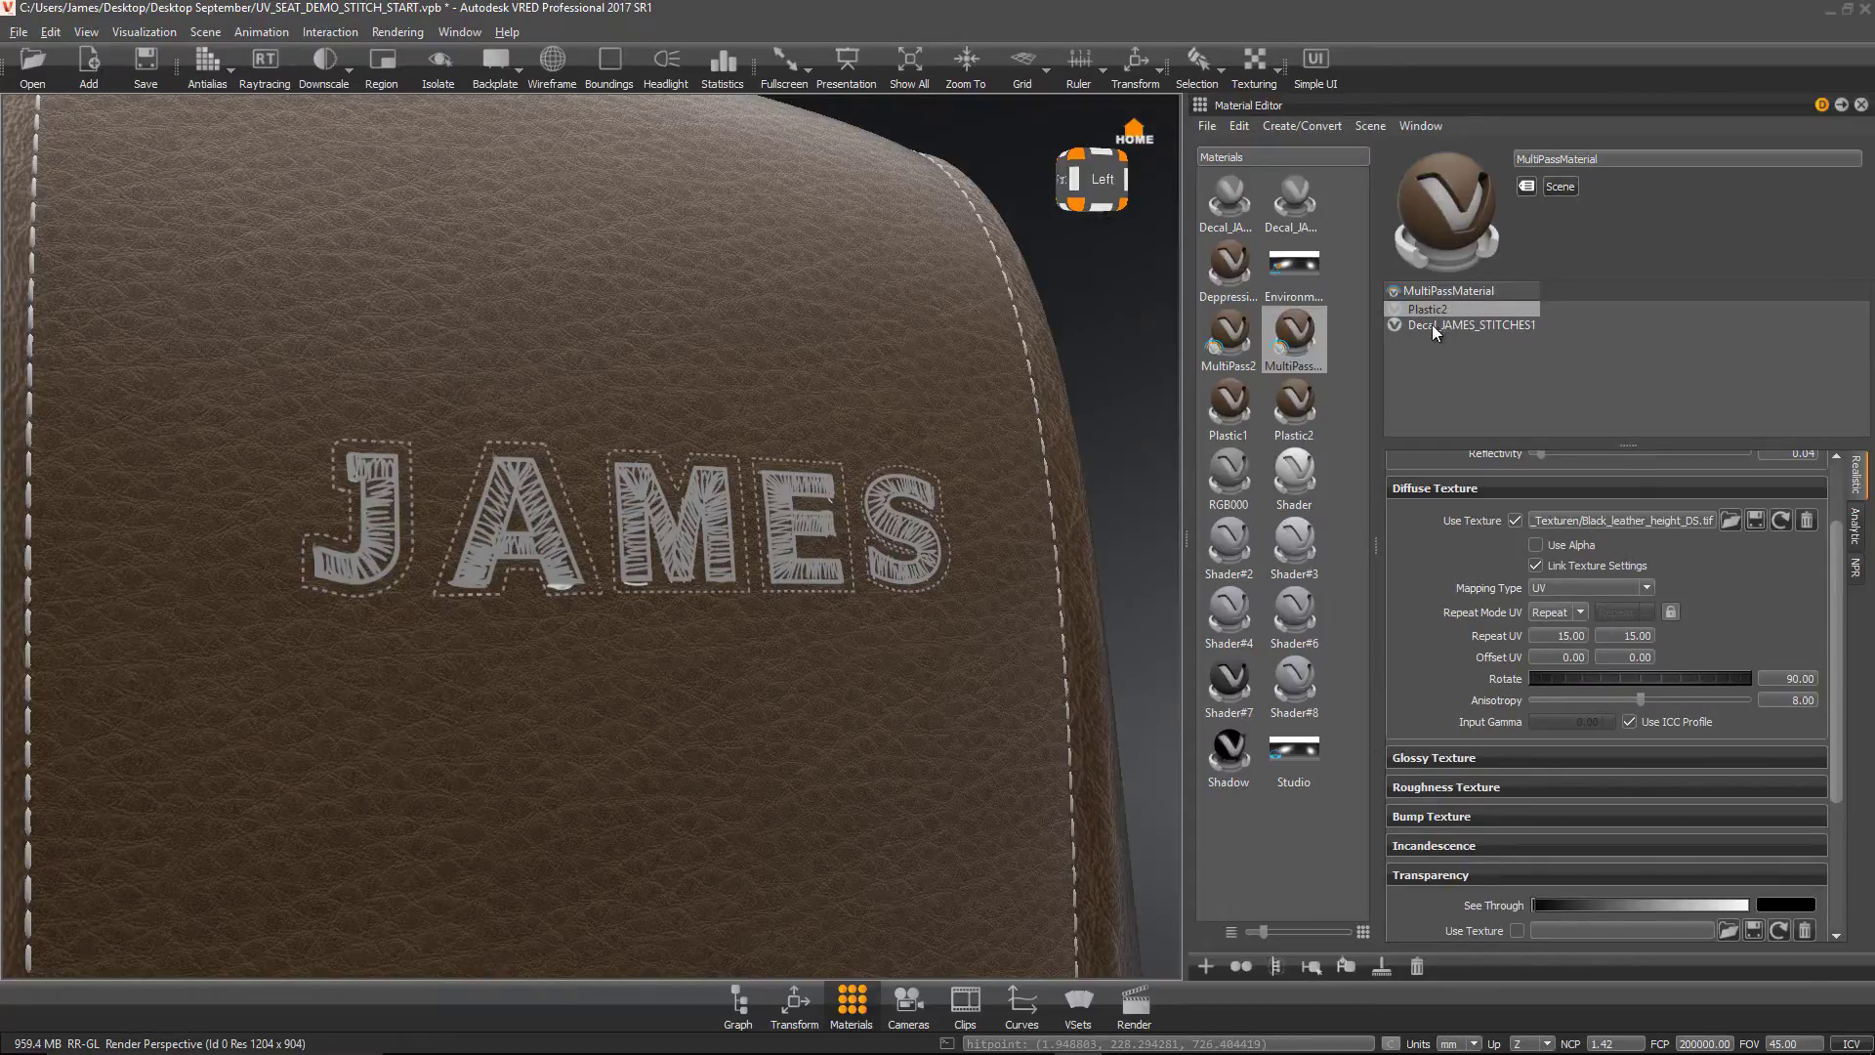
click(1493, 324)
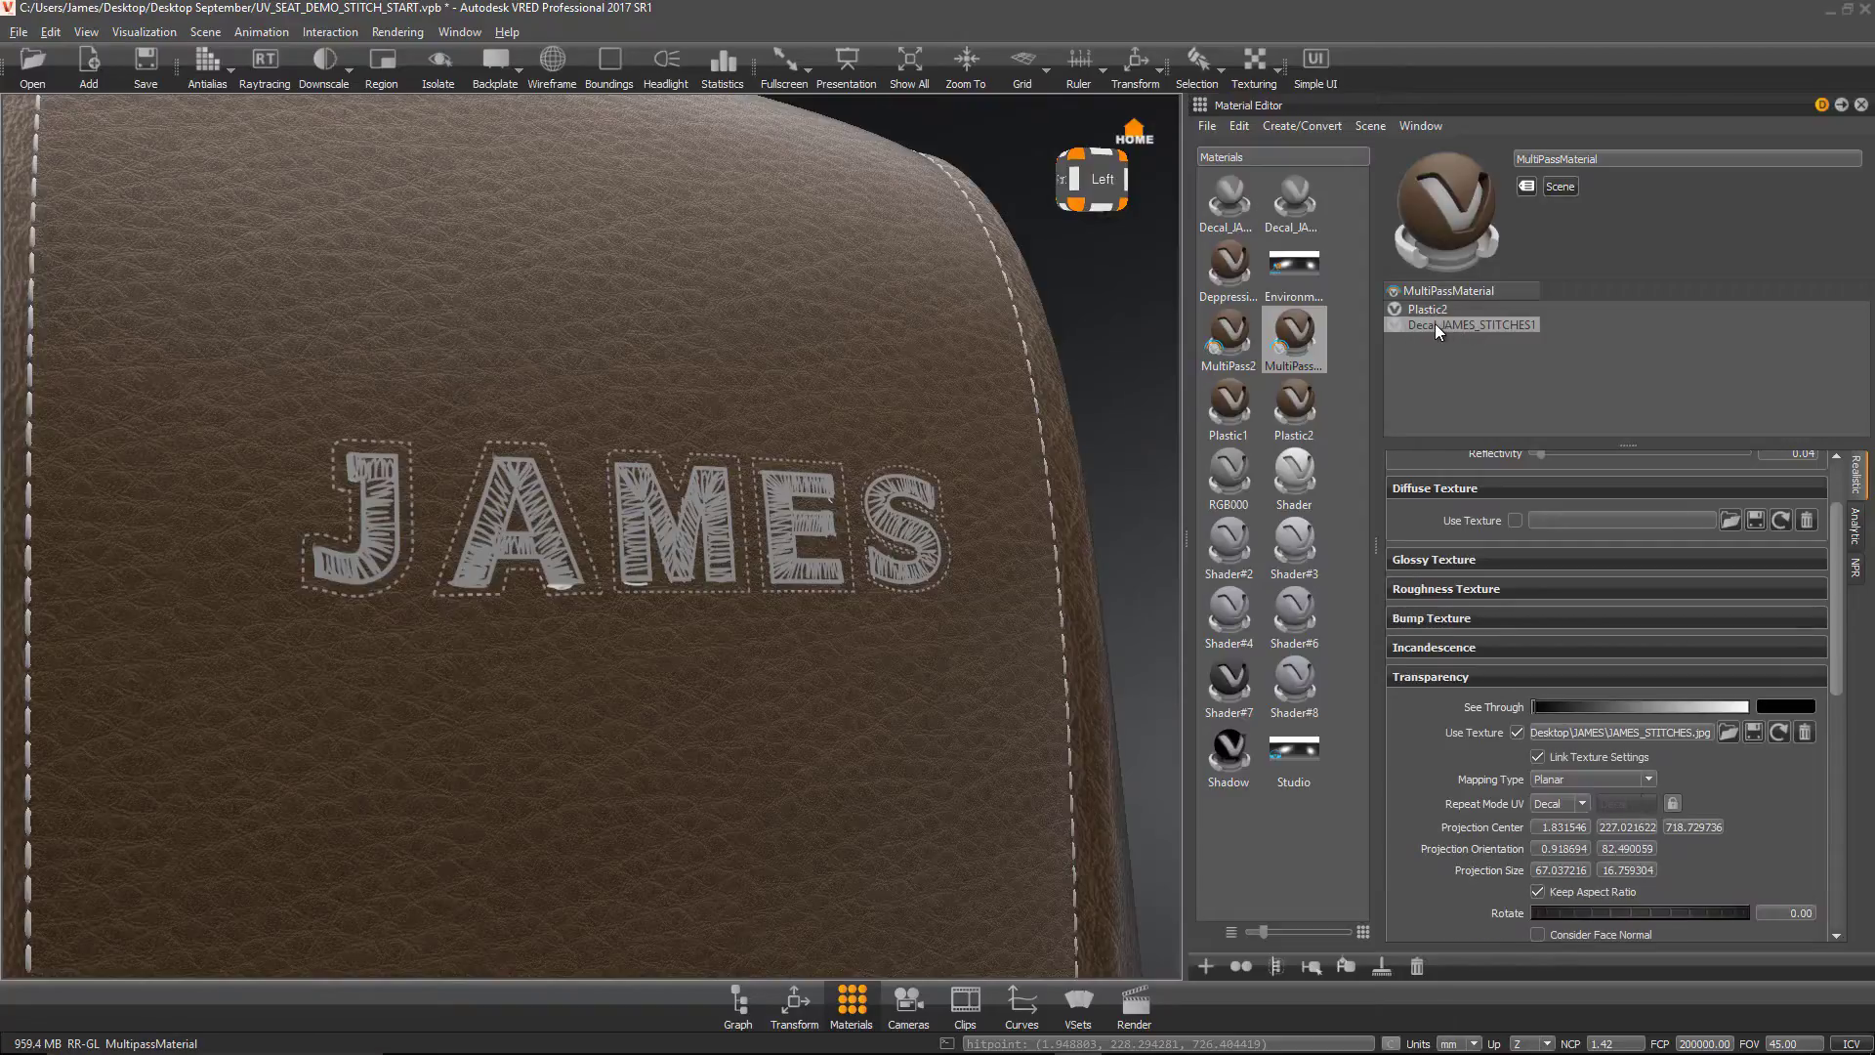
right_click(1465, 324)
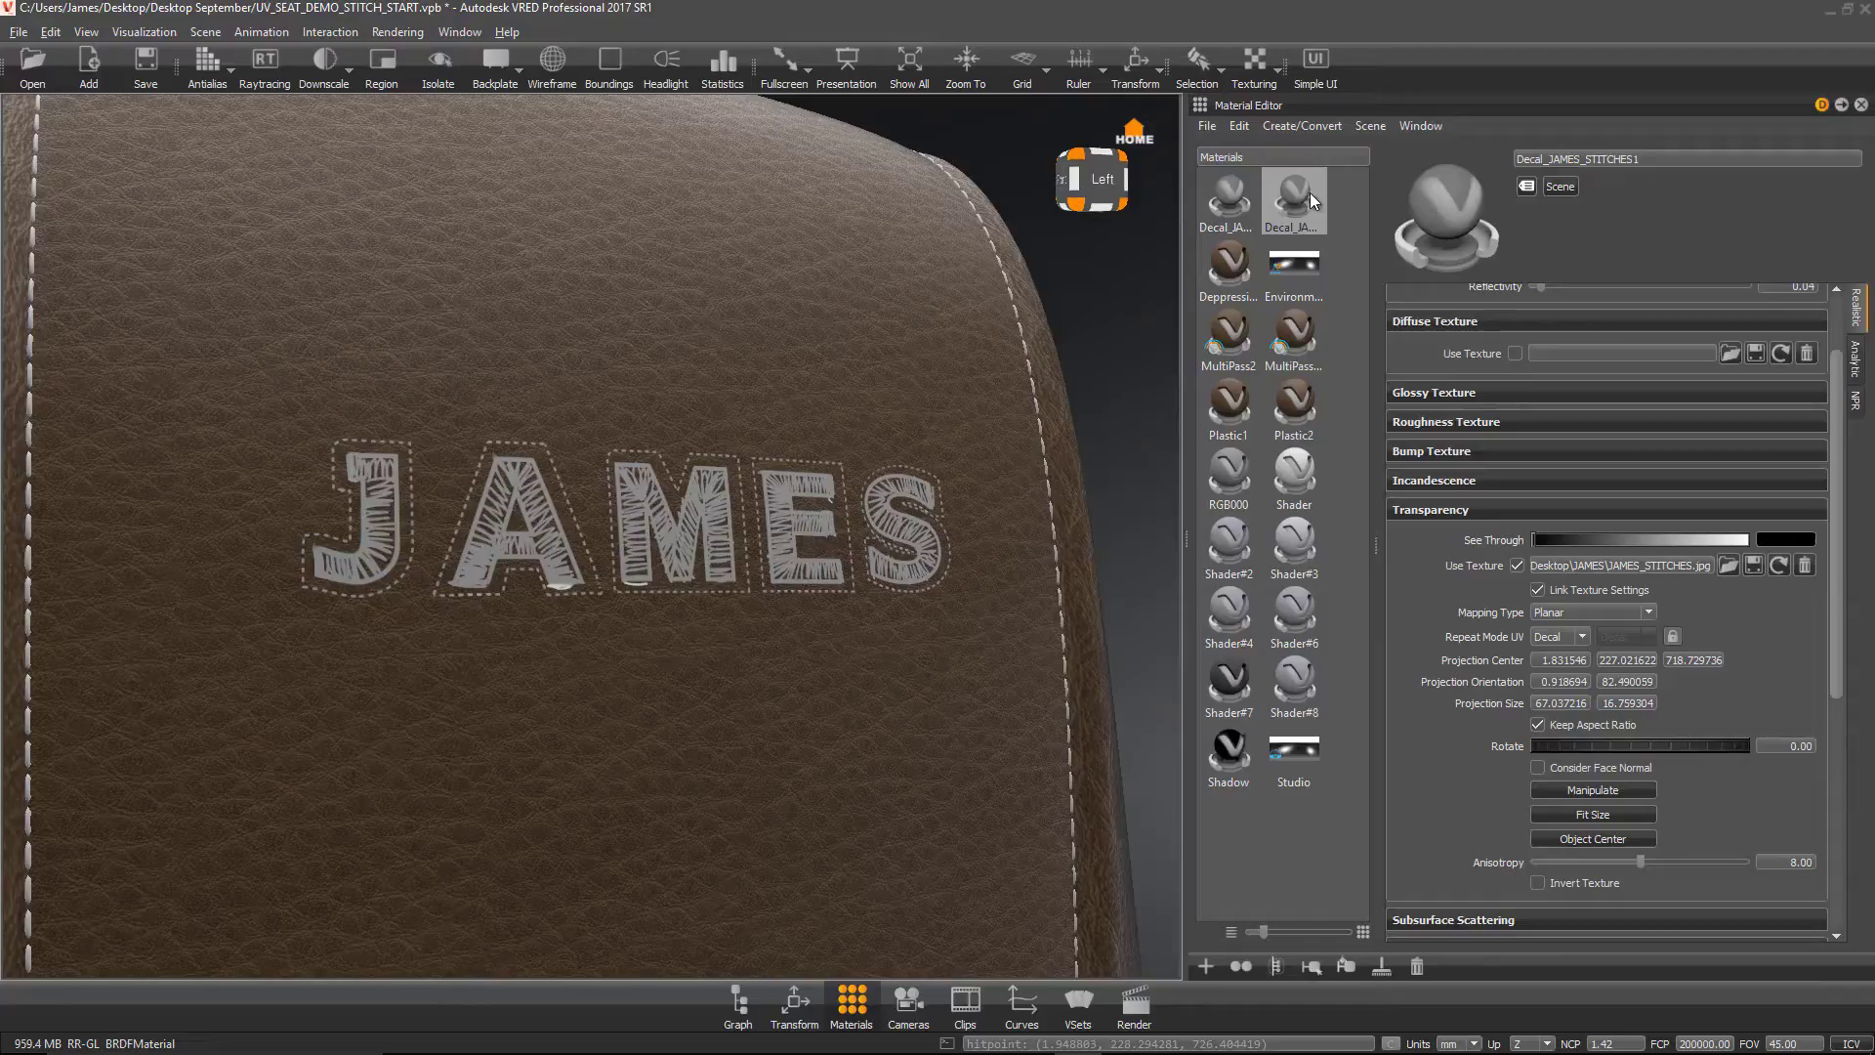
mouse_move(1293, 195)
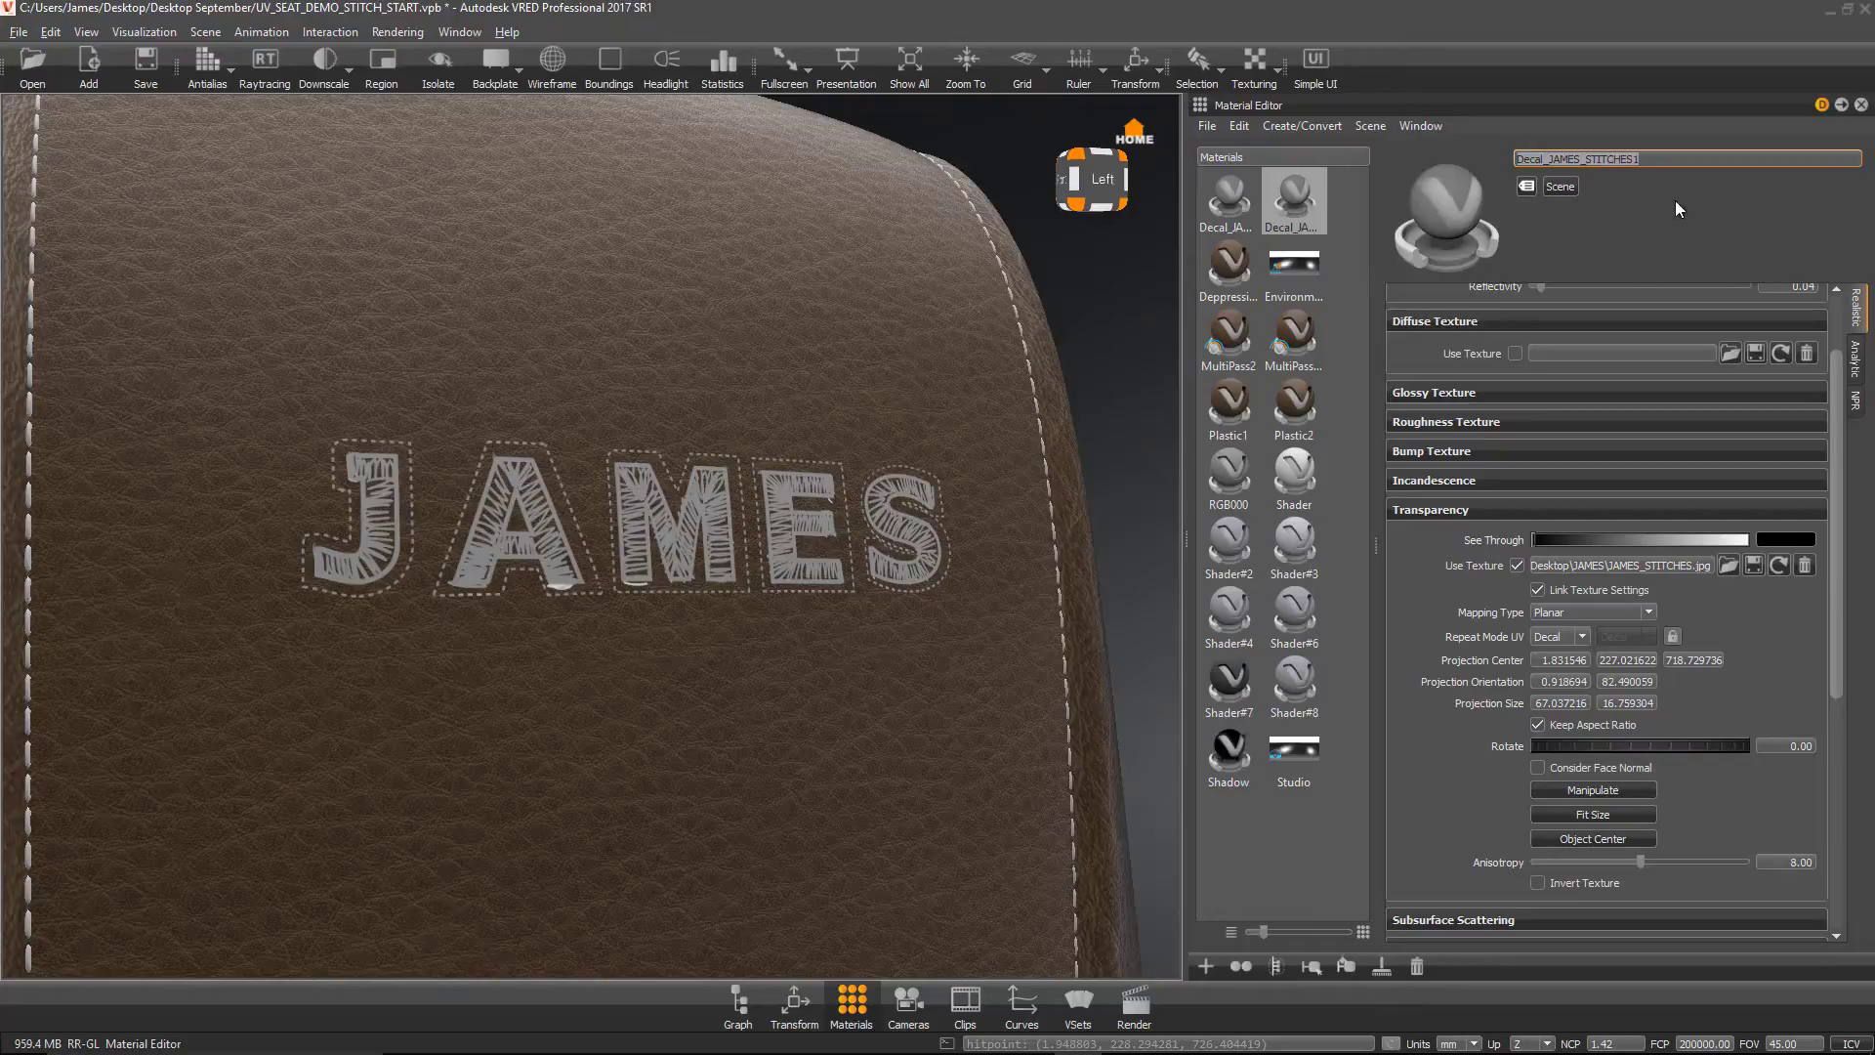
text(JAMES_S)
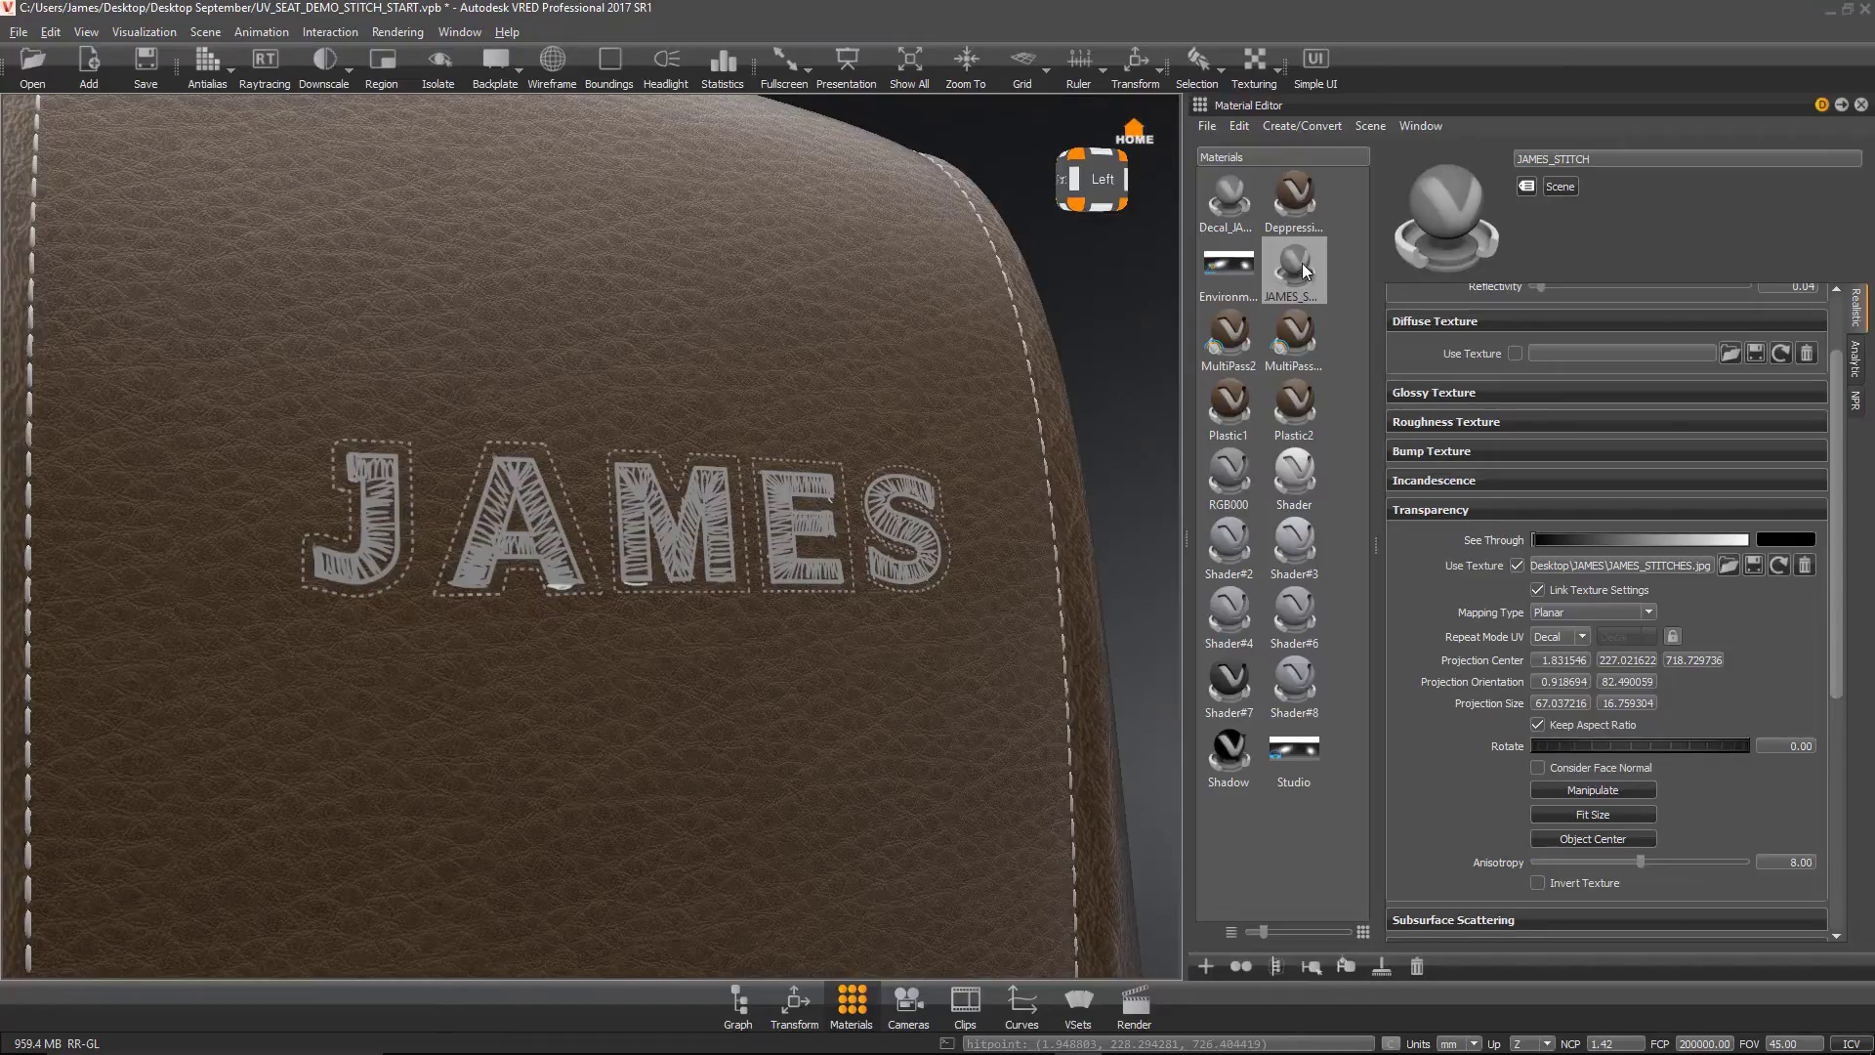
Step: Duplicate JAMES_STITCH via Edit > Duplicate and name the copy JAMES_BUMP
right_click(1294, 260)
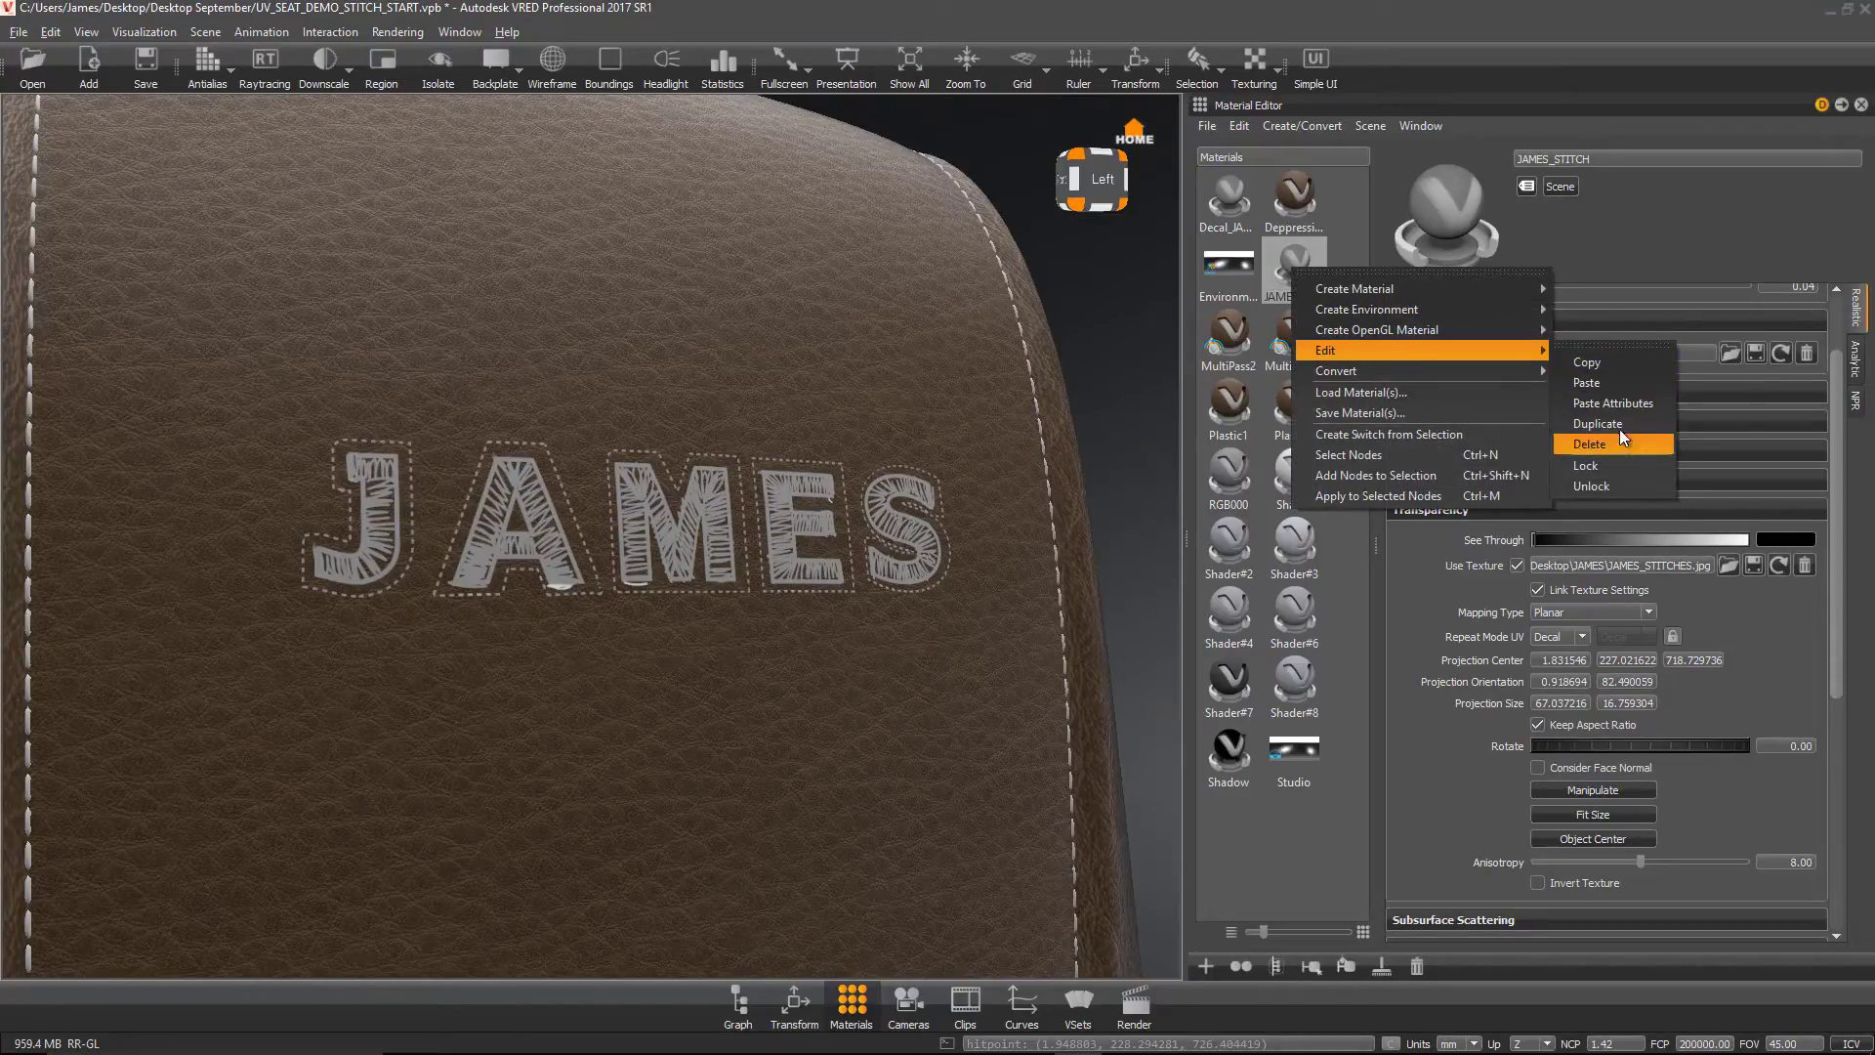
click(1596, 424)
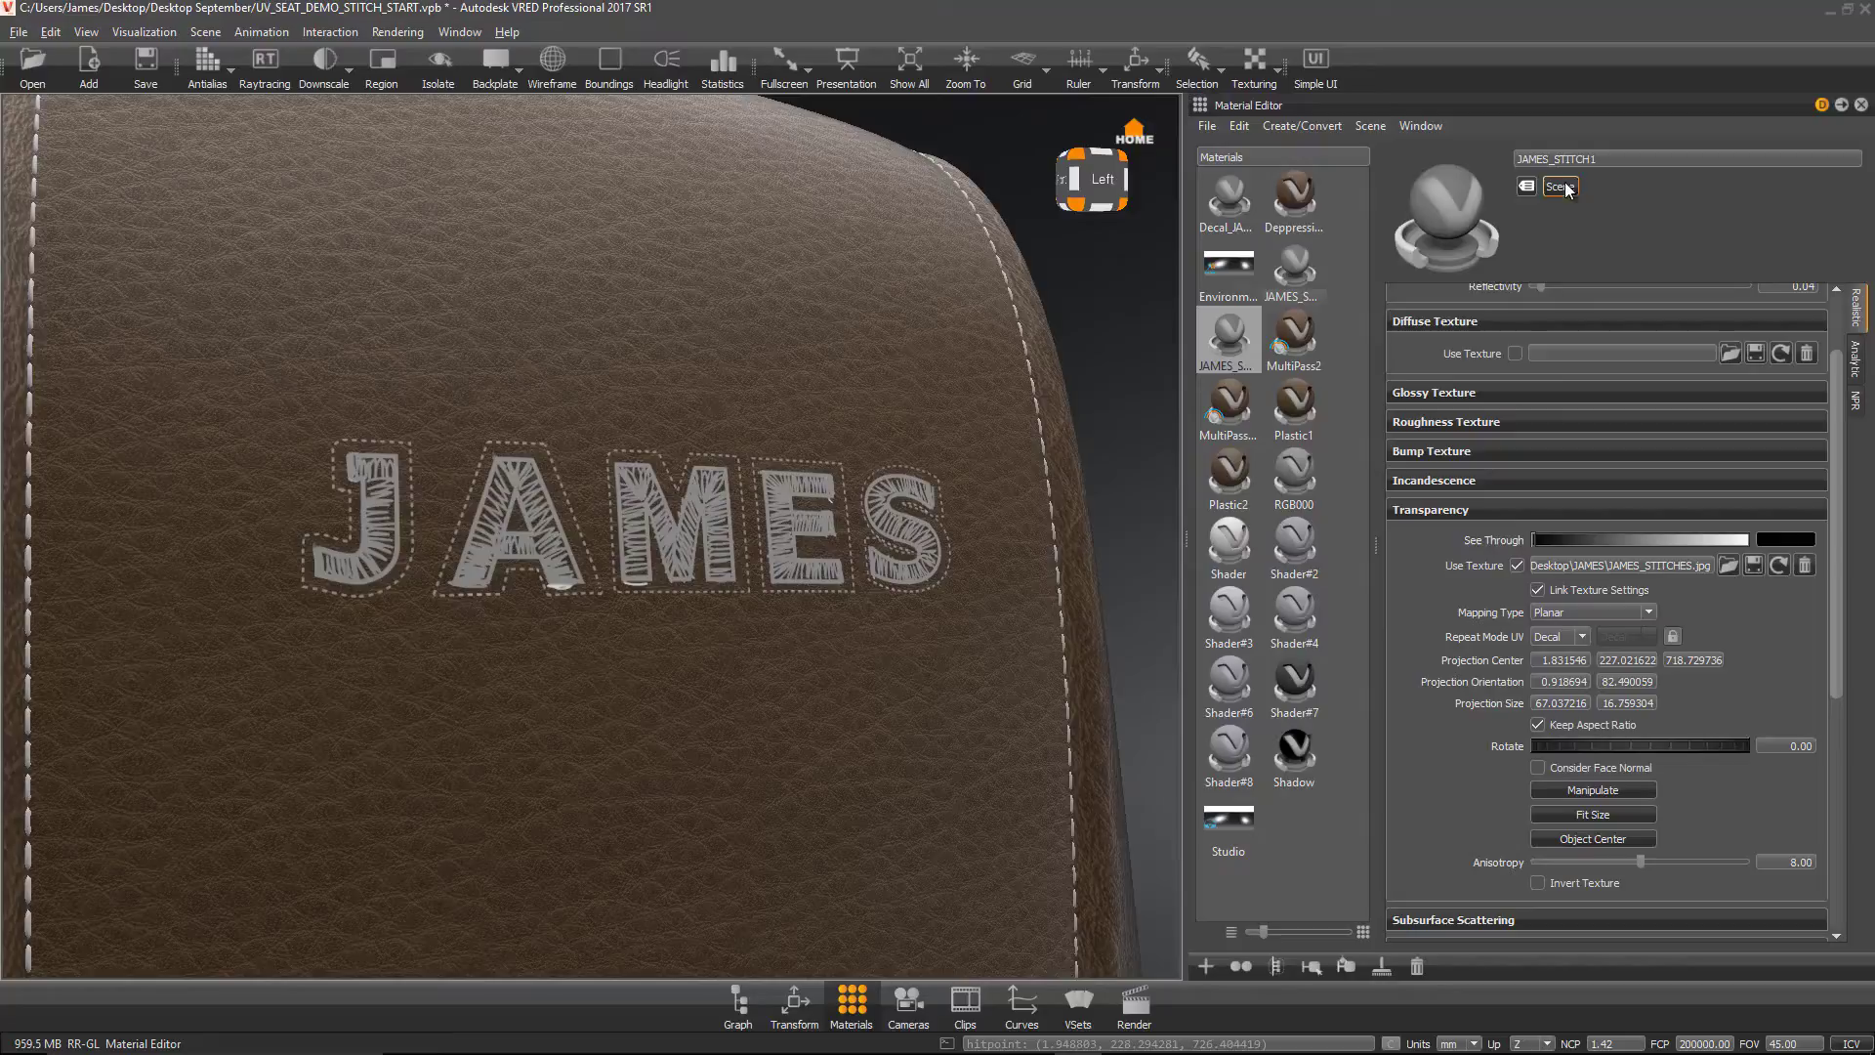
click(1686, 158)
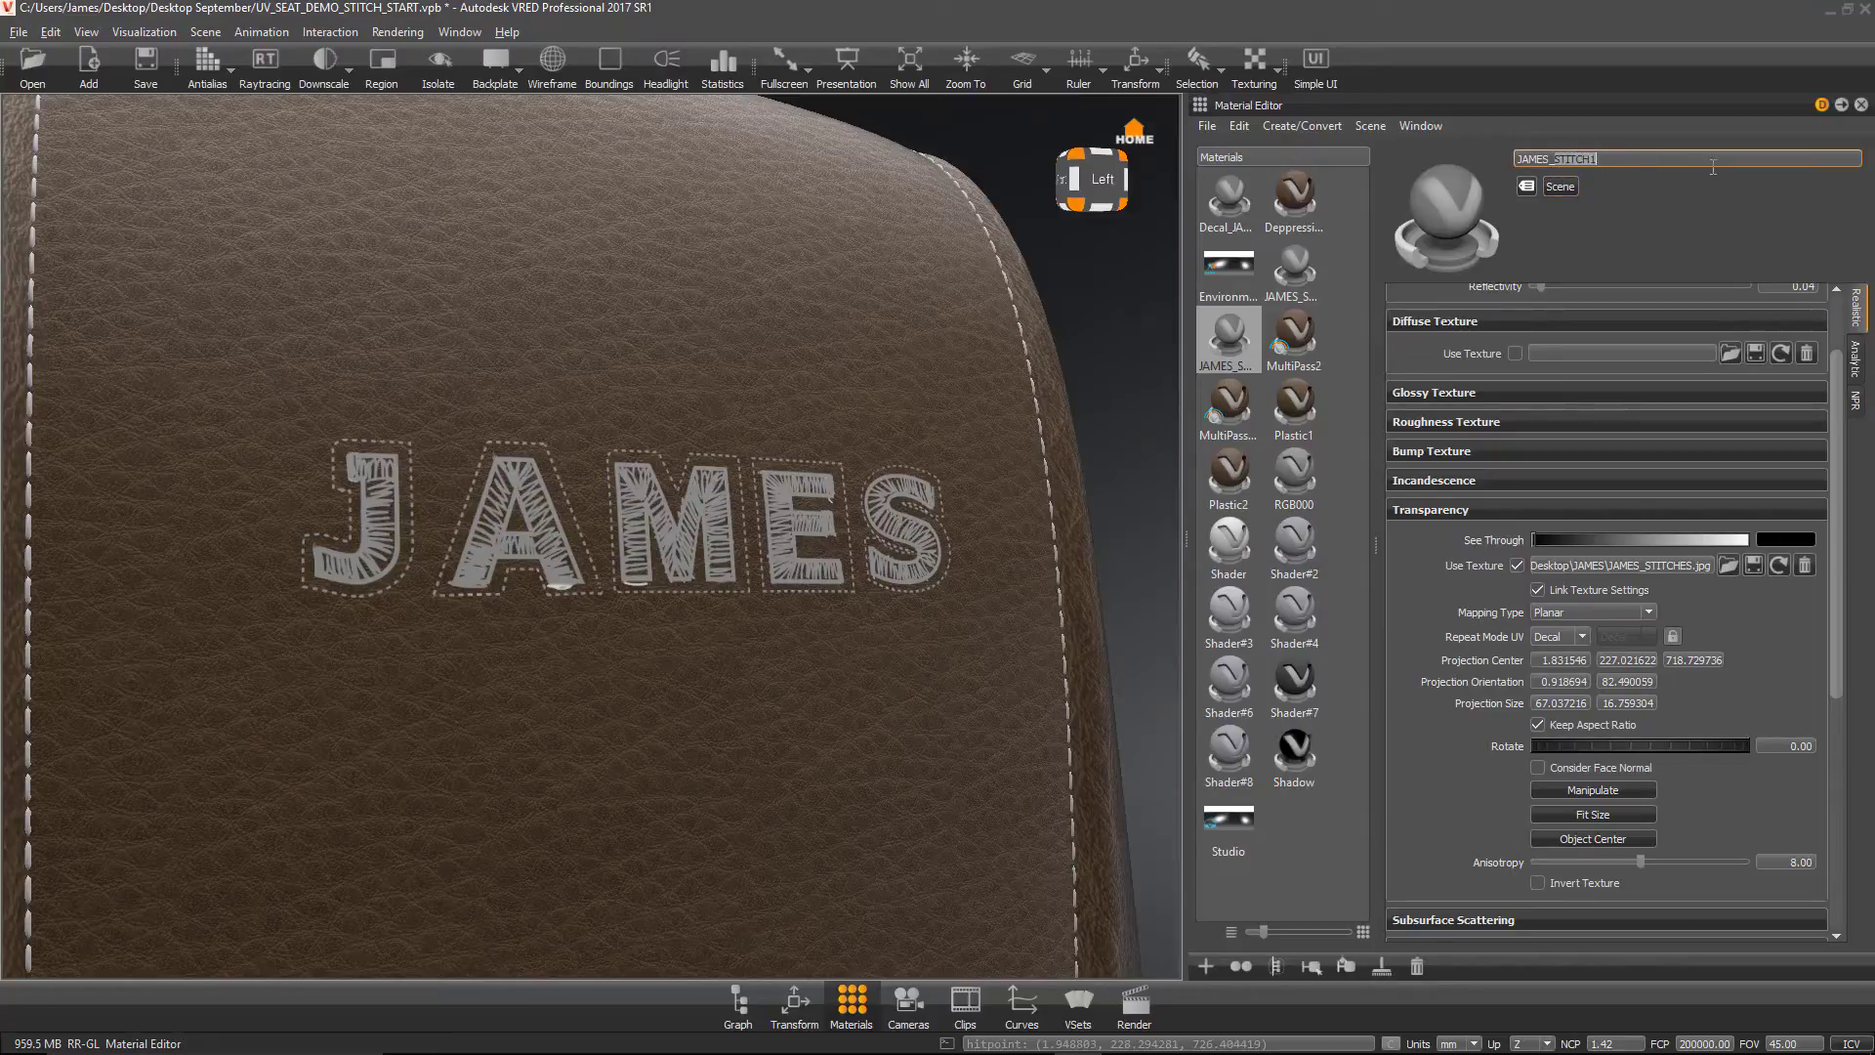
text(JAMES_BUMP)
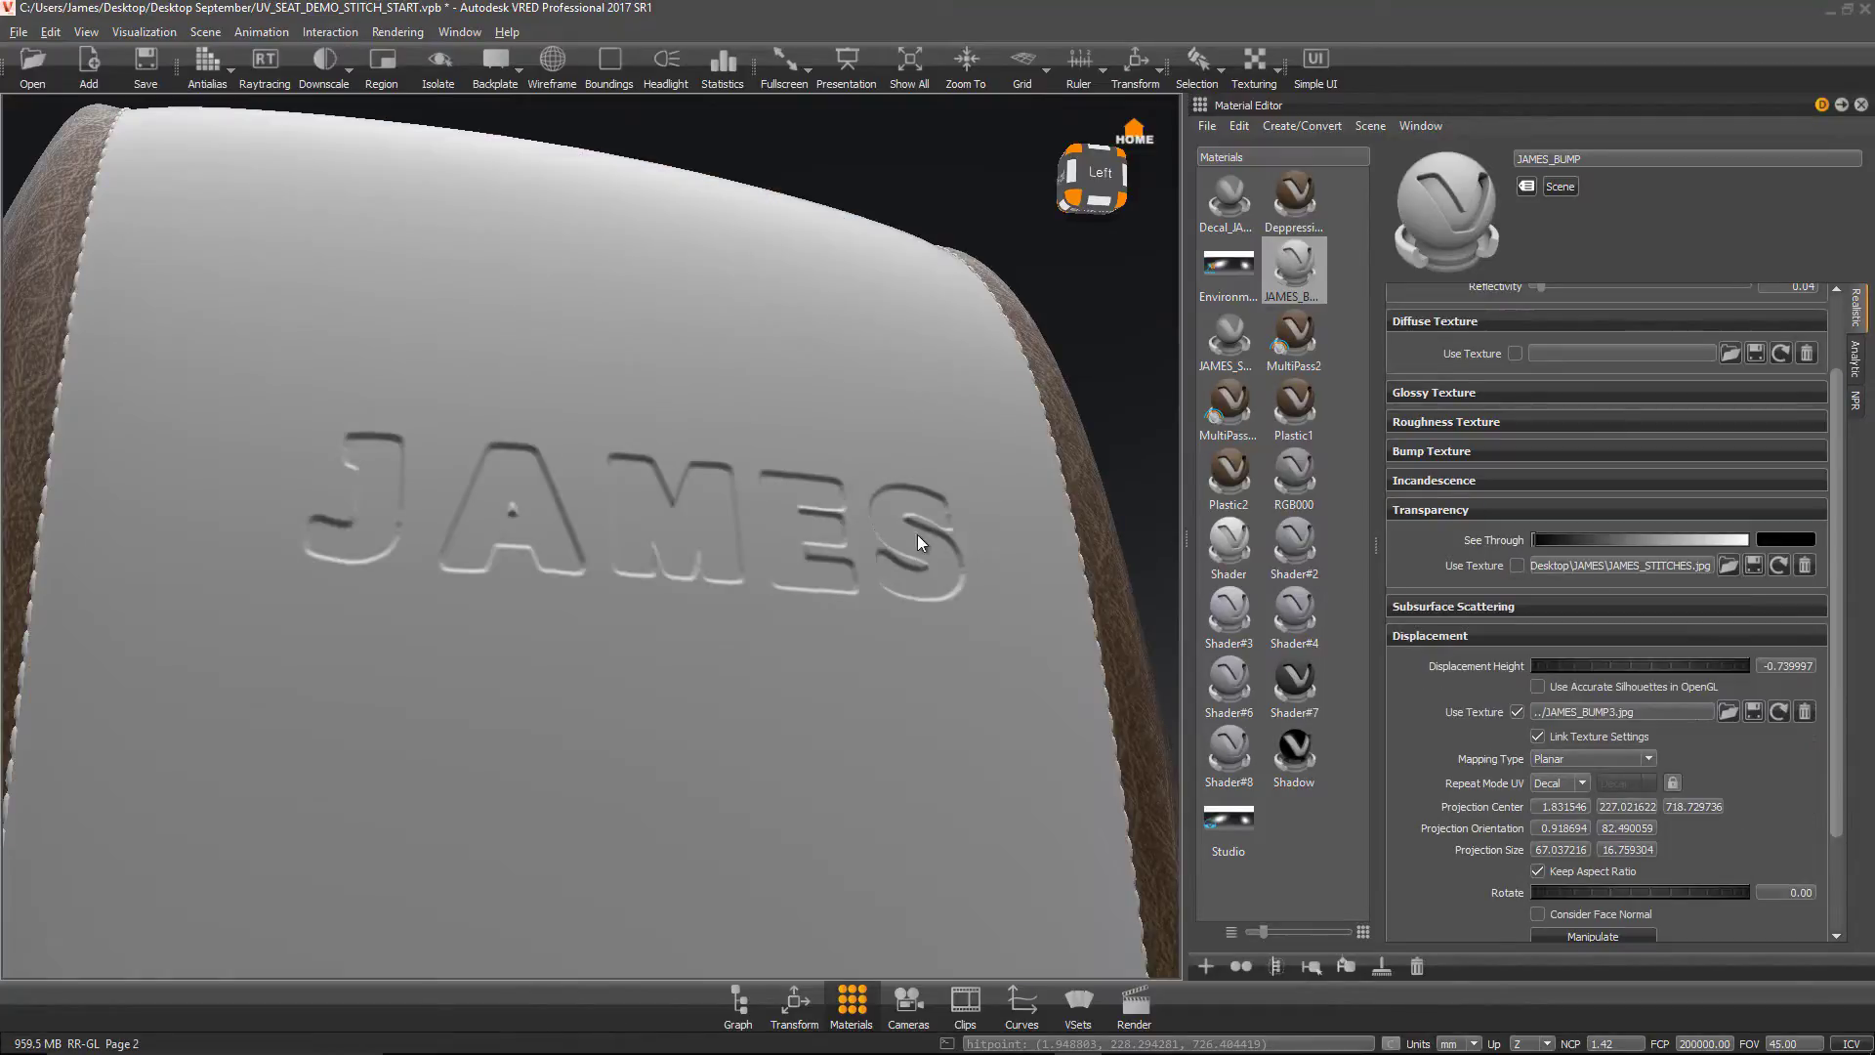
drag(920, 541, 535, 755)
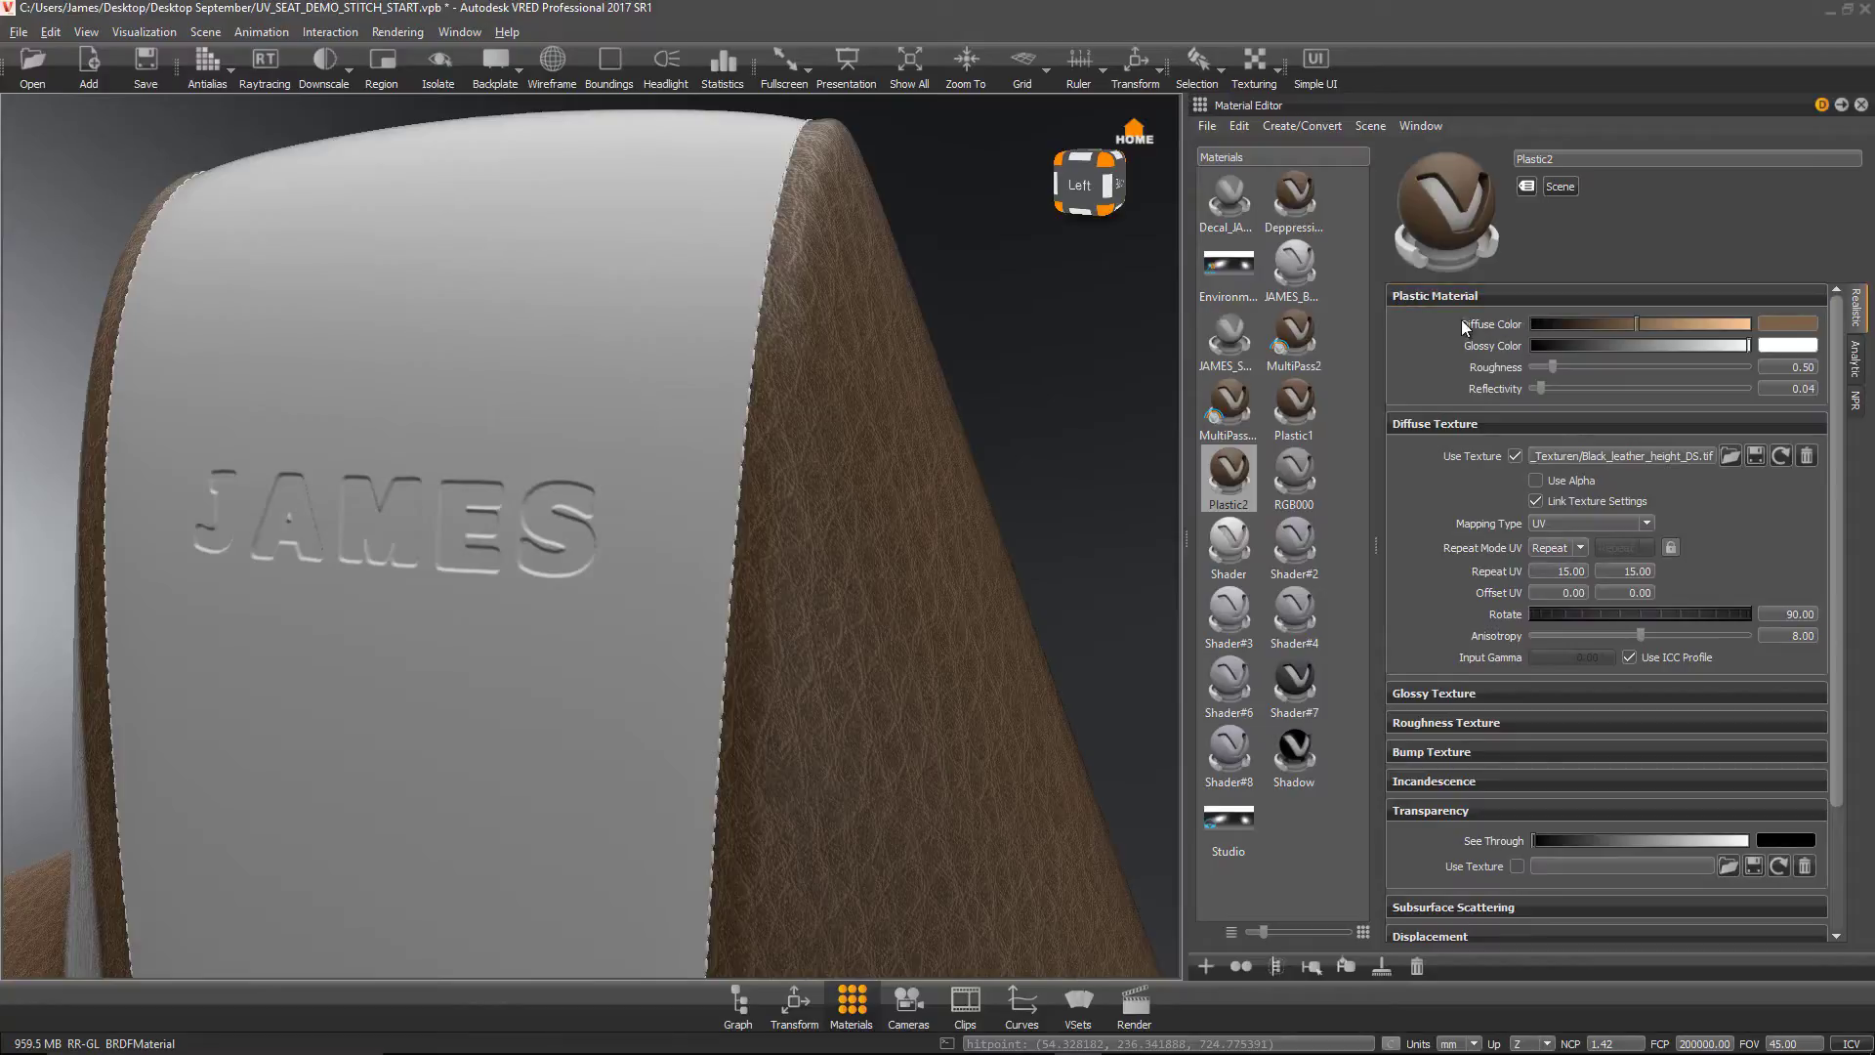
mouse_move(1596, 567)
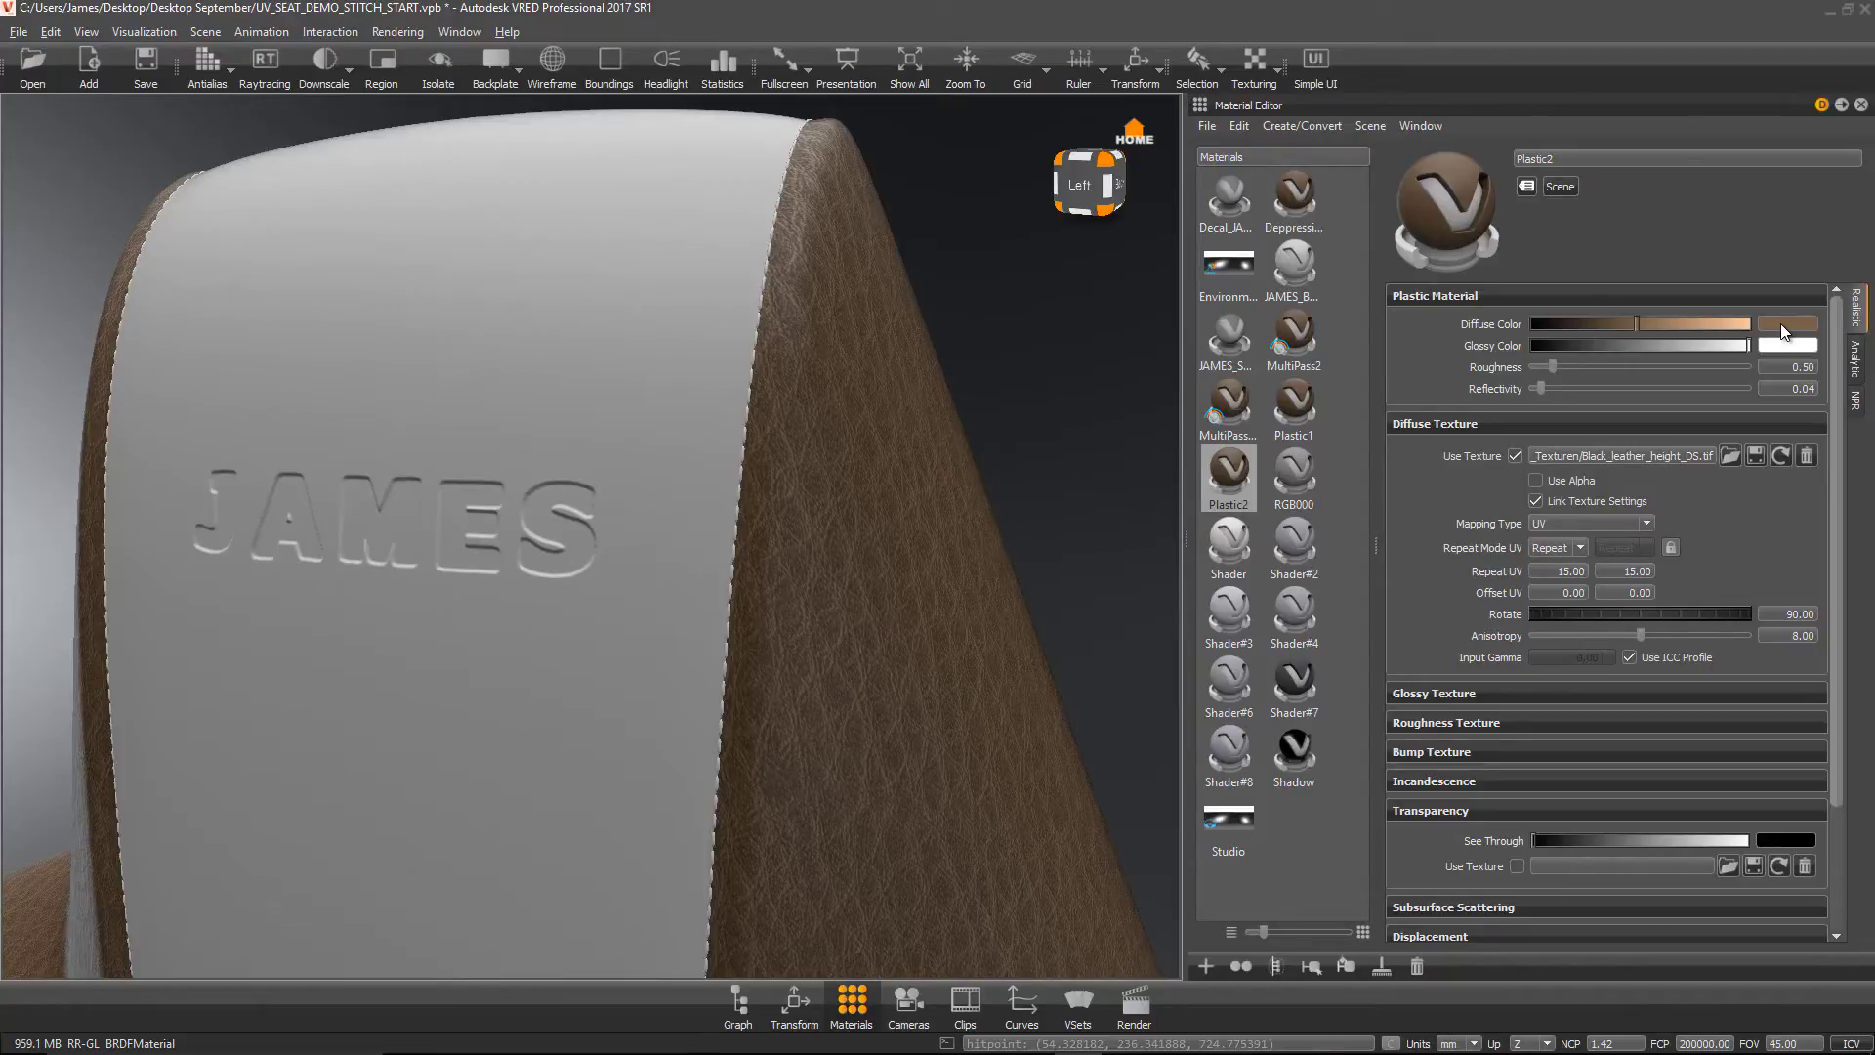
Step: Store Plastic2's brown diffuse colour and apply the stored swatch as JAMES_BUMP's diffuse colour
click(1786, 322)
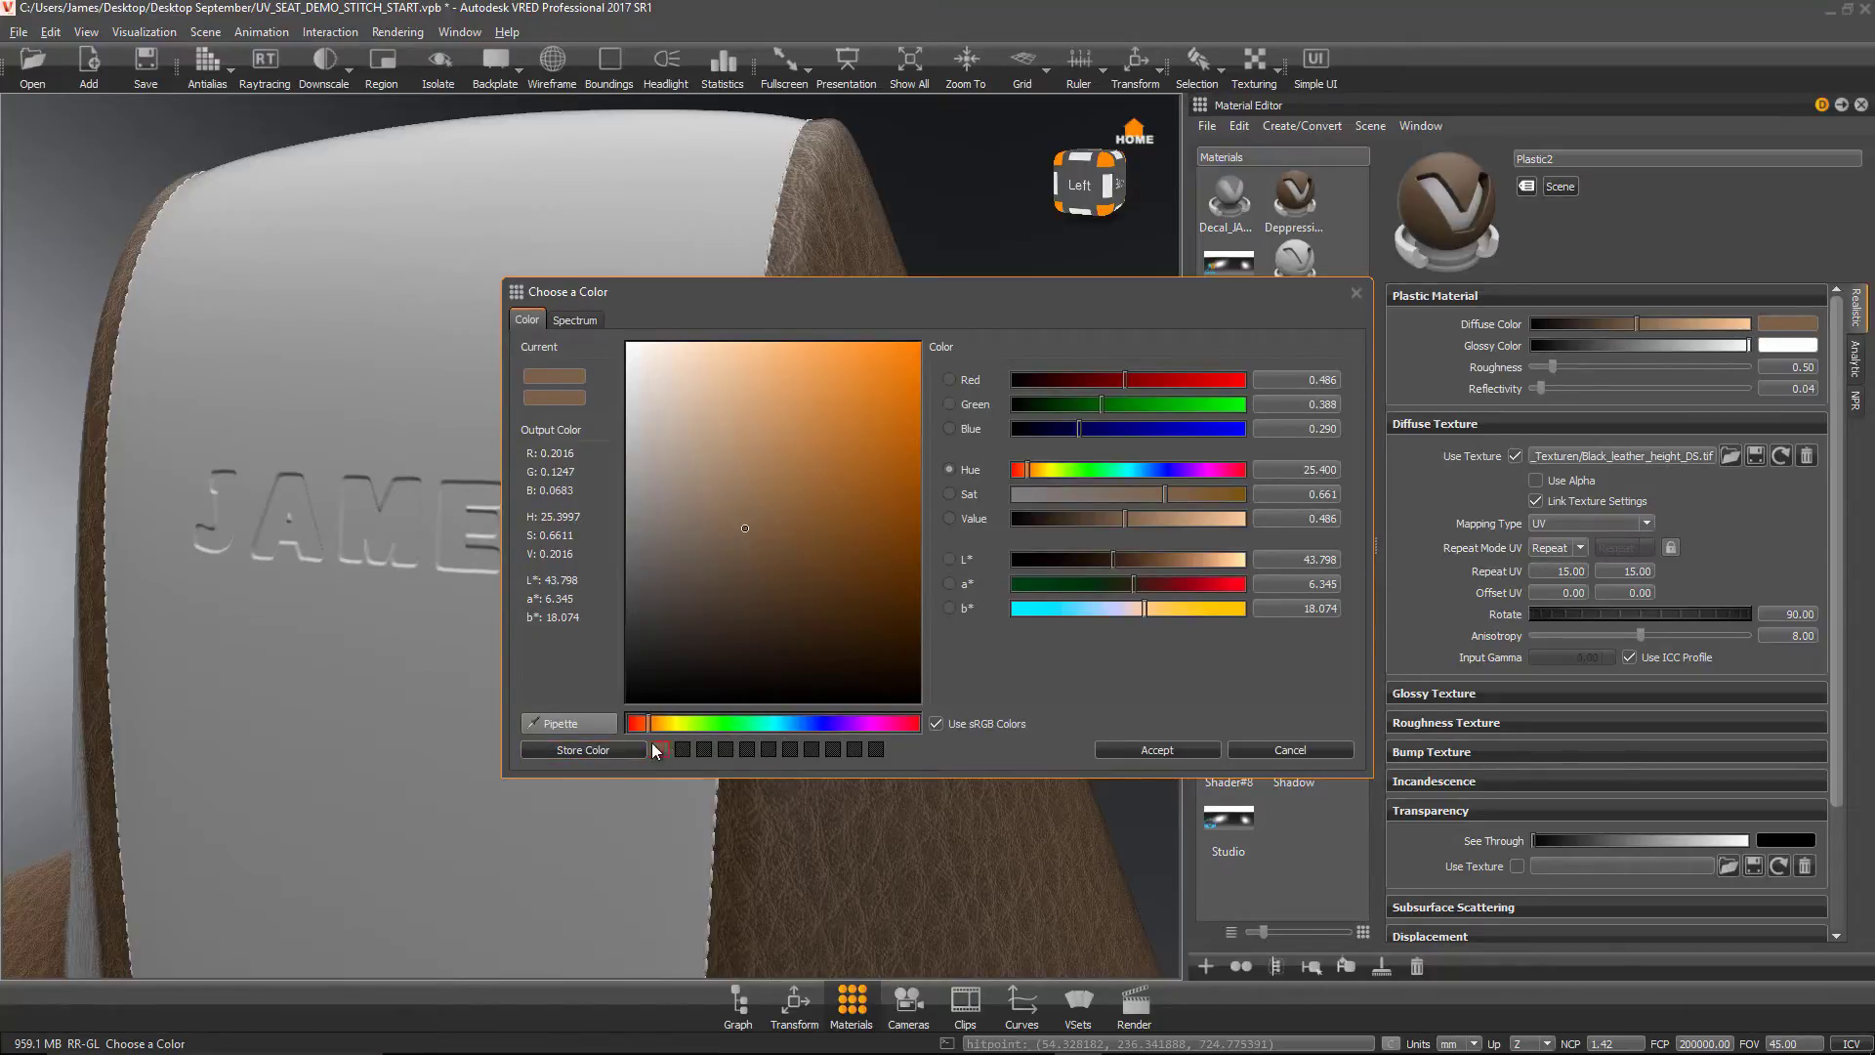
click(1154, 750)
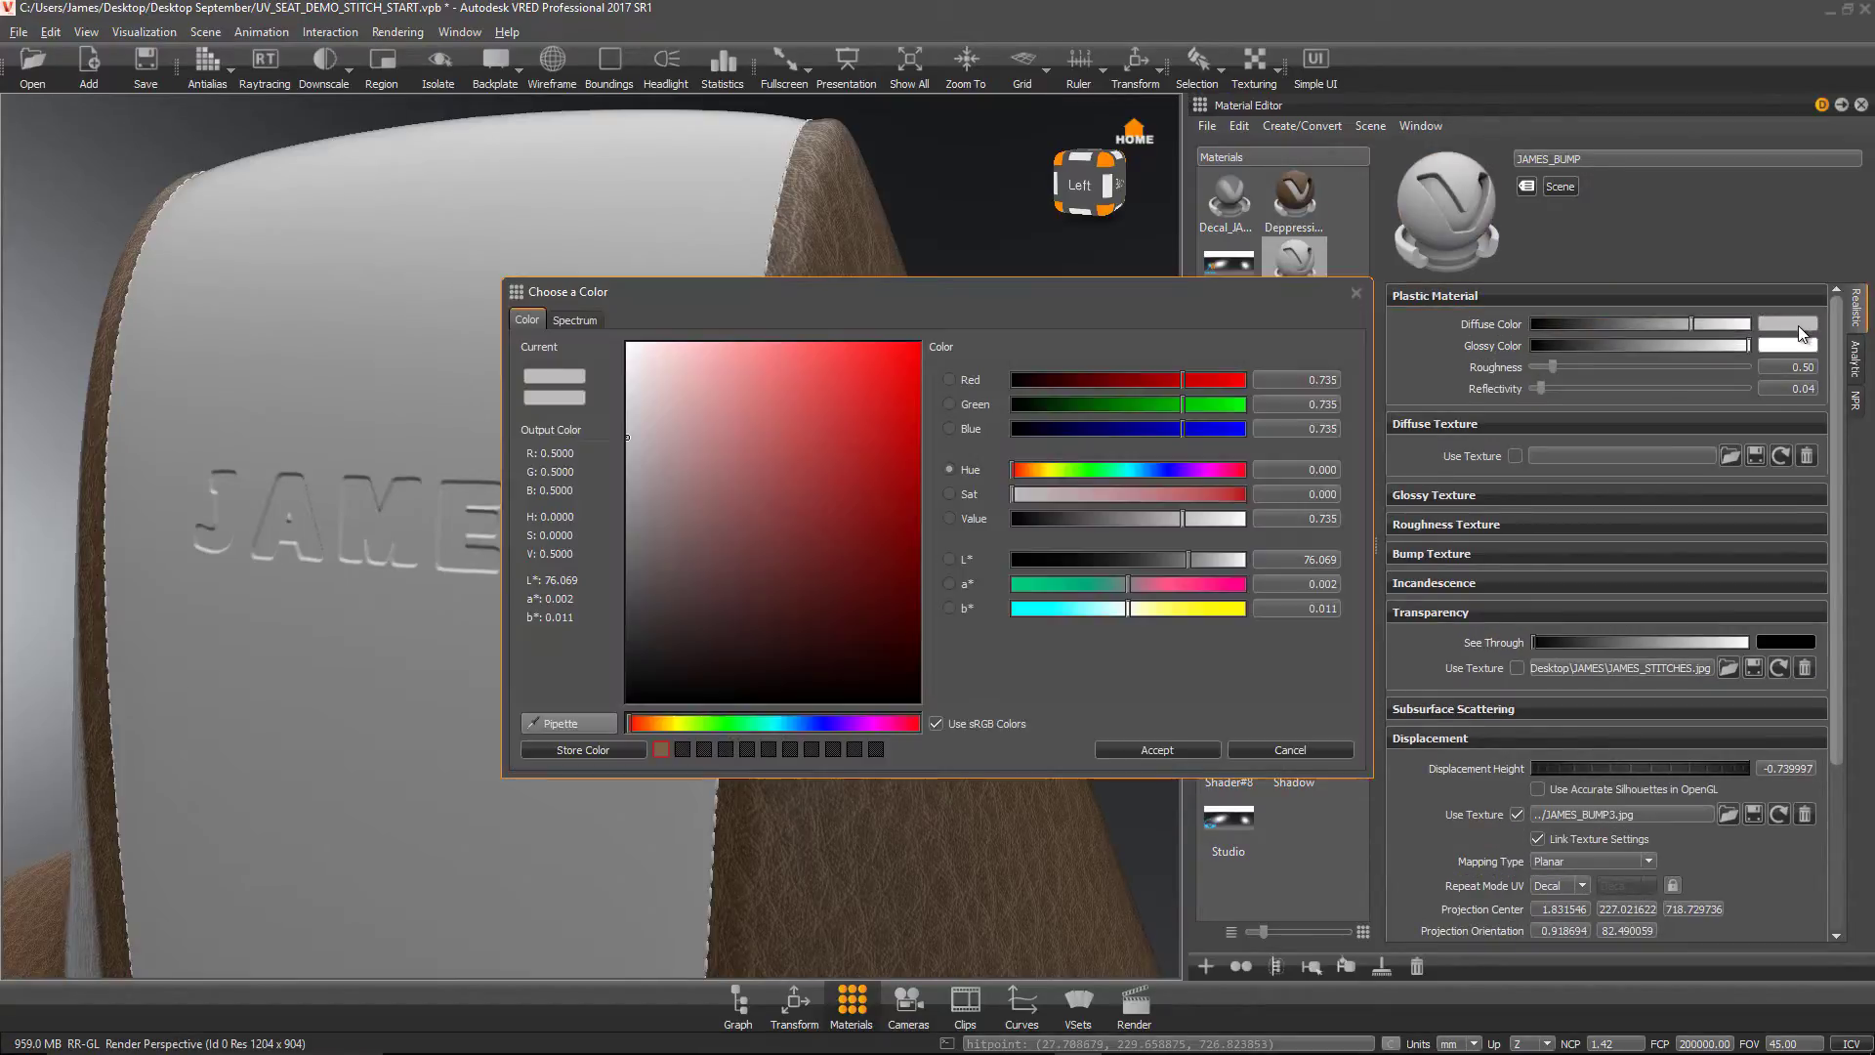
click(662, 750)
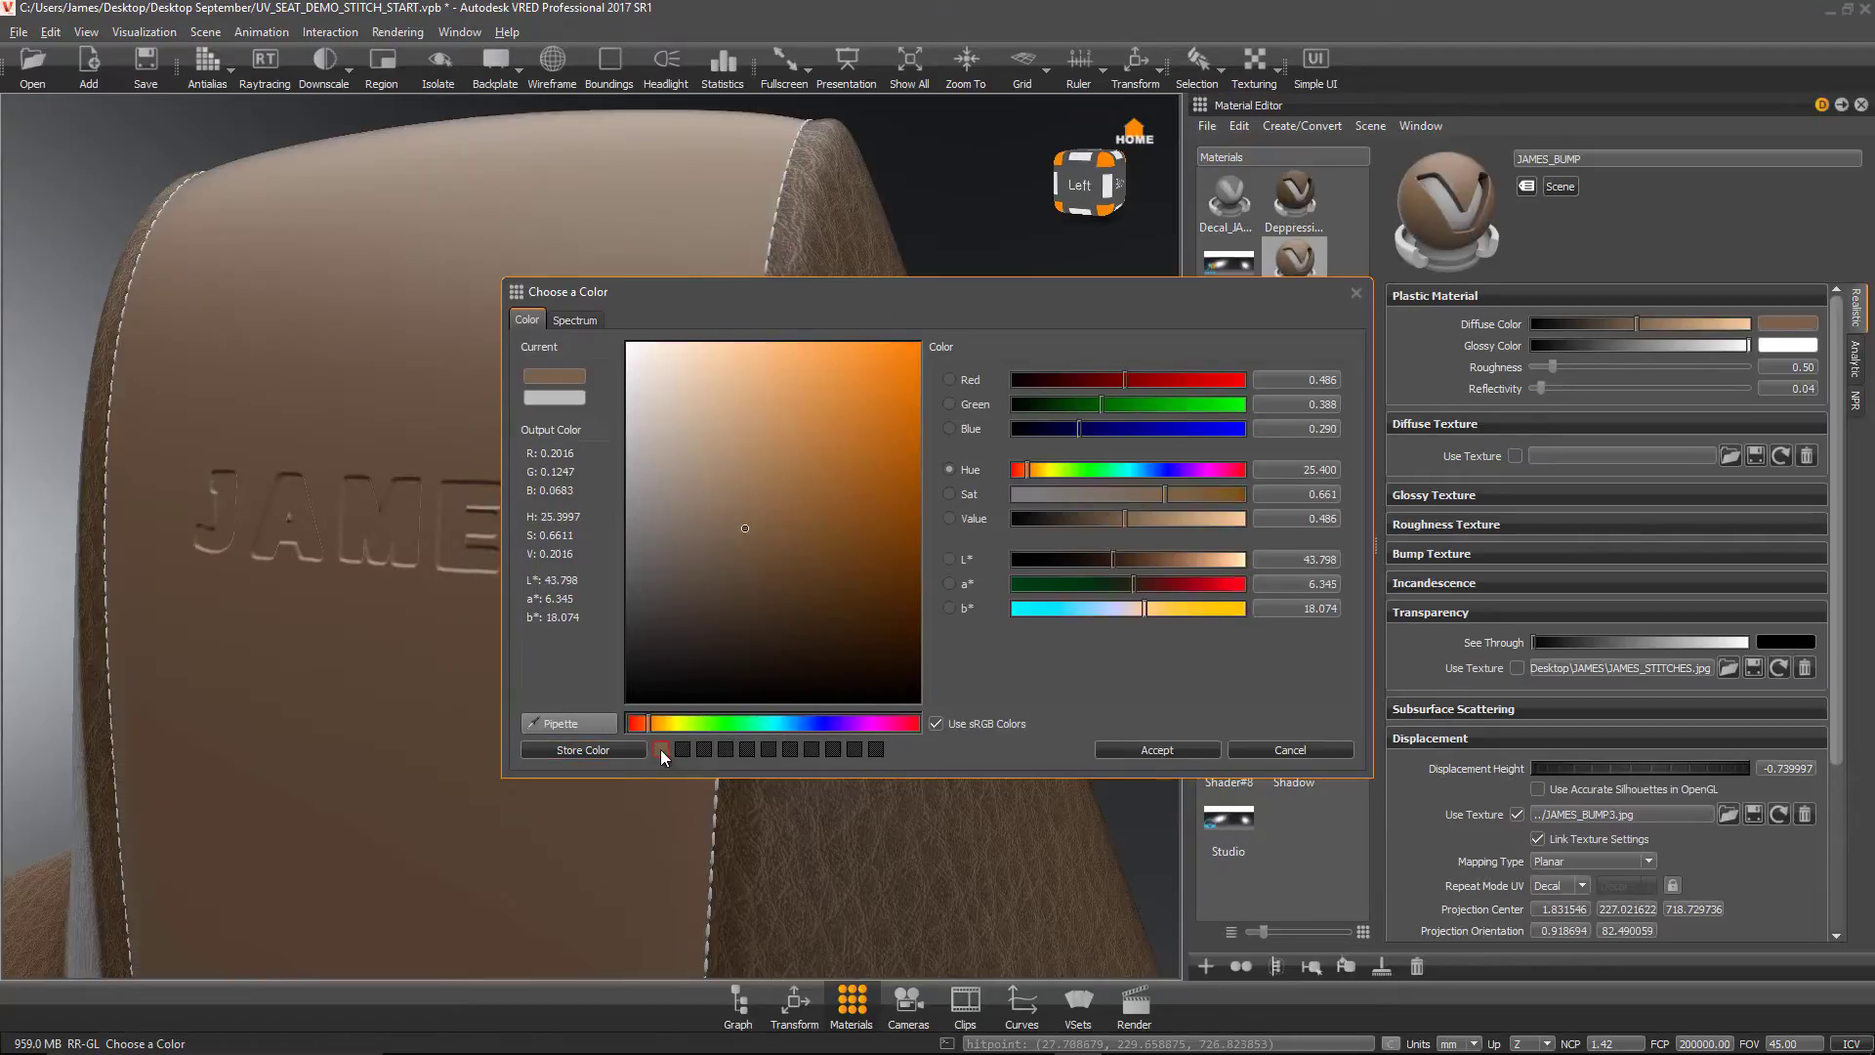
click(1154, 750)
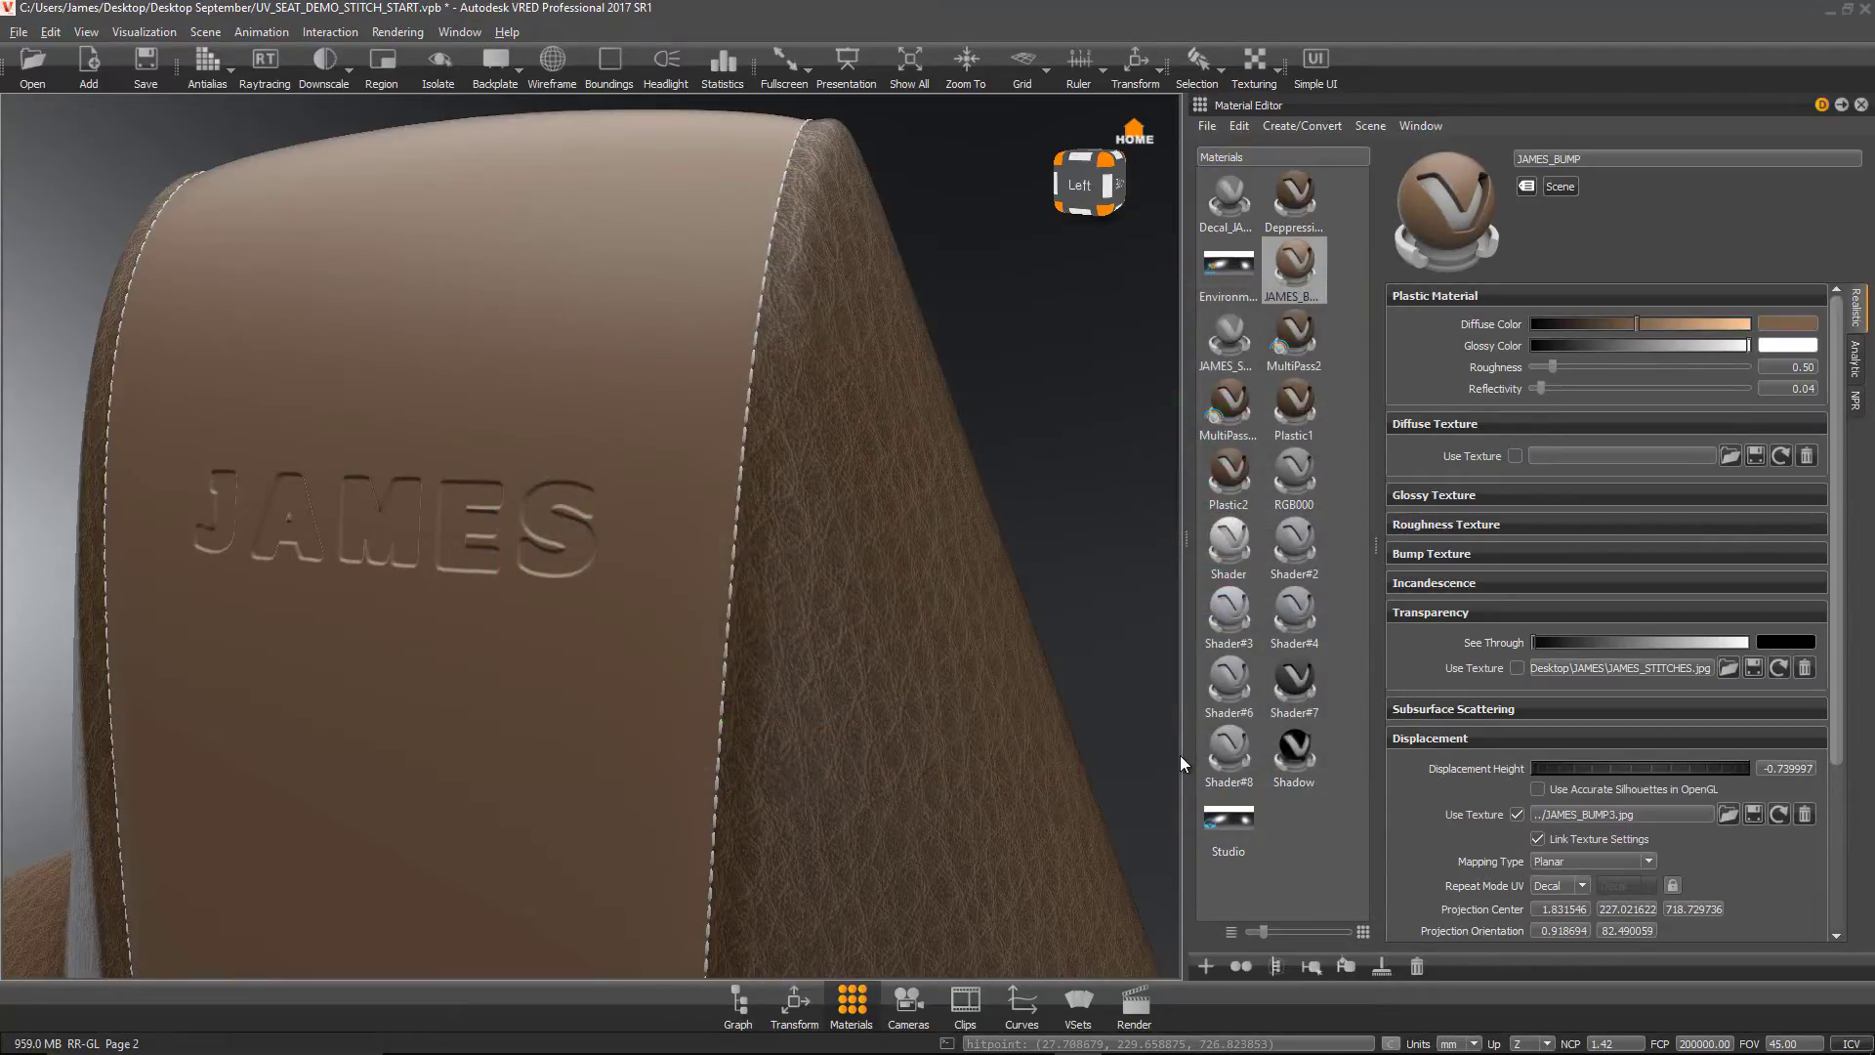
Step: Check Plastic2's diffuse texture, then enable Use Texture under Diffuse Texture for JAMES_BUMP
click(1227, 473)
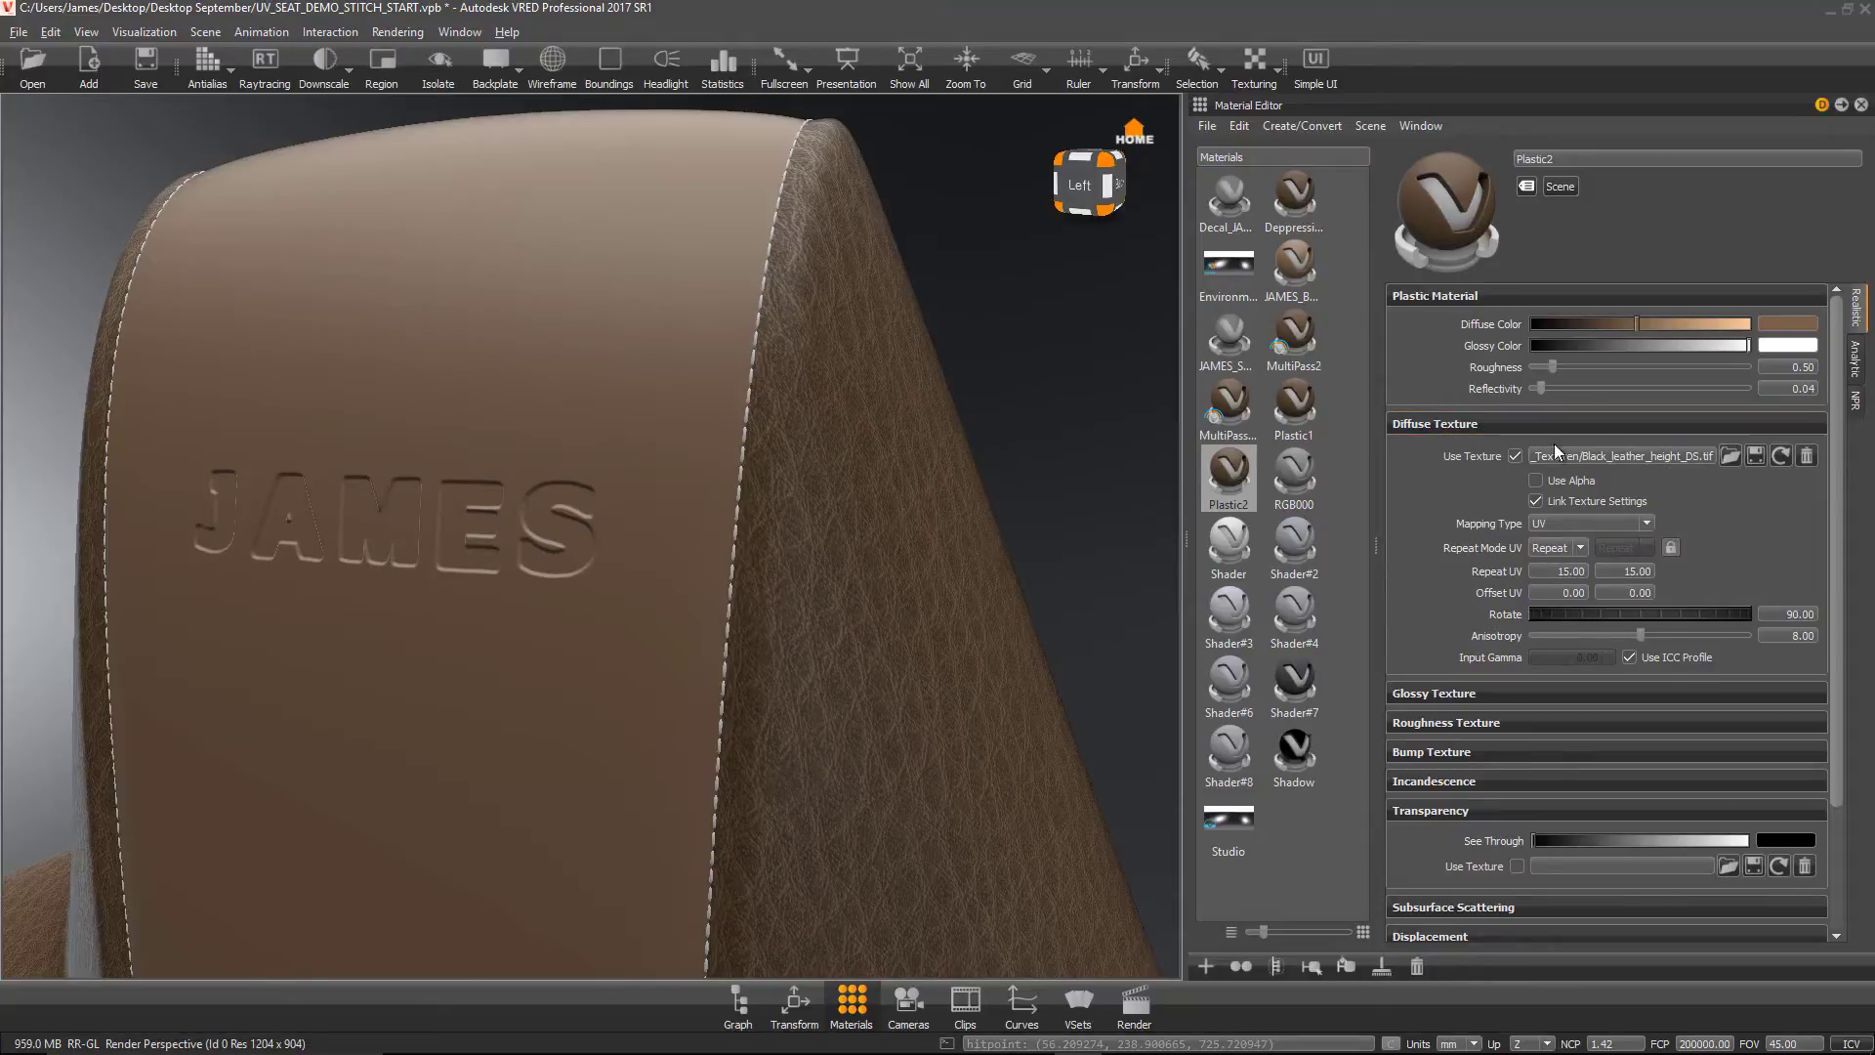
click(1622, 455)
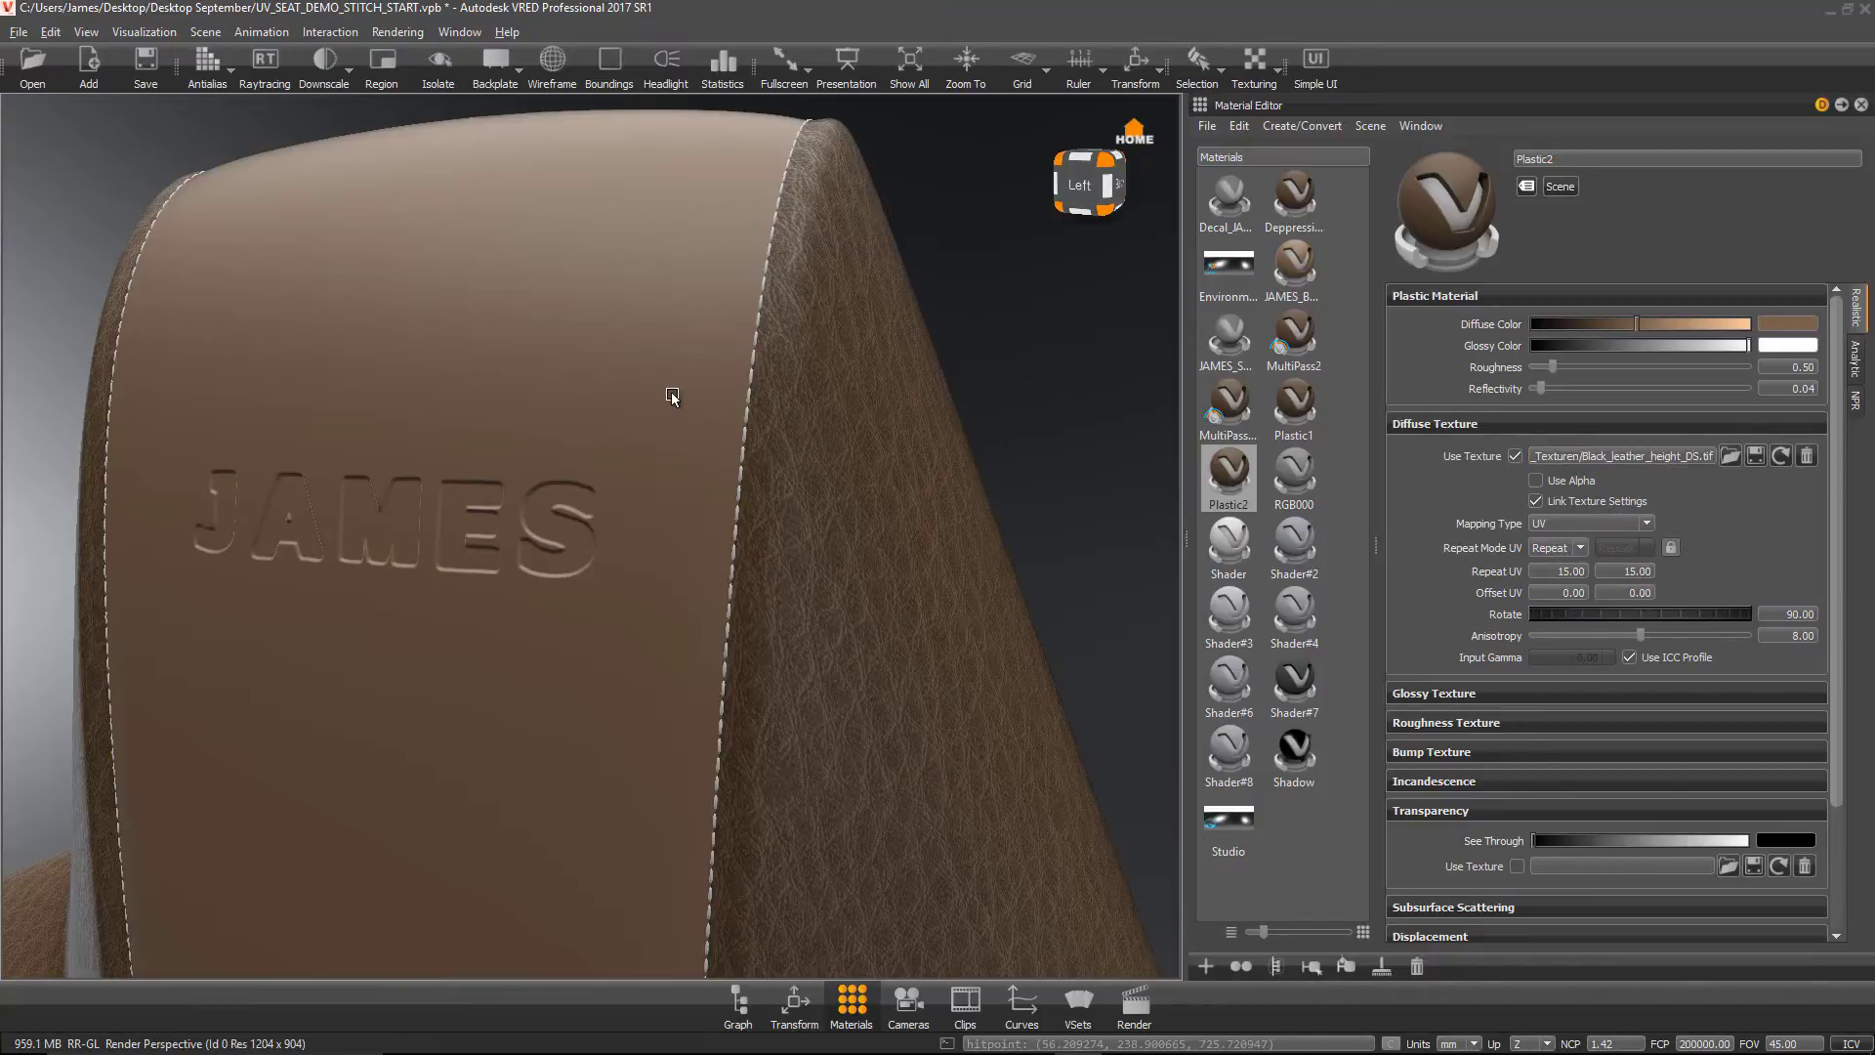
click(1293, 264)
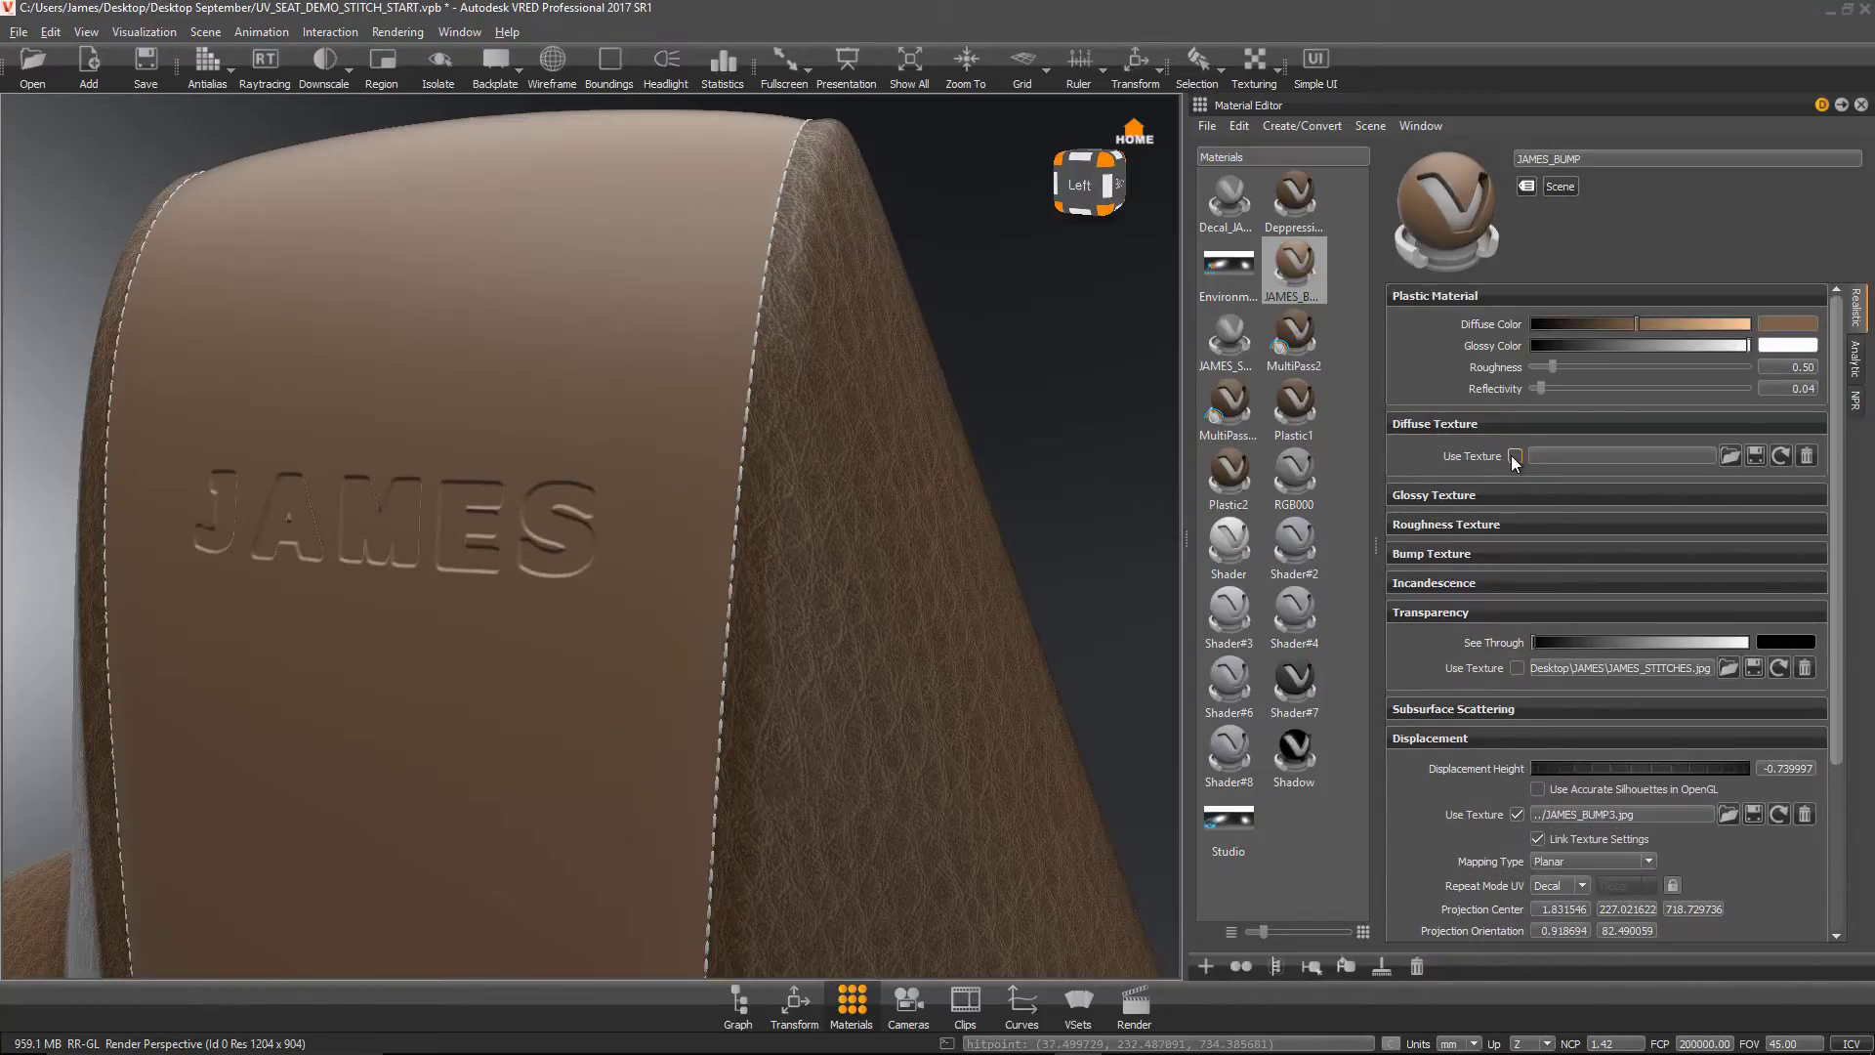
click(1516, 456)
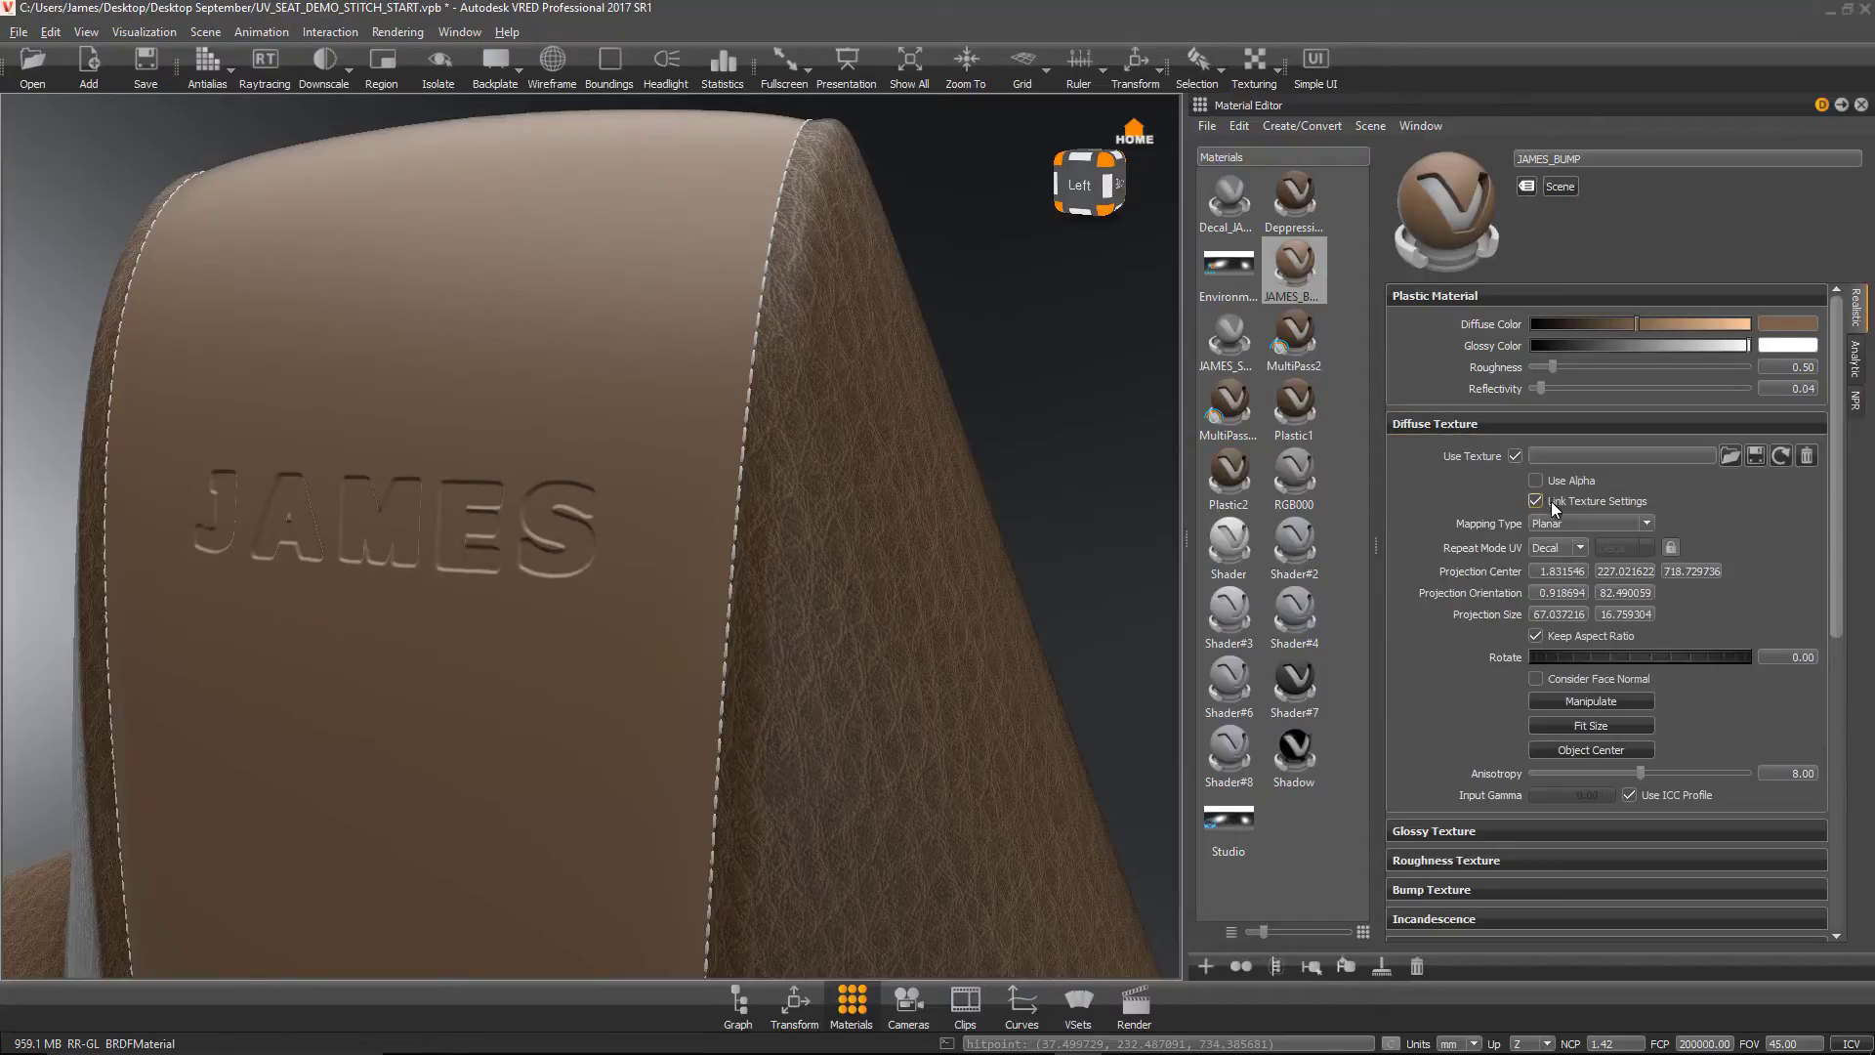
mouse_move(1555, 508)
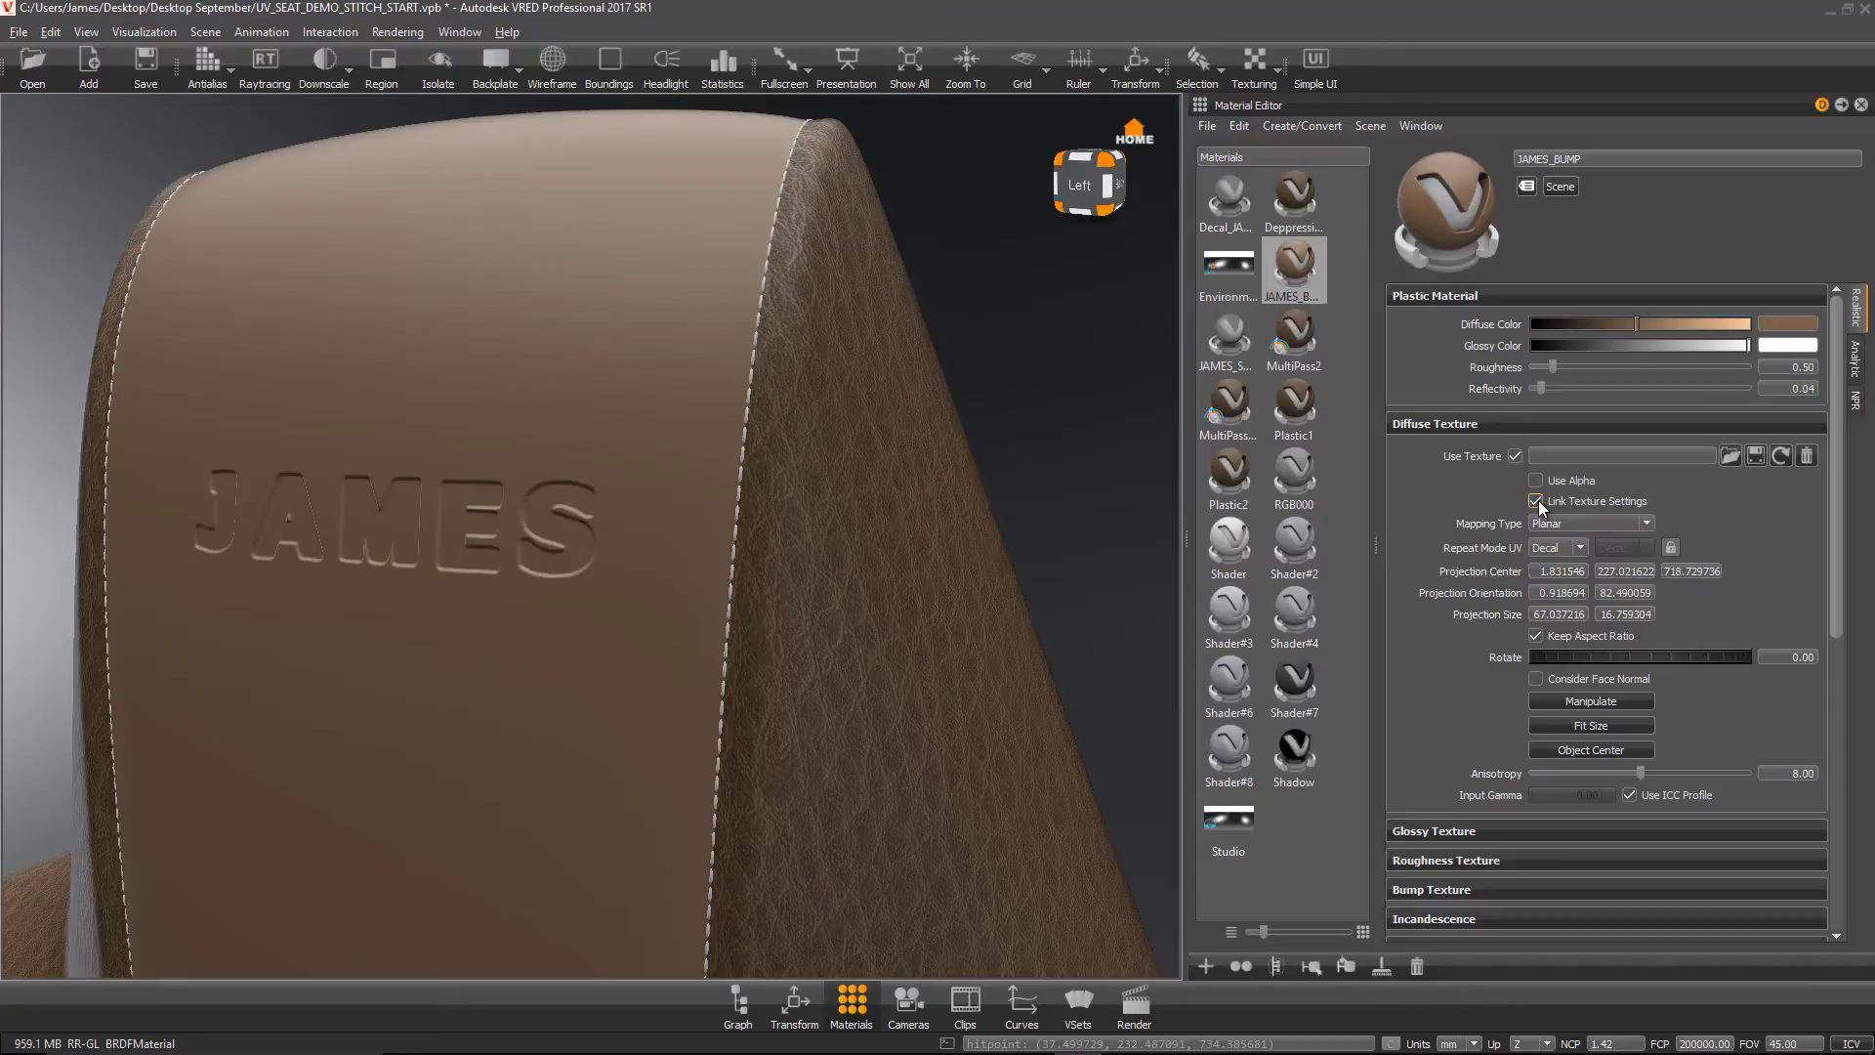
Step: Collapse Diffuse Texture and untick Link Texture Settings under JAMES_BUMP's Displacement
click(1537, 502)
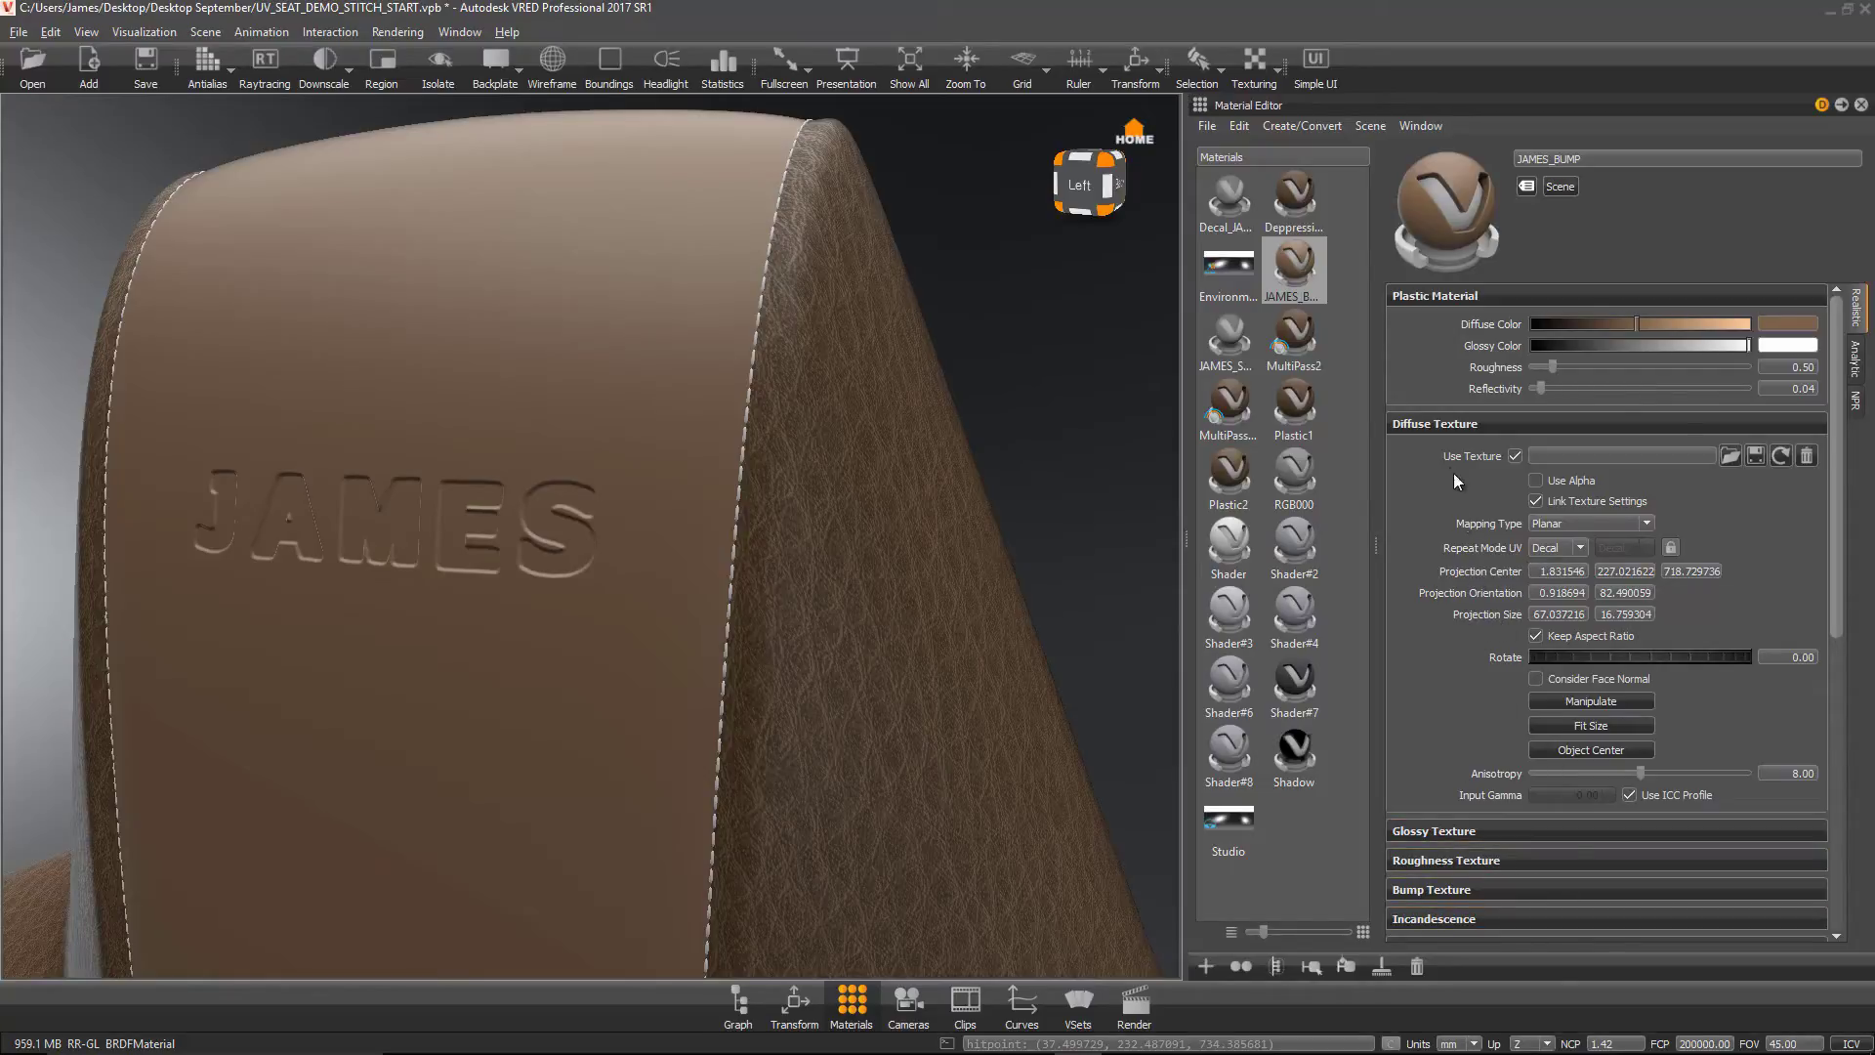
click(1436, 424)
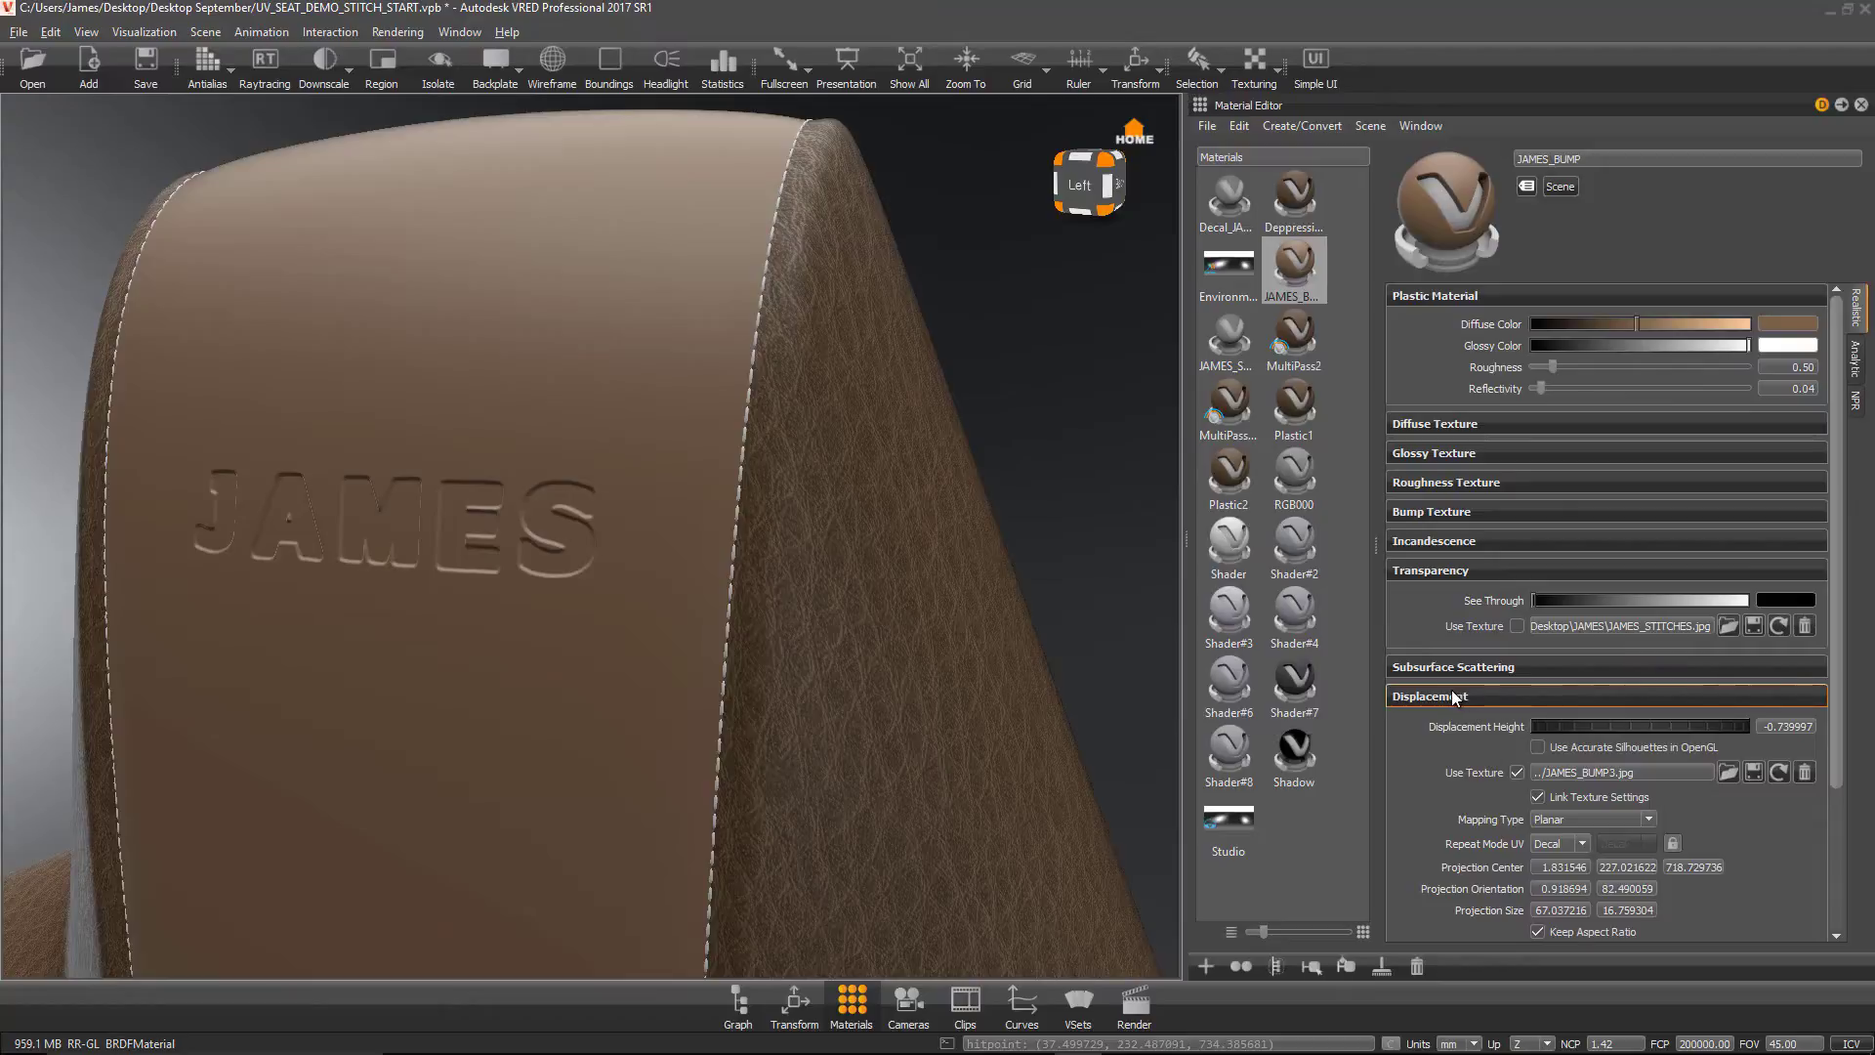
click(1540, 797)
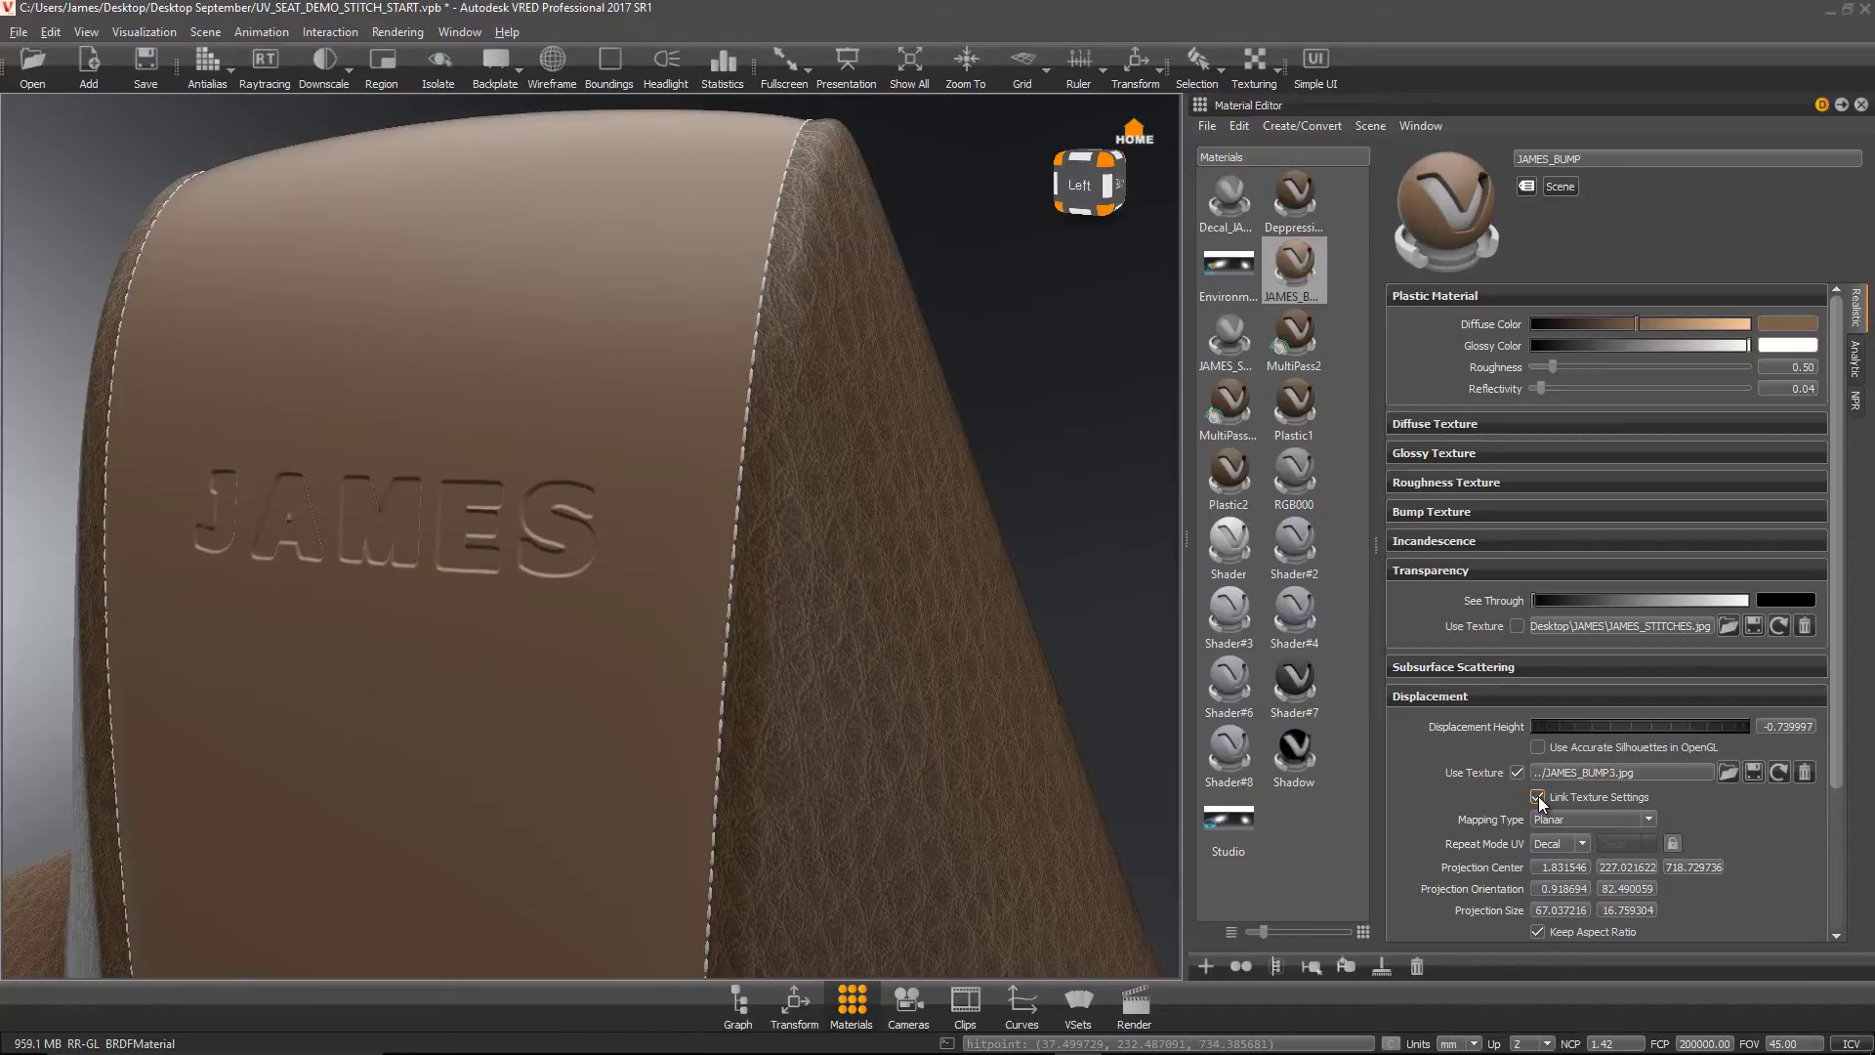
click(1538, 797)
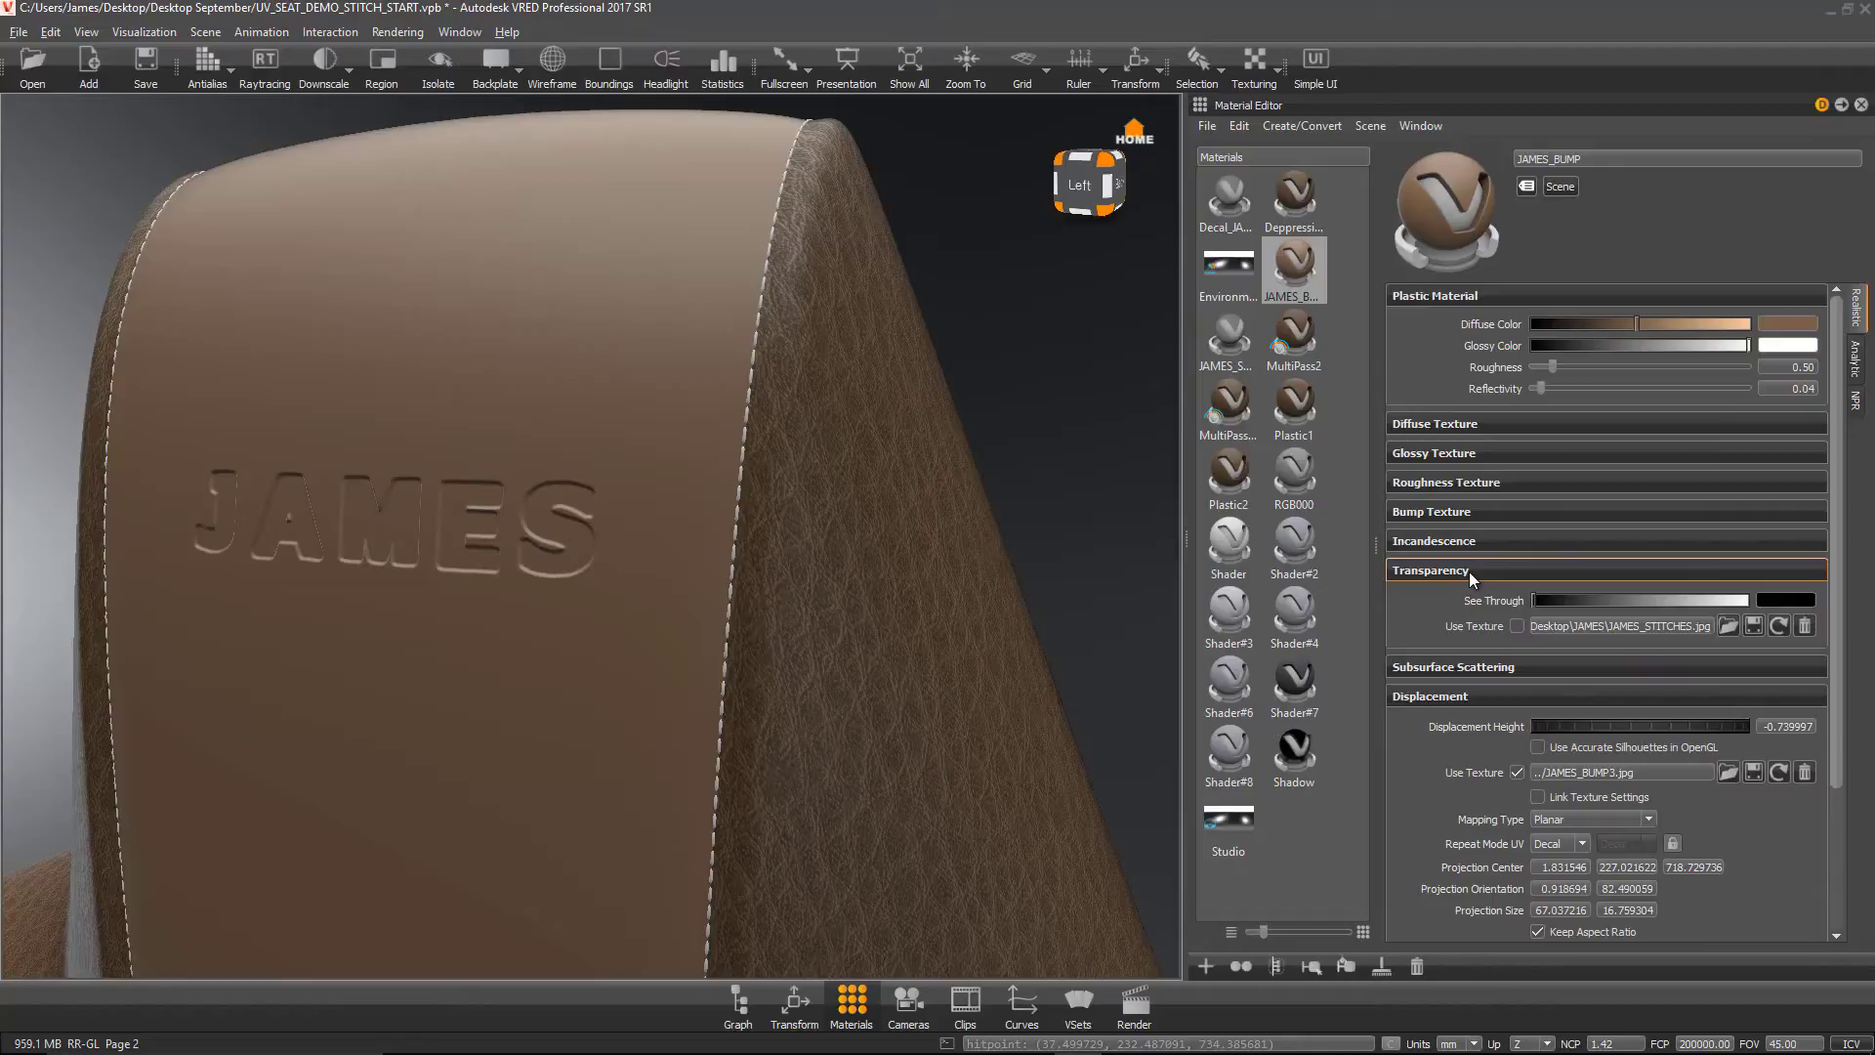
click(1436, 423)
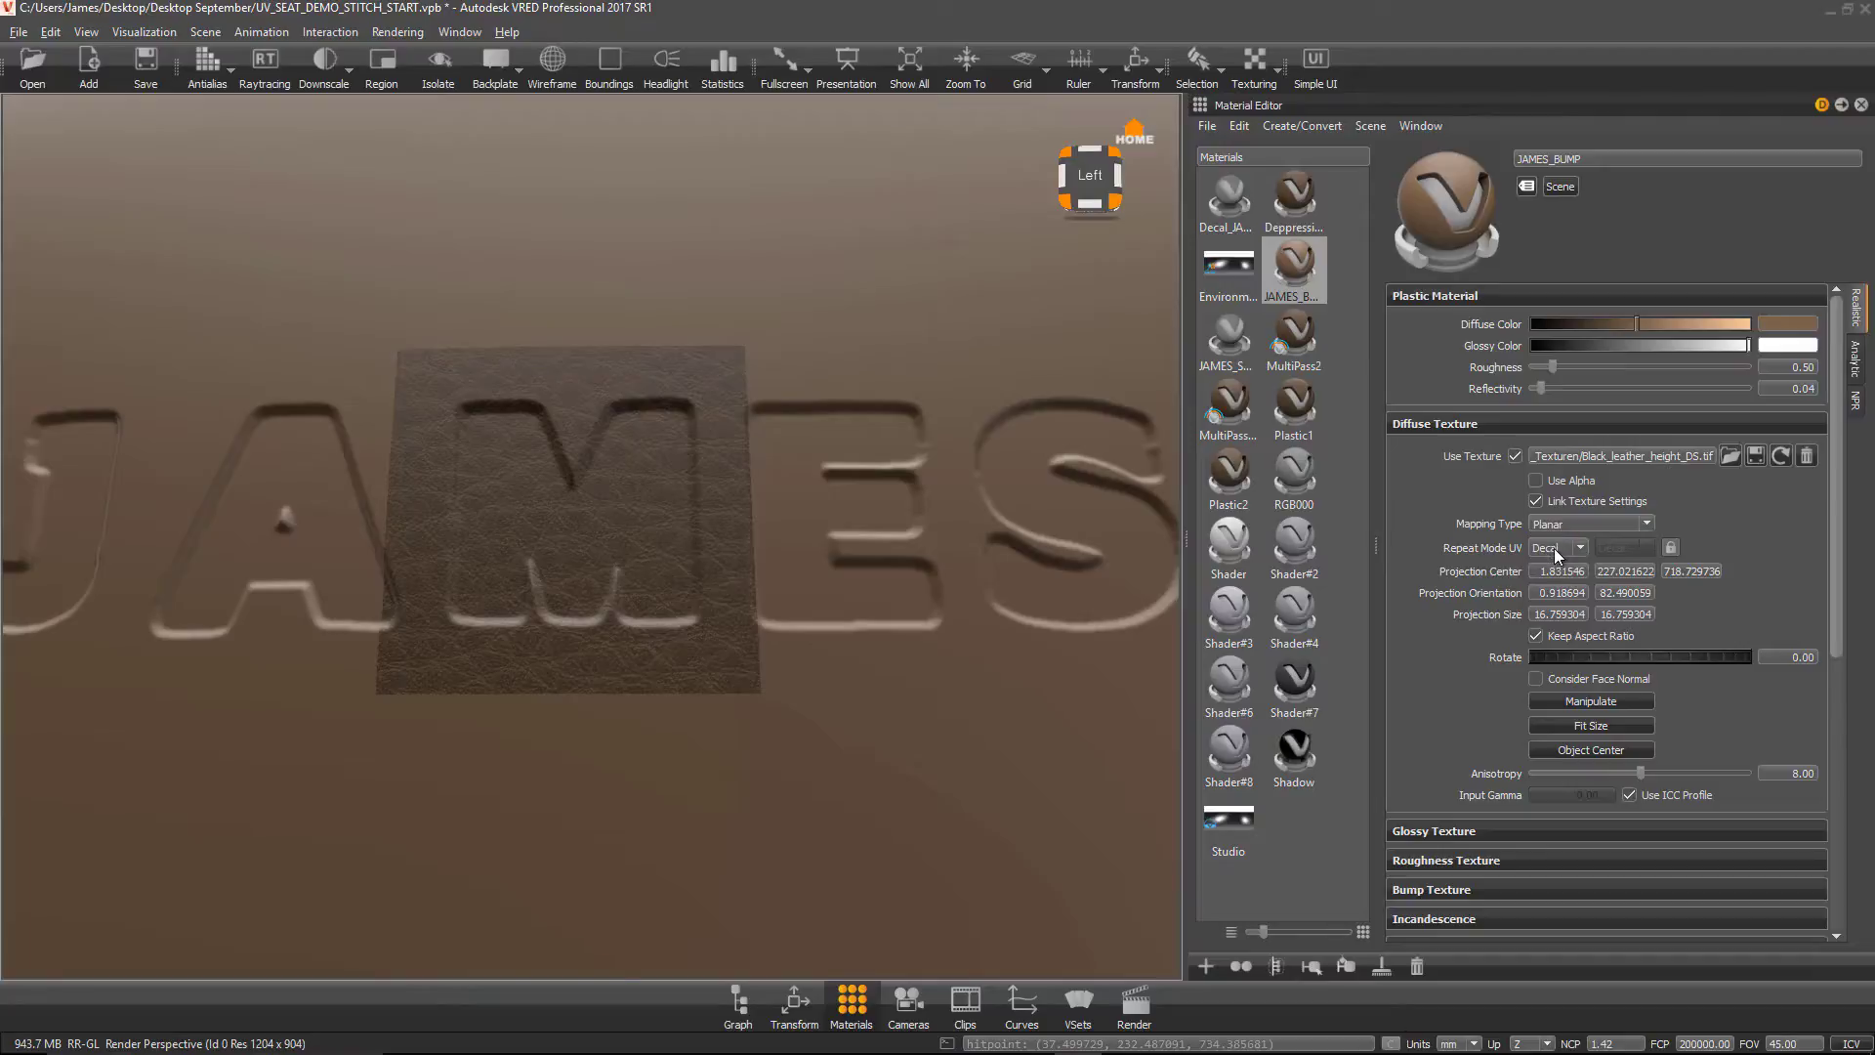
Step: Set the Black_leather_height_DS.tif diffuse texture's Repeat Mode UV to Repeat
click(1590, 524)
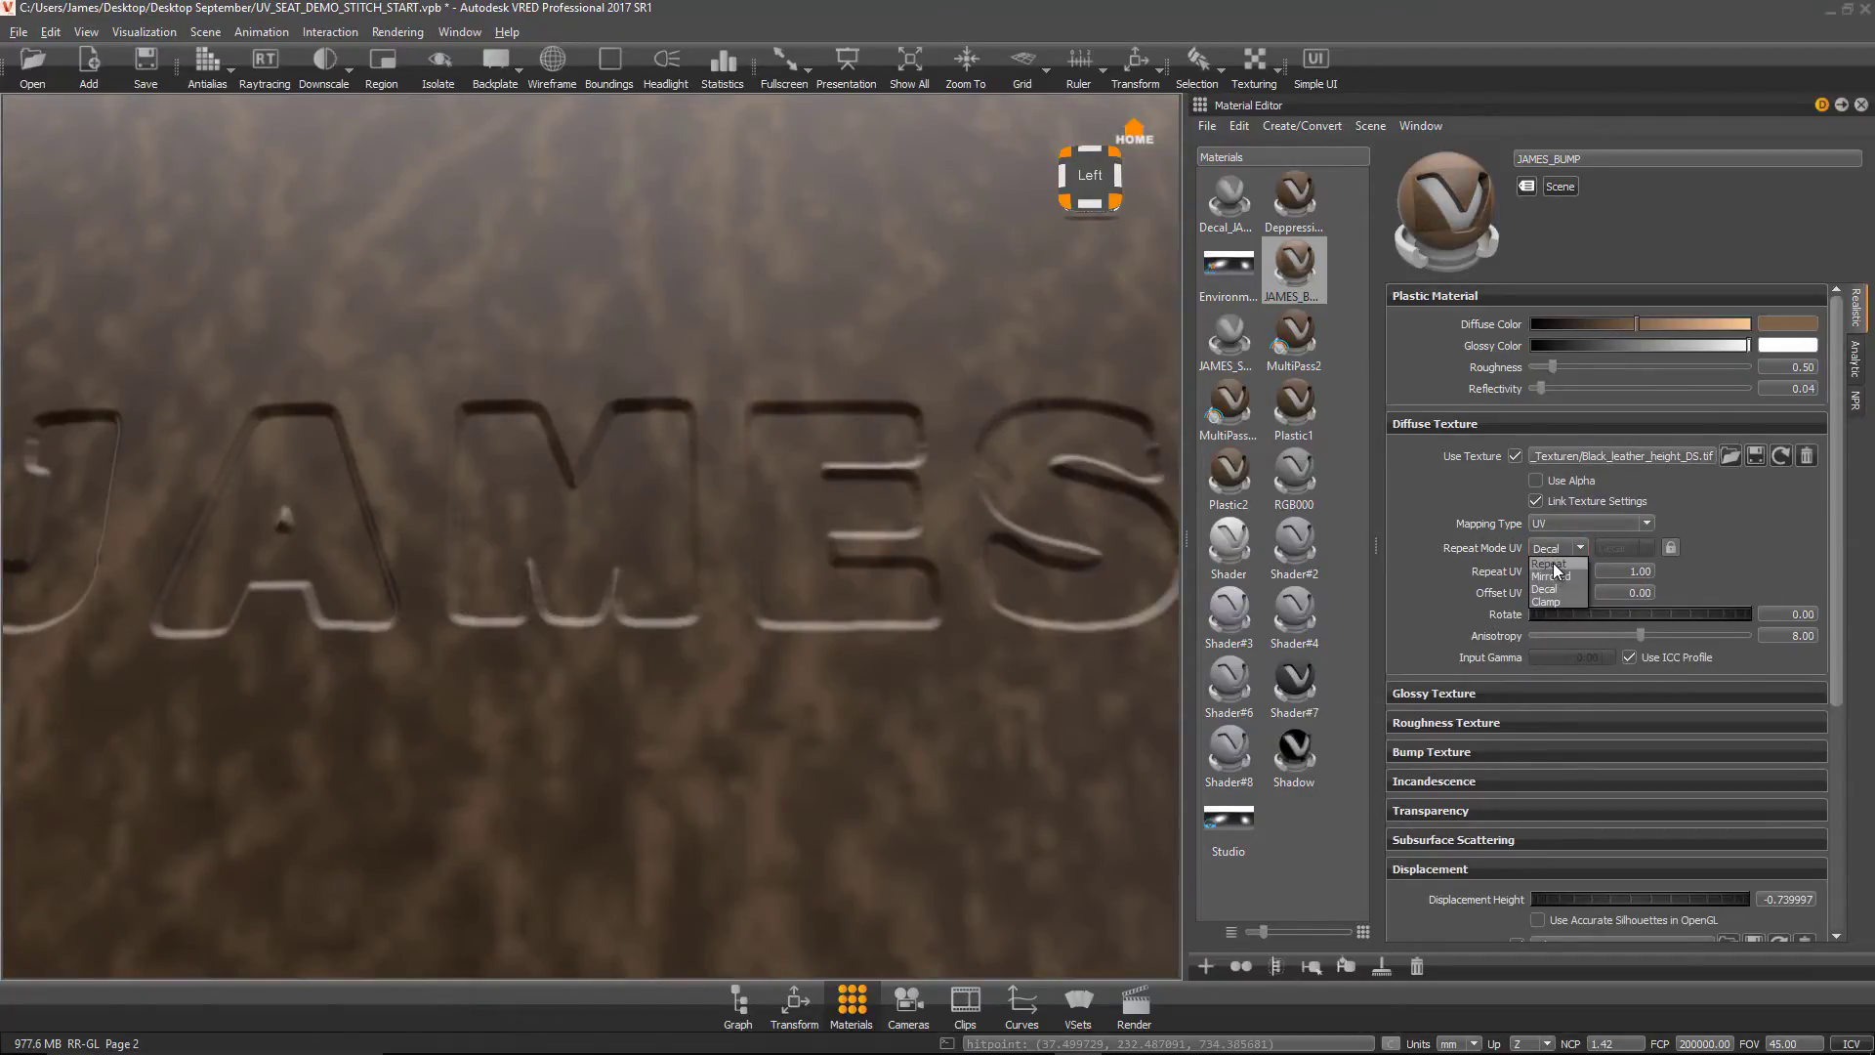
click(1548, 563)
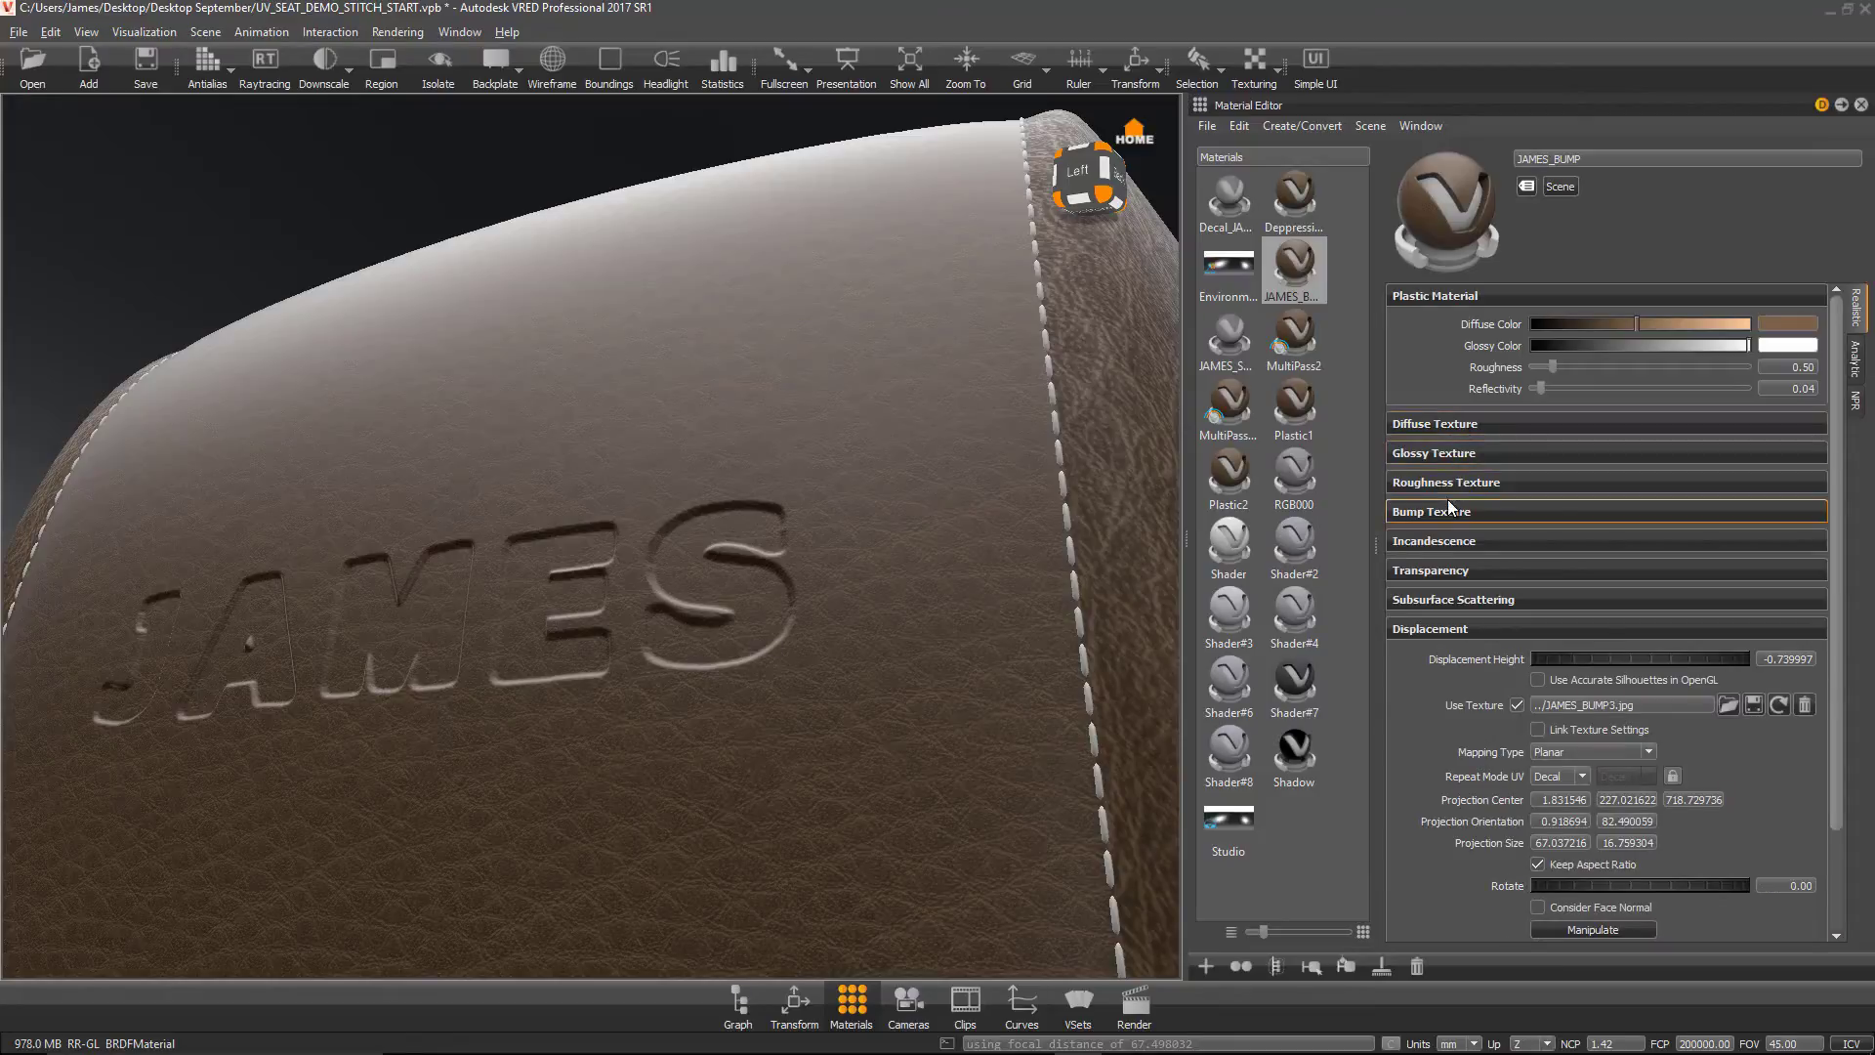
Step: Enable the leather height map as JAMES_BUMP's bump texture and adjust Bump Intensity
click(1432, 510)
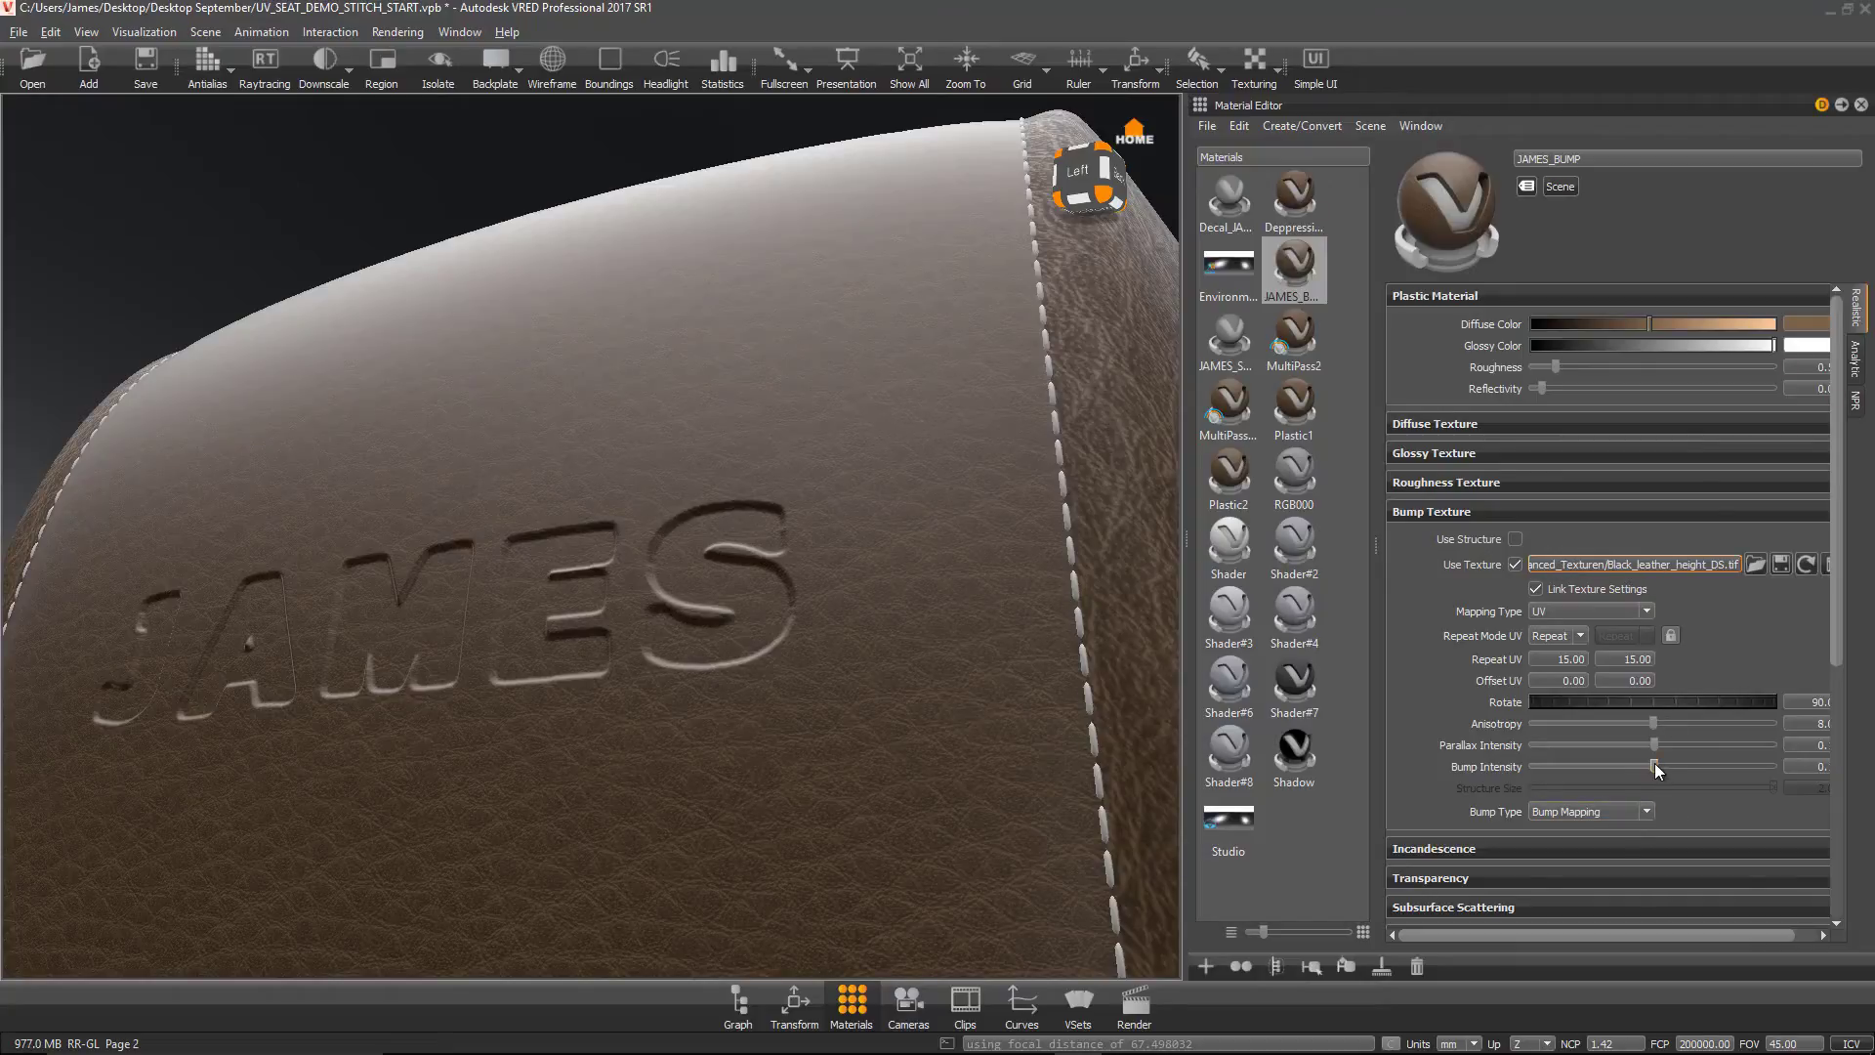
drag(1662, 768, 1654, 768)
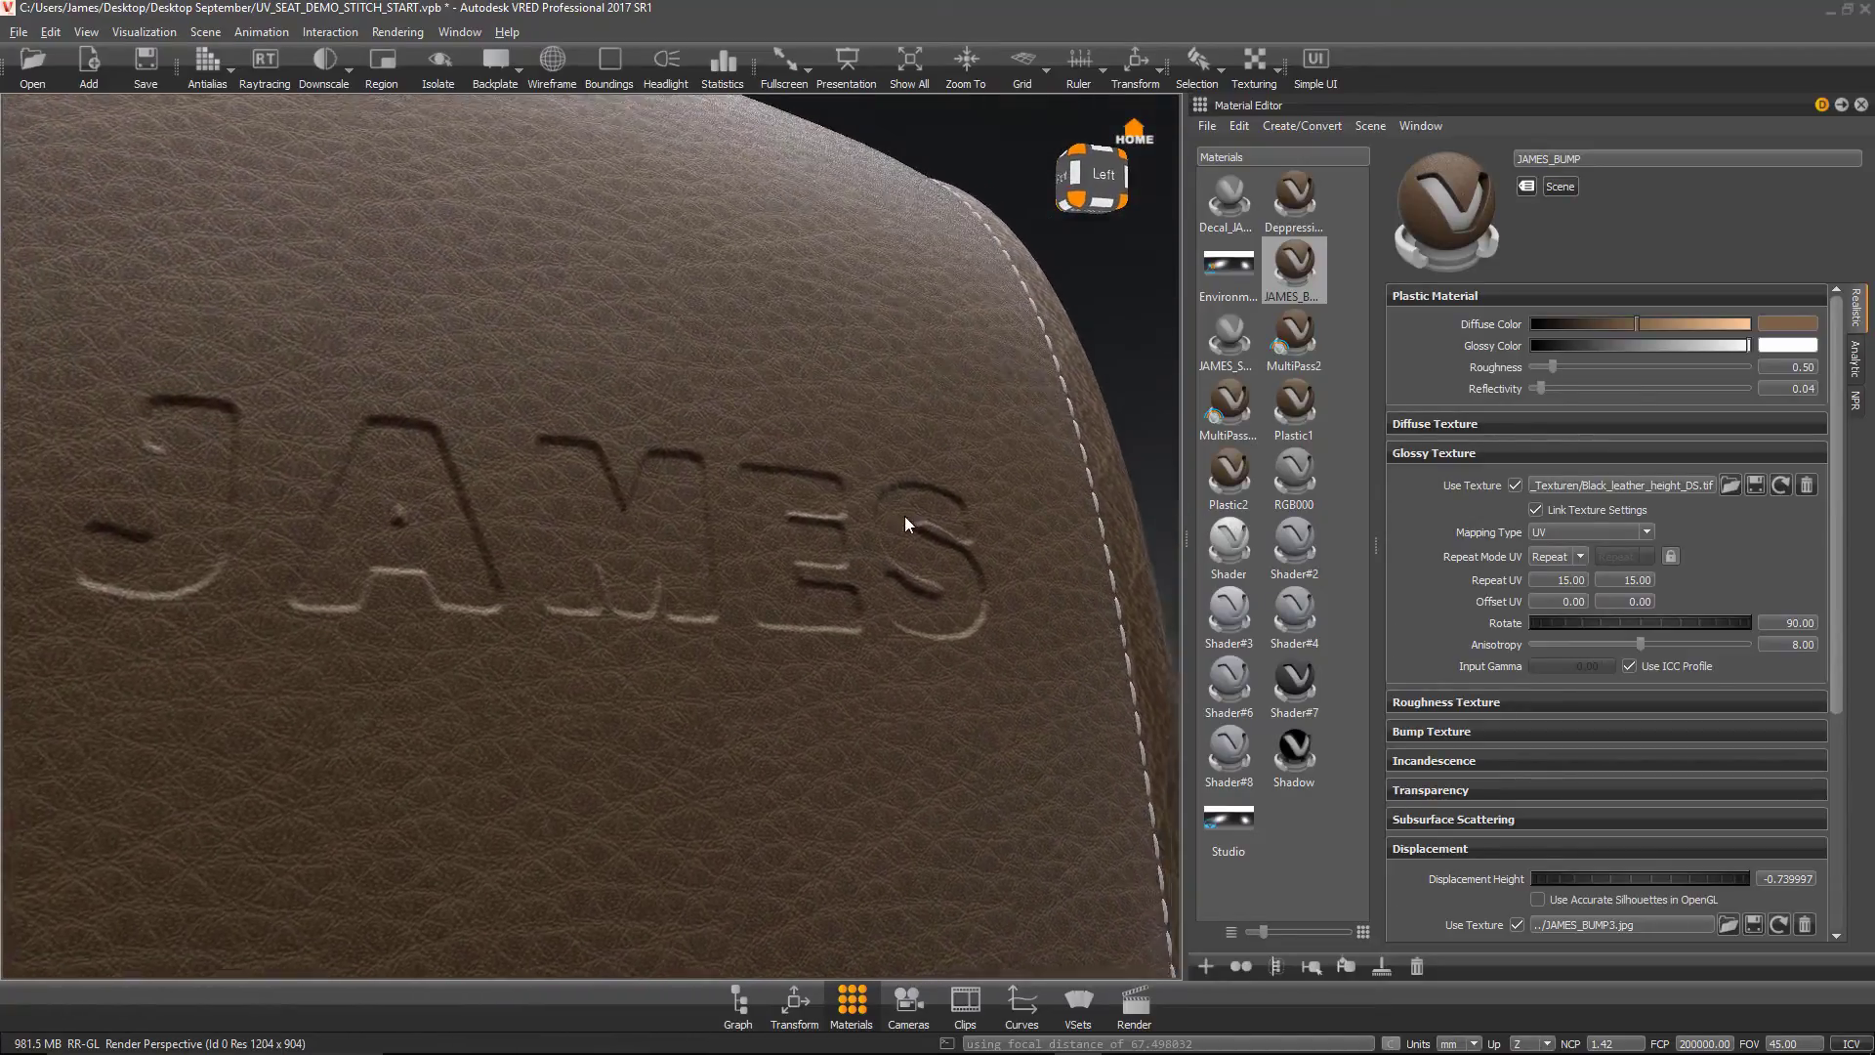
Step: Drop JAMES_STITCH onto the seat and add it as a multi-pass (MultiPass3)
click(1227, 334)
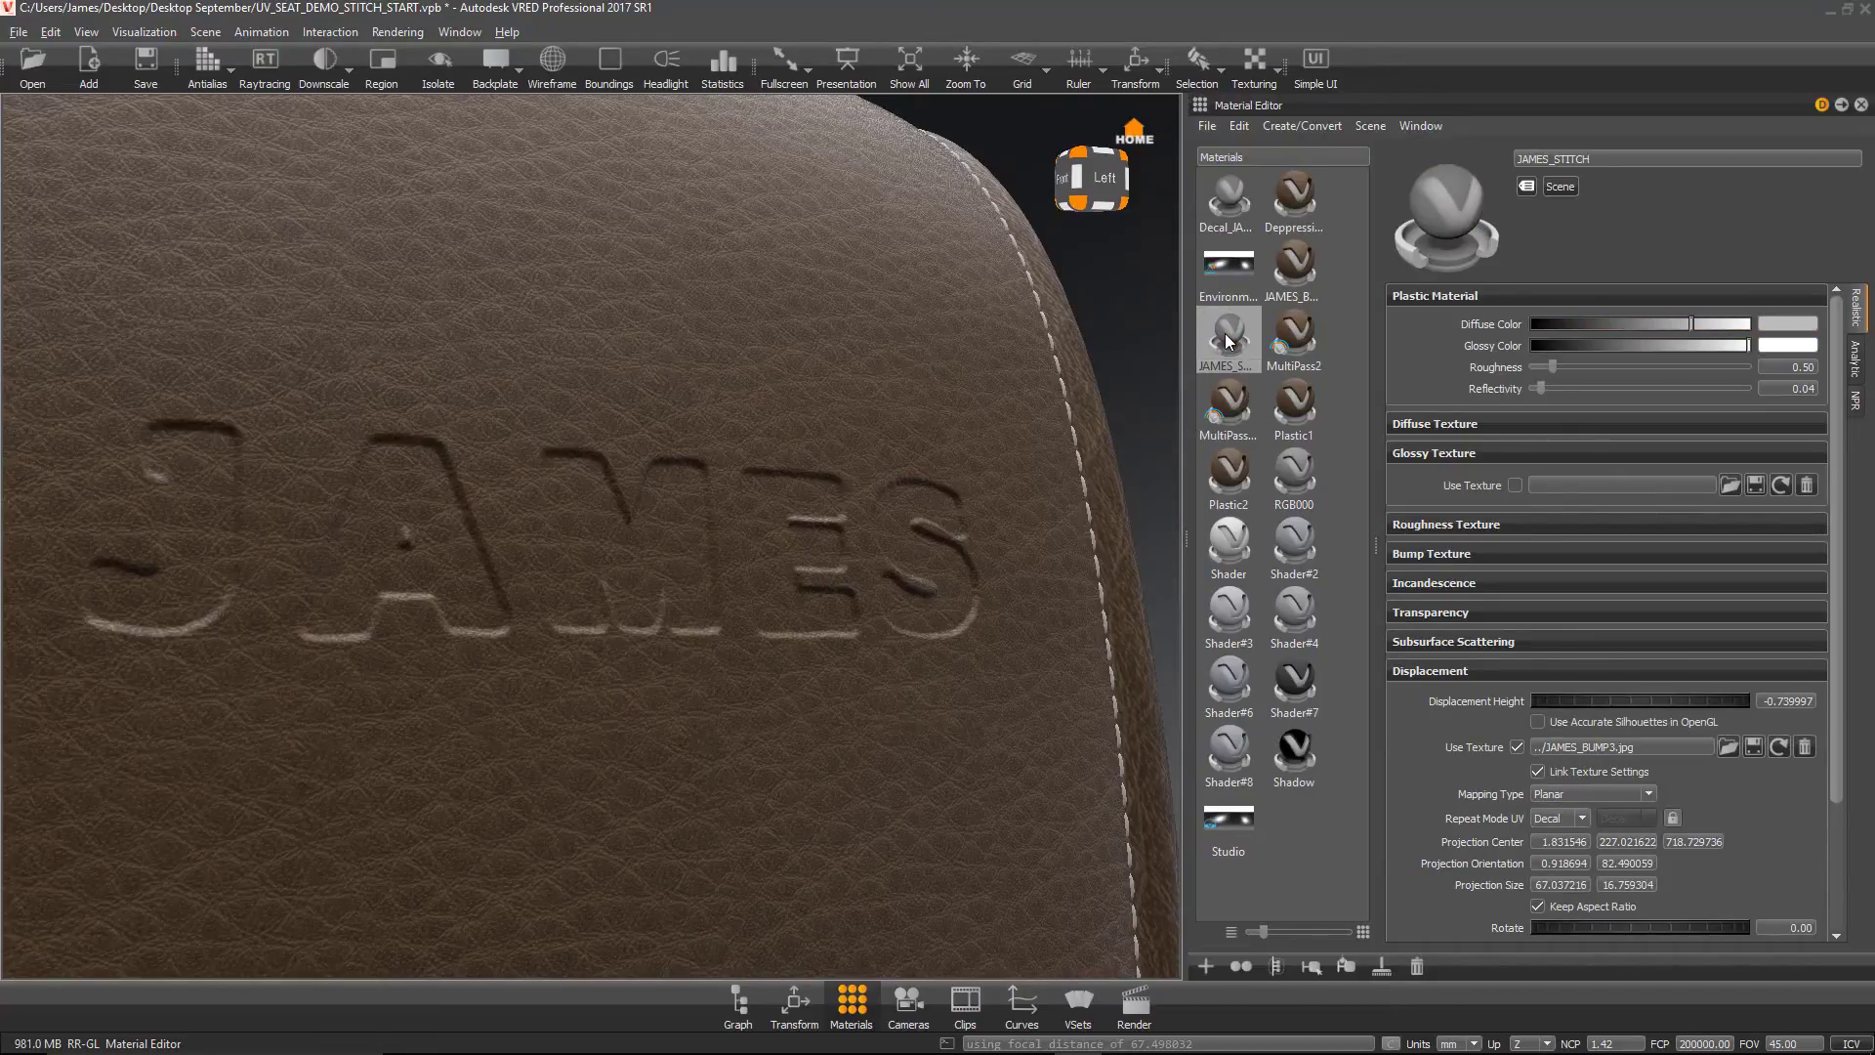
mouse_move(1131, 336)
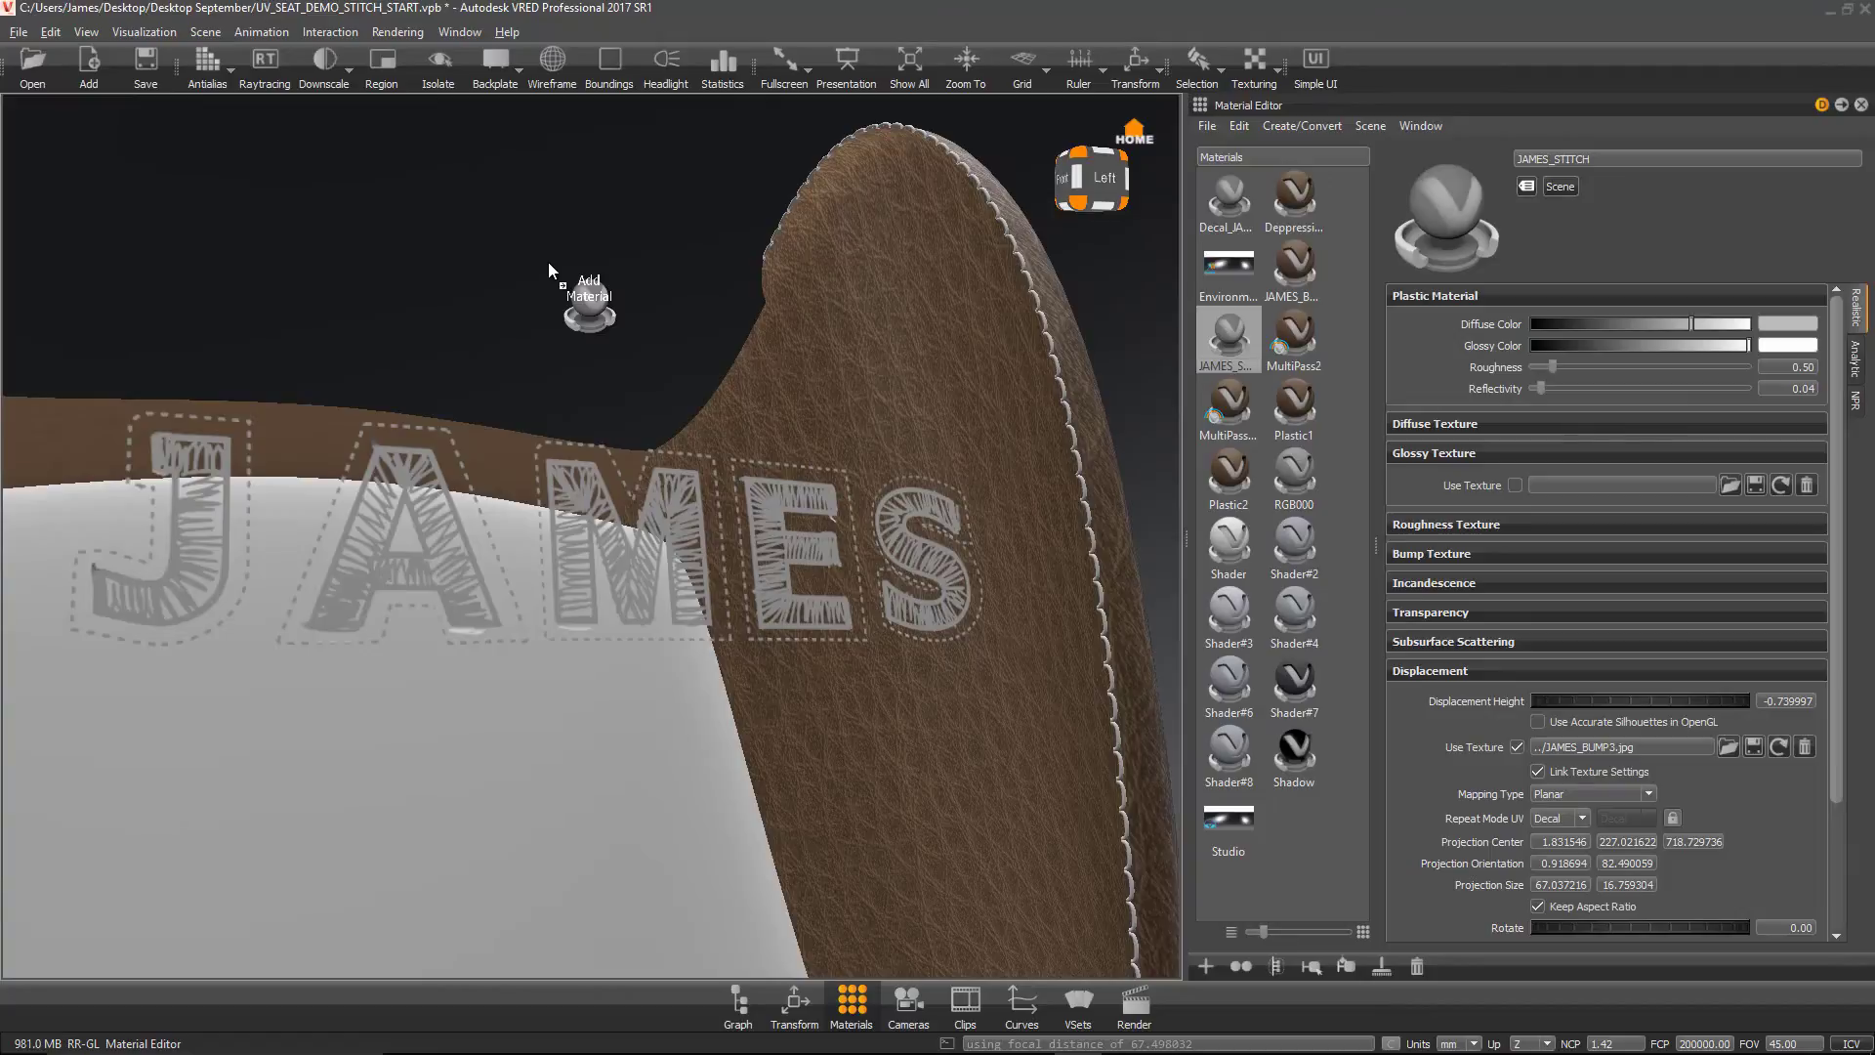
click(588, 295)
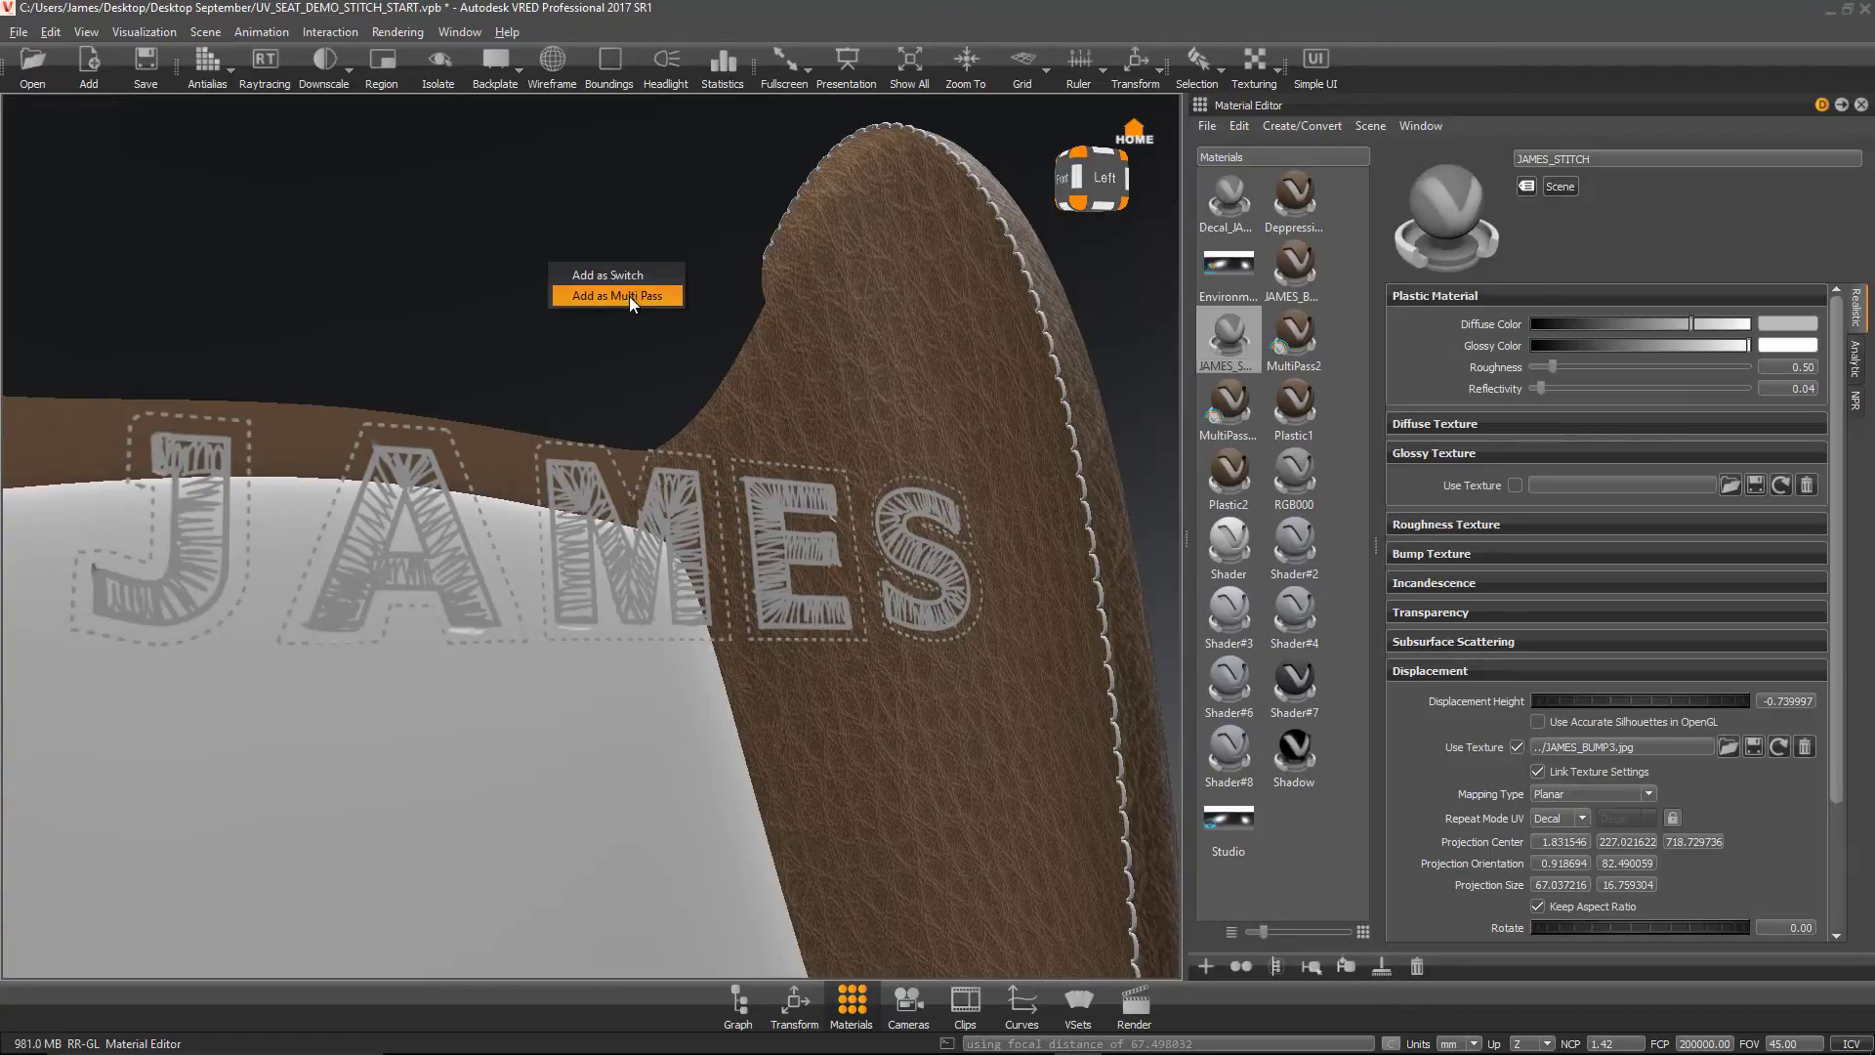
click(615, 295)
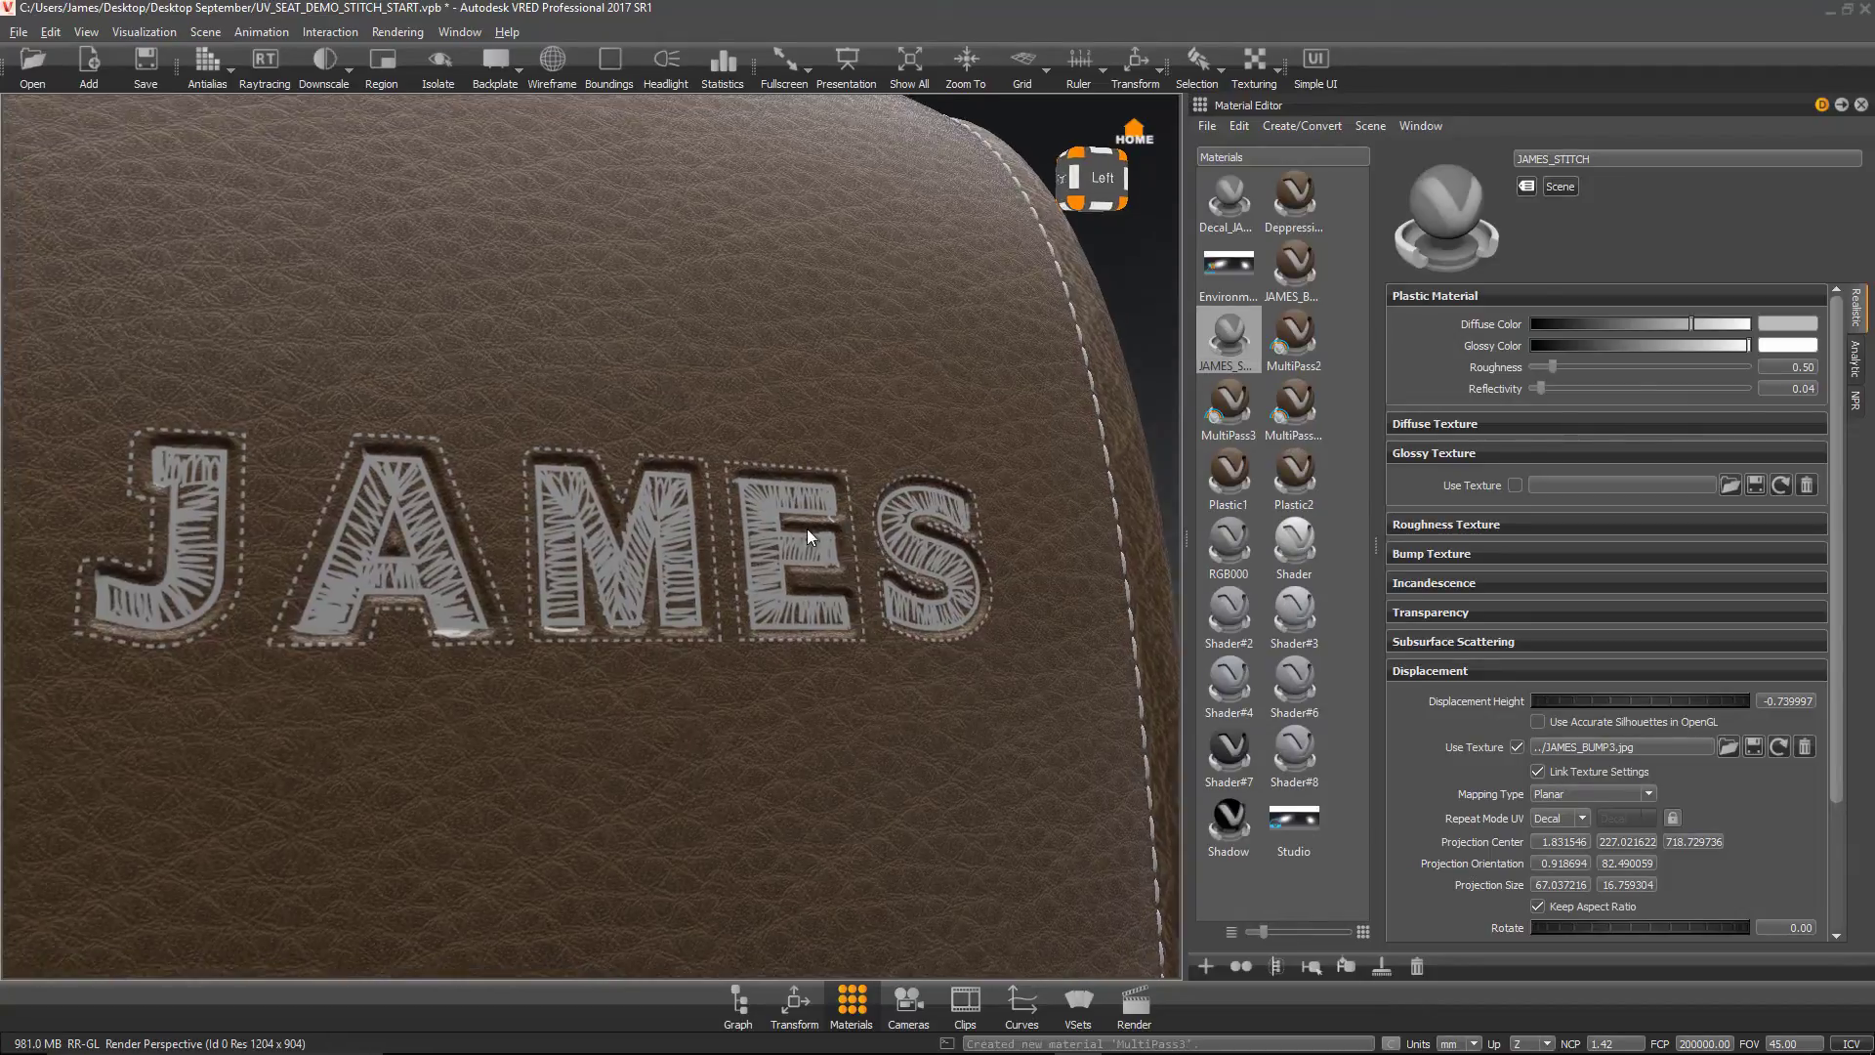
drag(807, 536, 1109, 588)
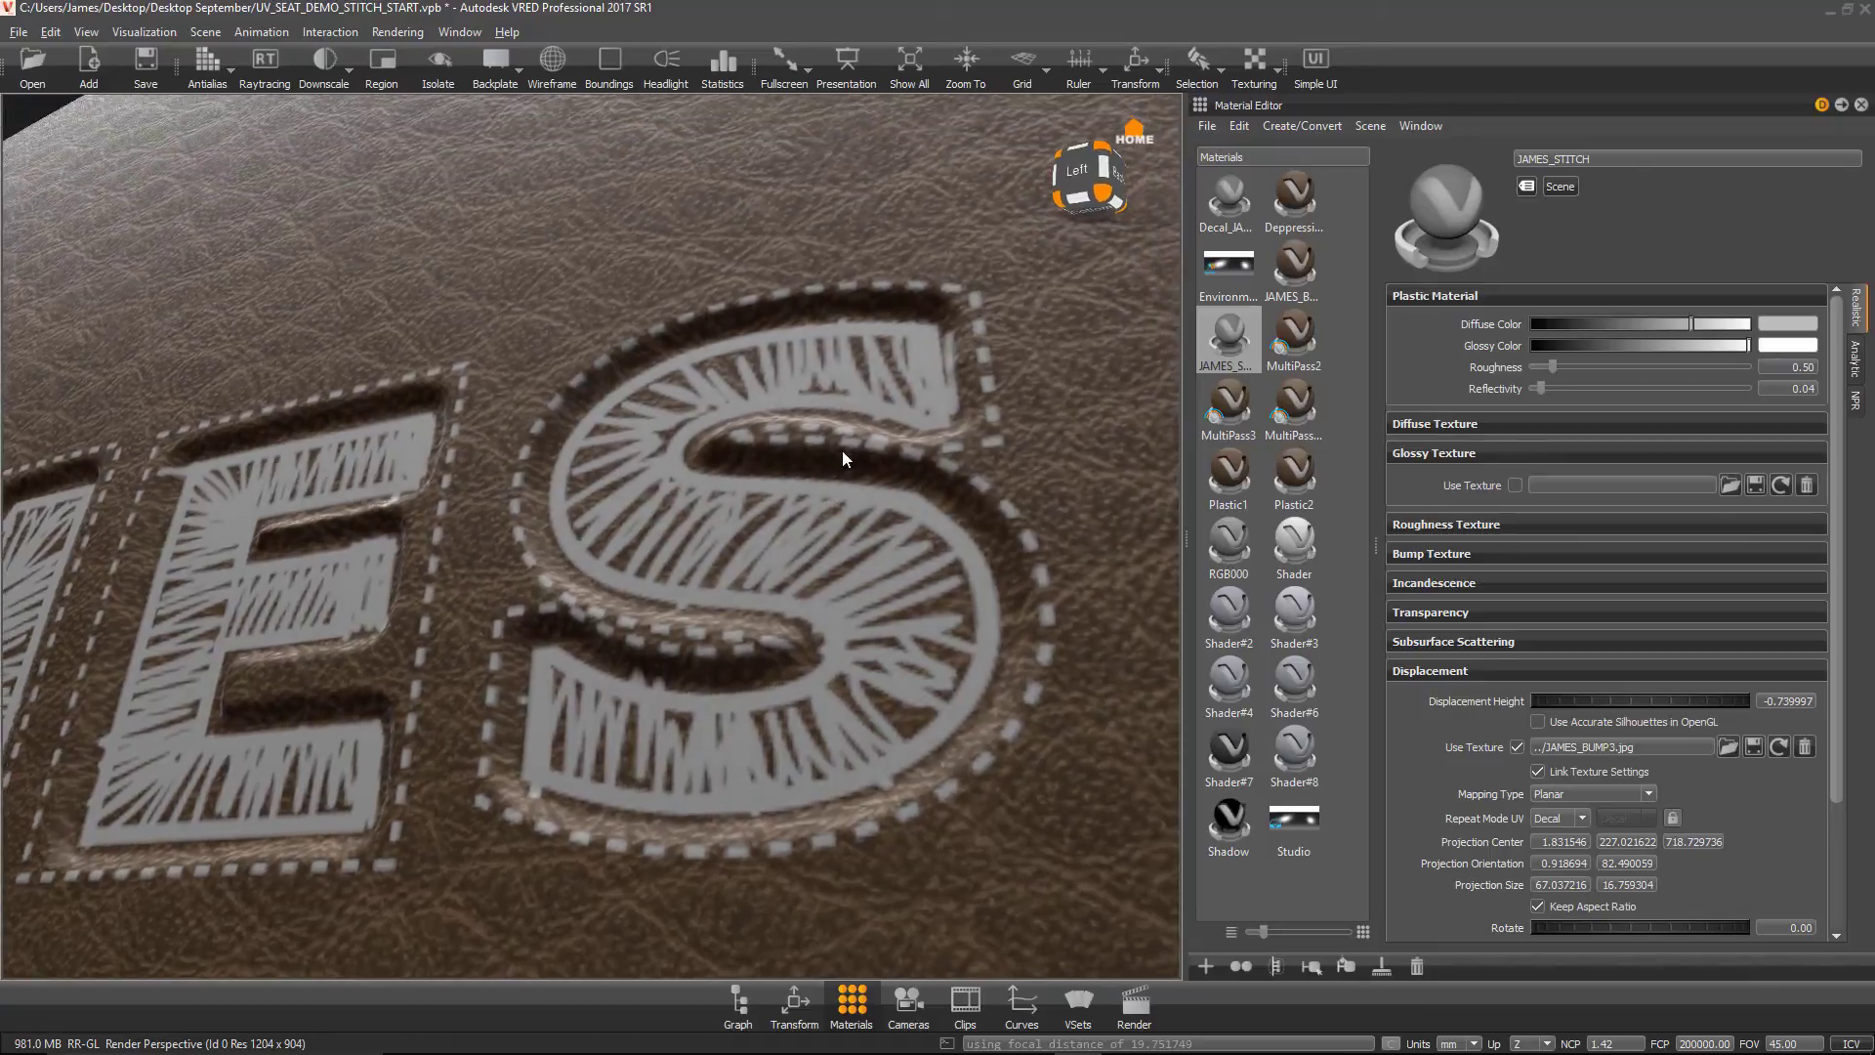
drag(844, 459, 921, 565)
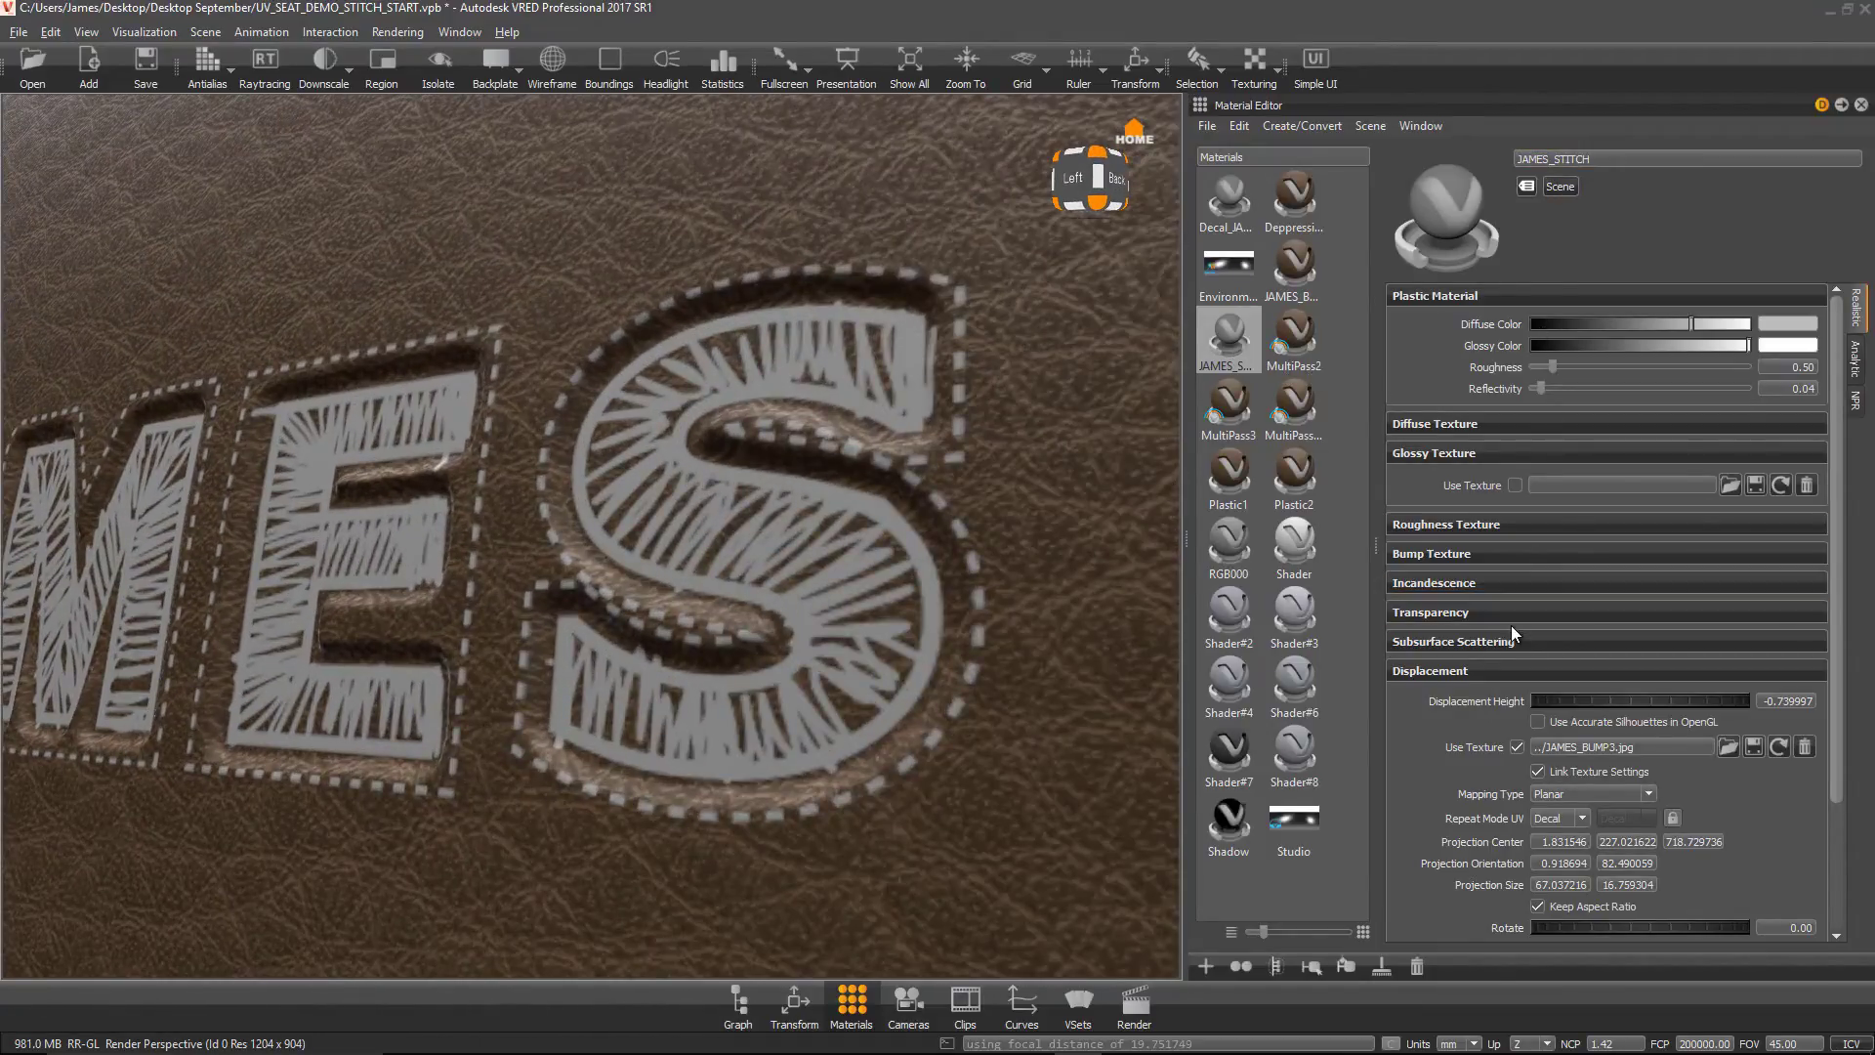
scroll(down, 3)
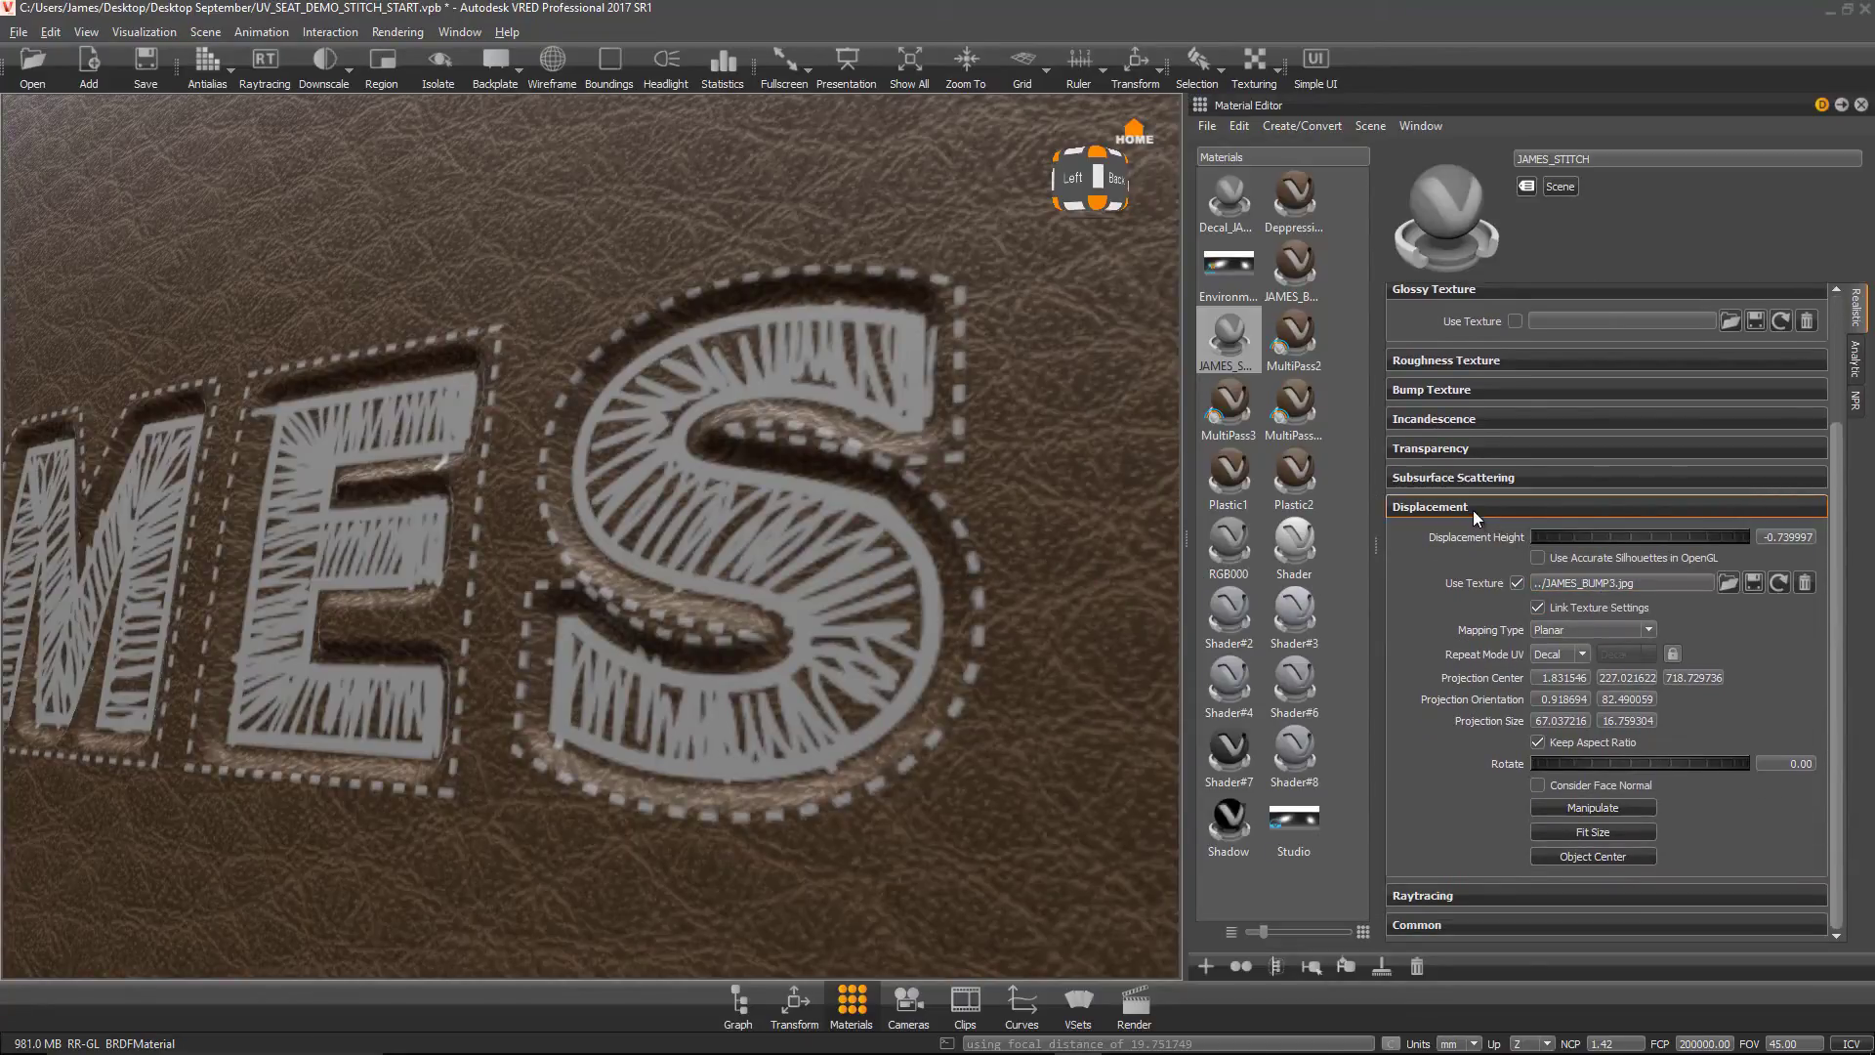
Step: Use JAMES_STITCHES.jpg as JAMES_STITCH's bump texture and tune Bump Intensity
click(1430, 445)
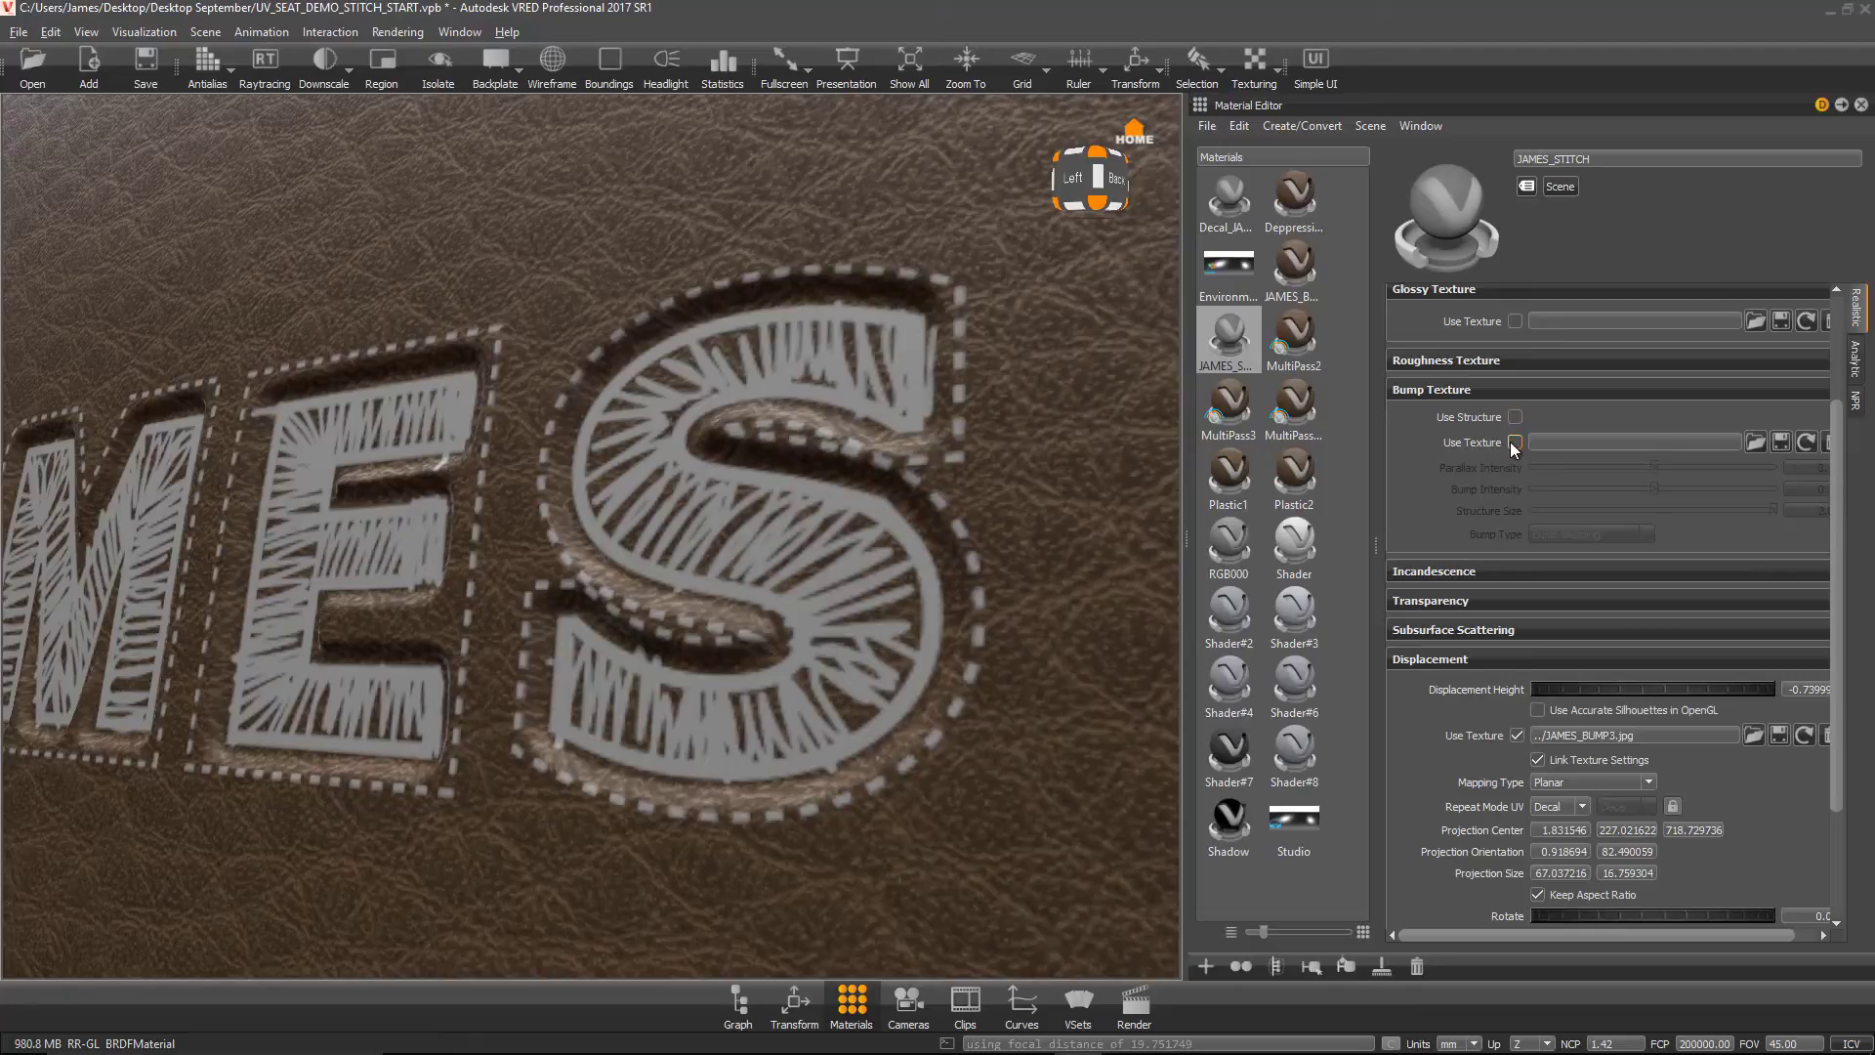
click(1516, 442)
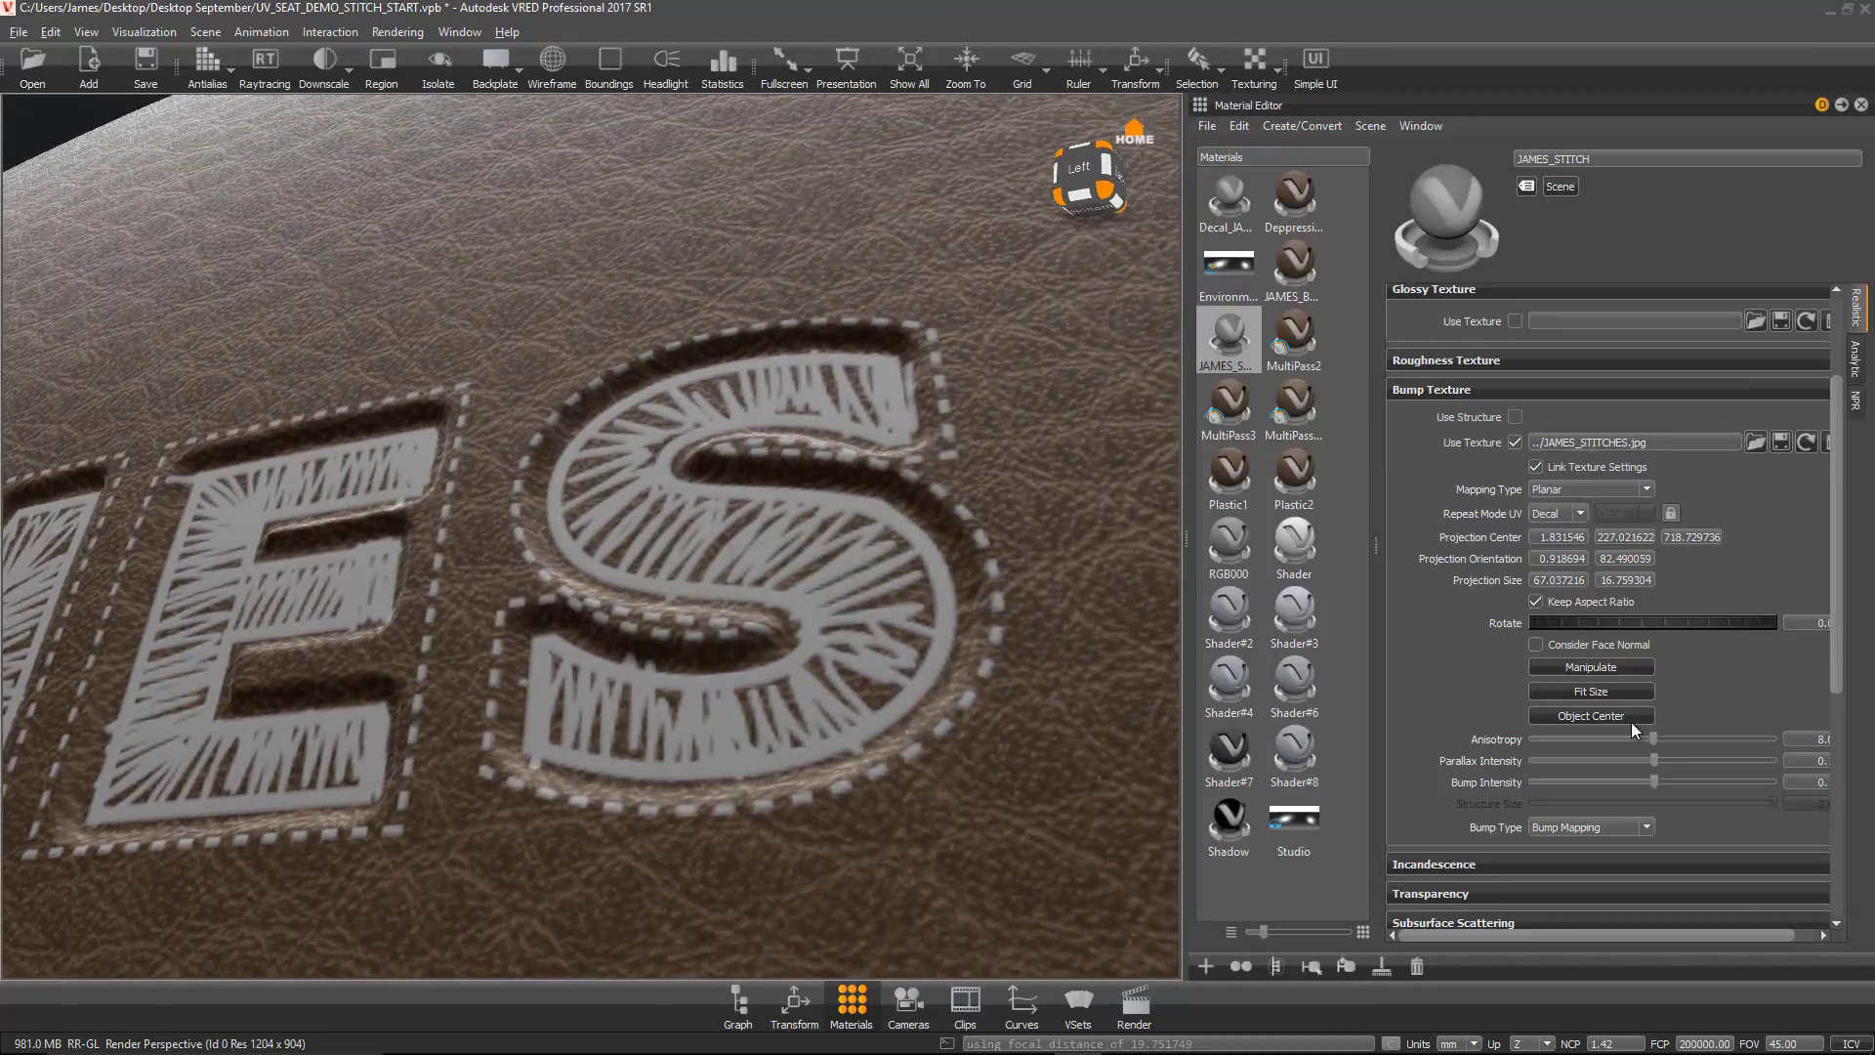
drag(1675, 781, 1639, 782)
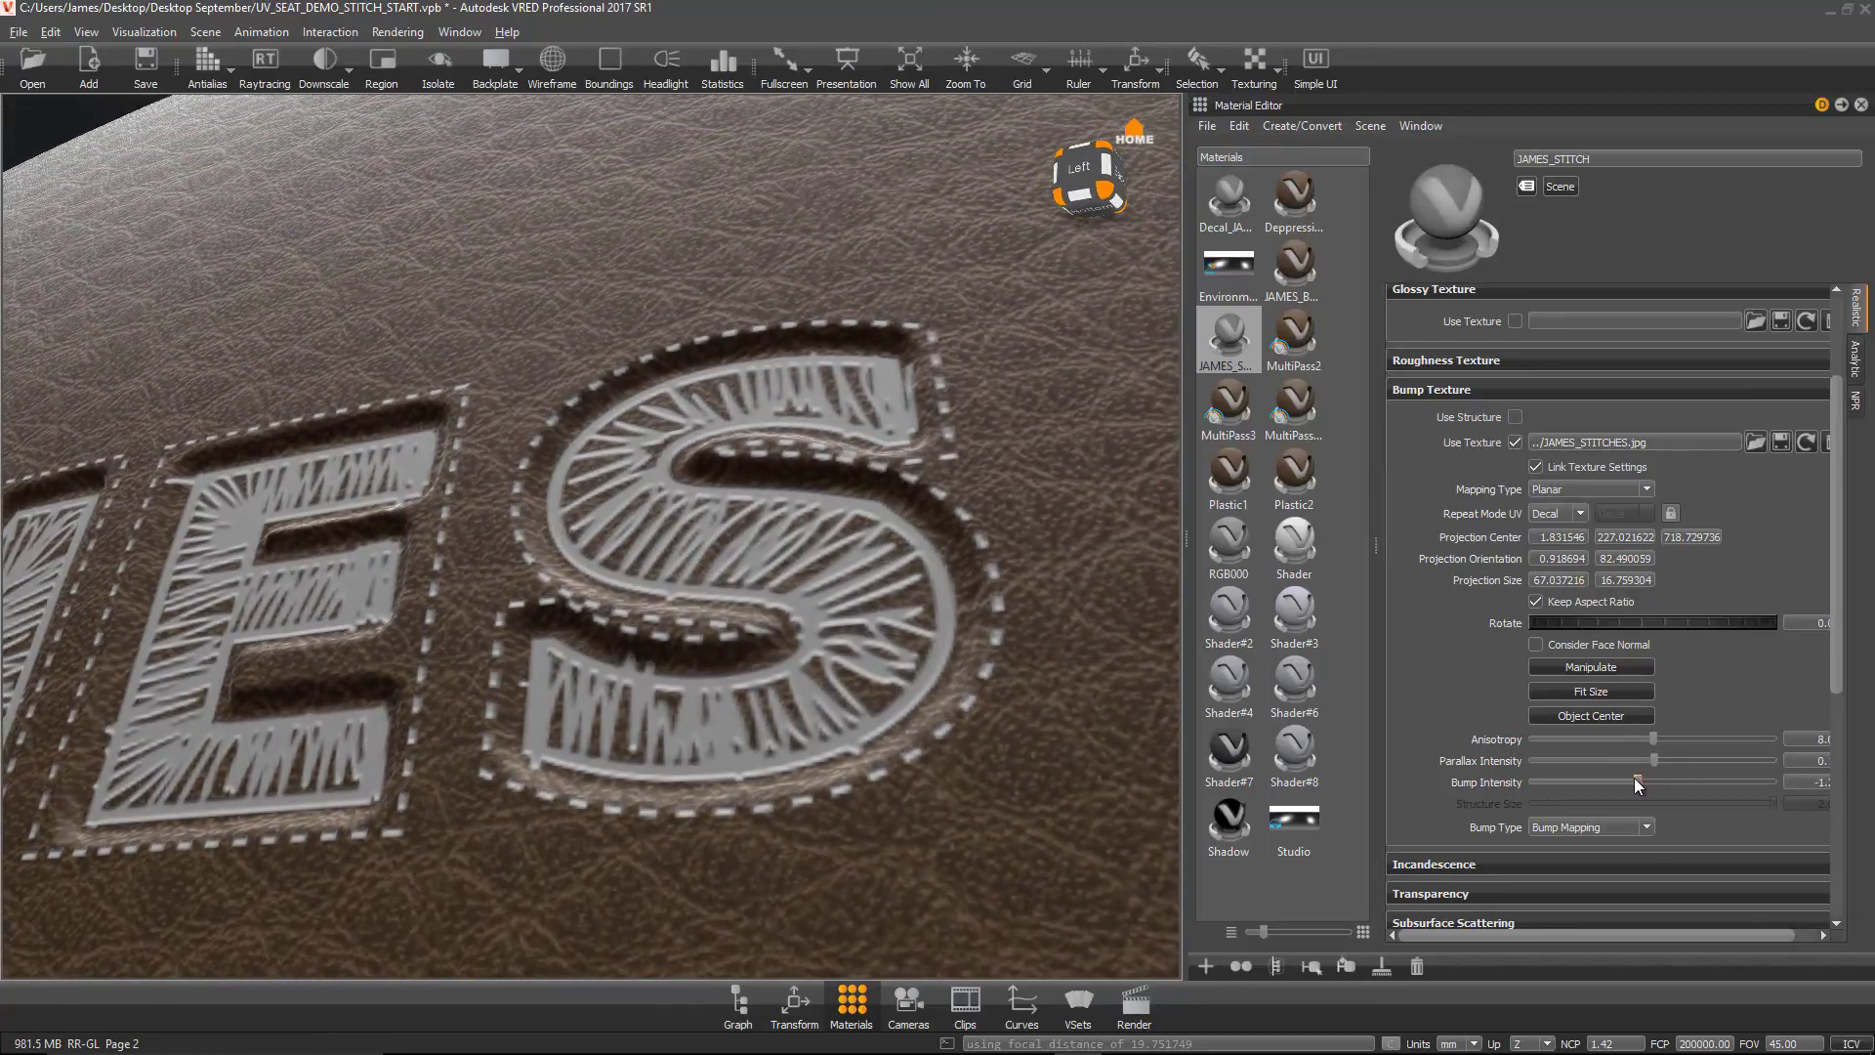
drag(1637, 782, 1661, 782)
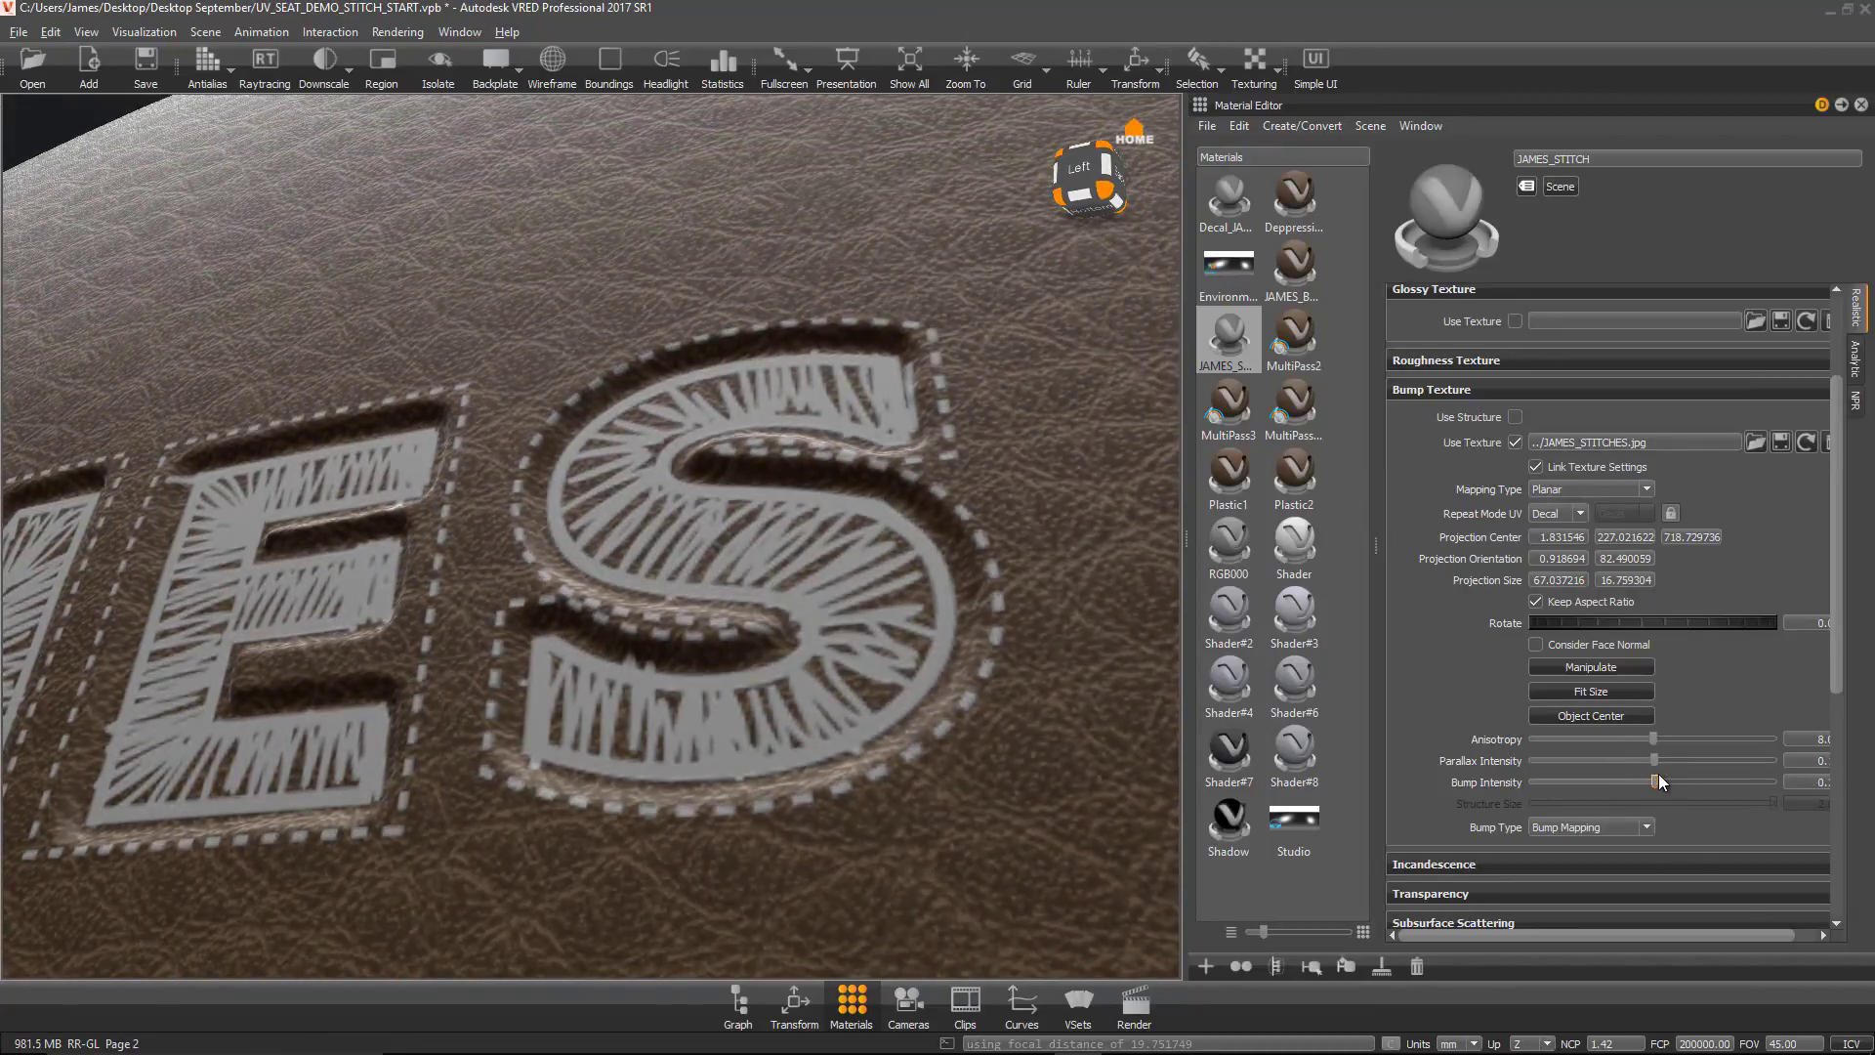